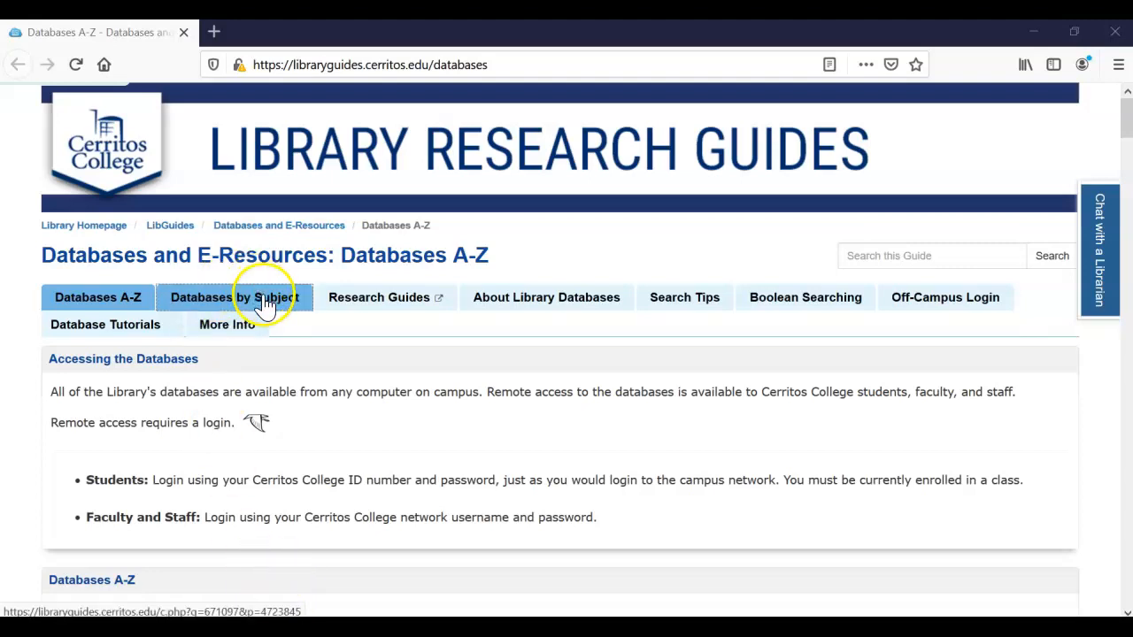
# - Go to the Databases by Subject page's Arts, Music & Performing Arts section
pyautogui.click(233, 297)
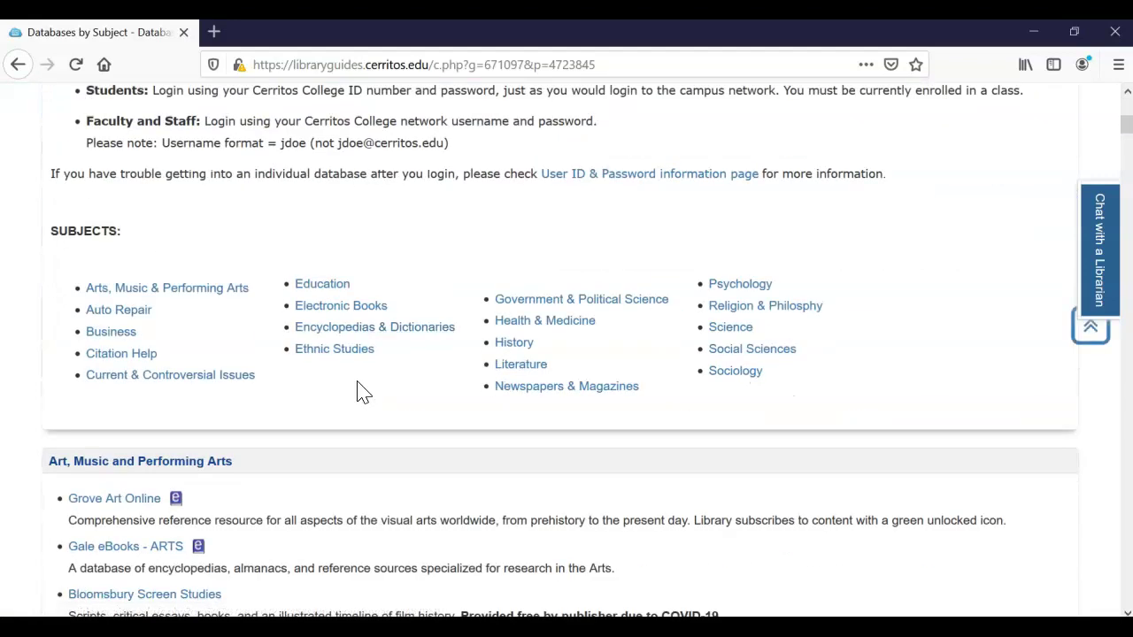
pyautogui.click(167, 287)
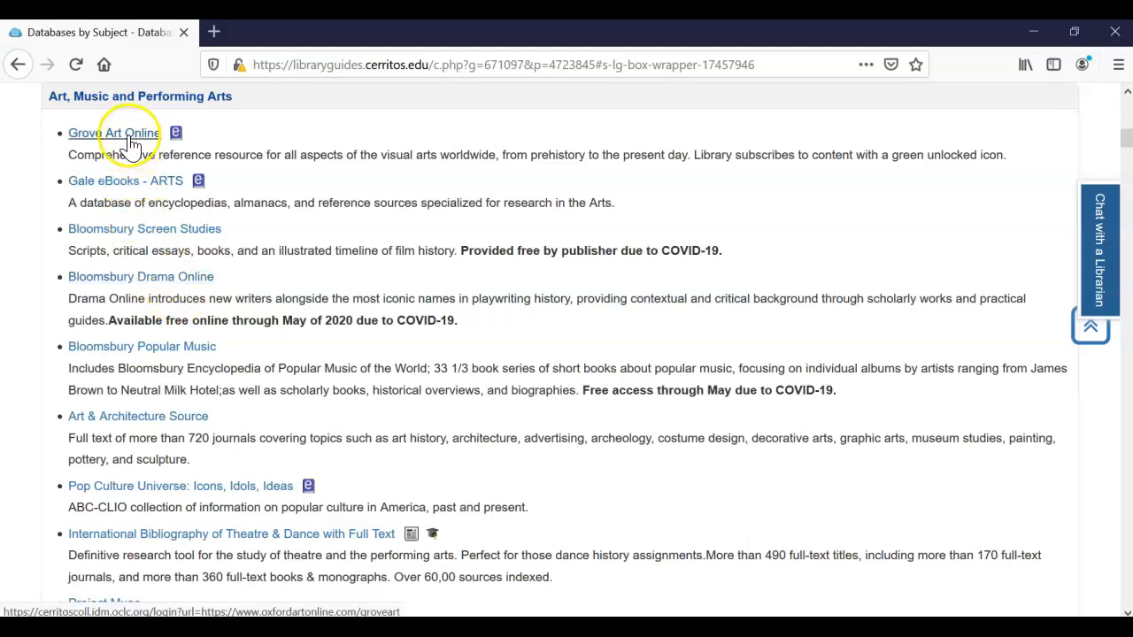
pyautogui.moveTo(131, 186)
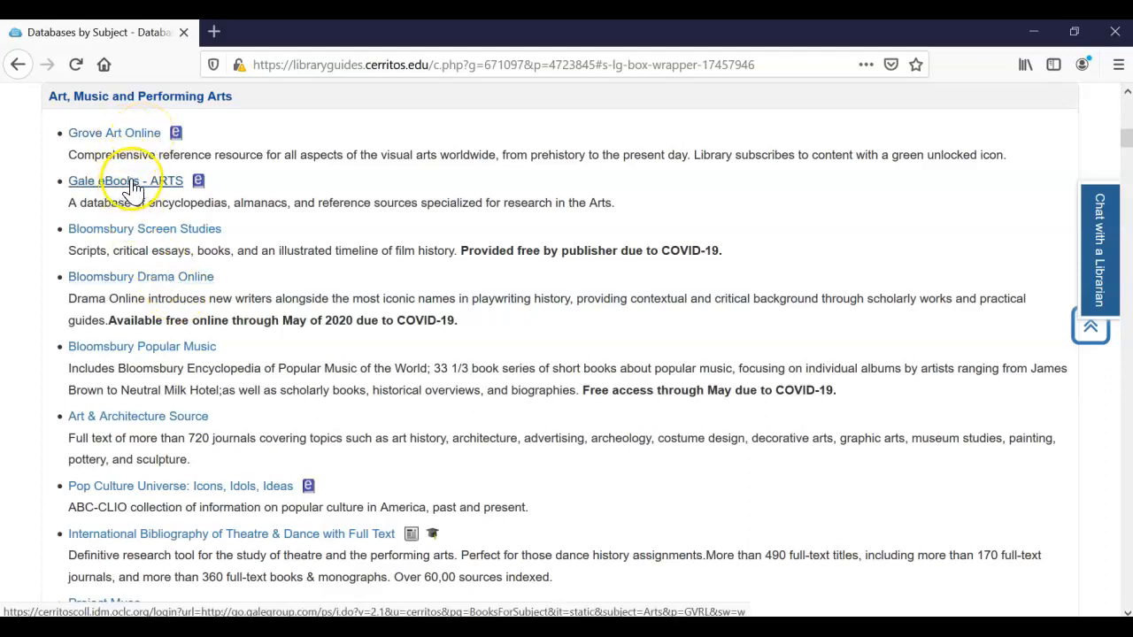
pyautogui.moveTo(175, 430)
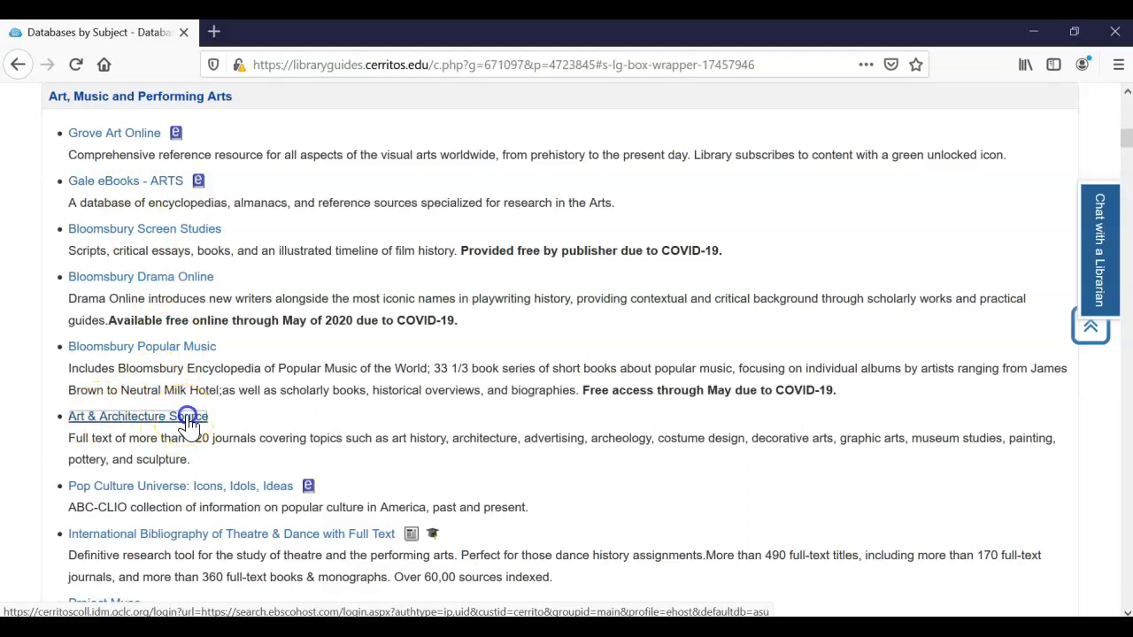
# - Open Art & Architecture Source and run a basic search for Botticelli
pyautogui.click(133, 416)
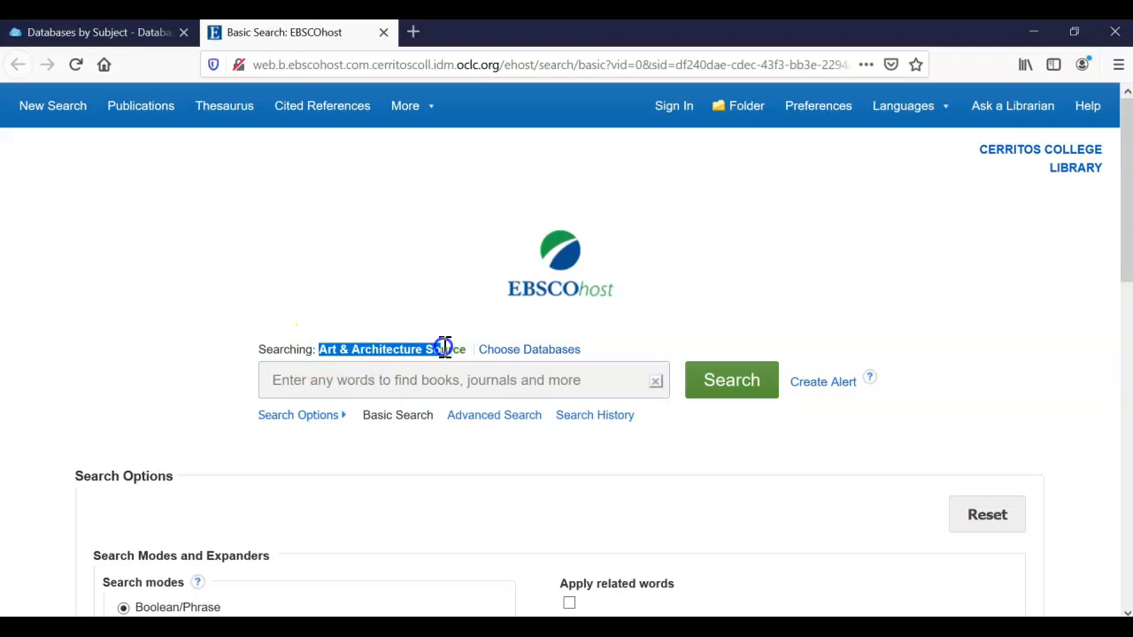
pyautogui.click(474, 380)
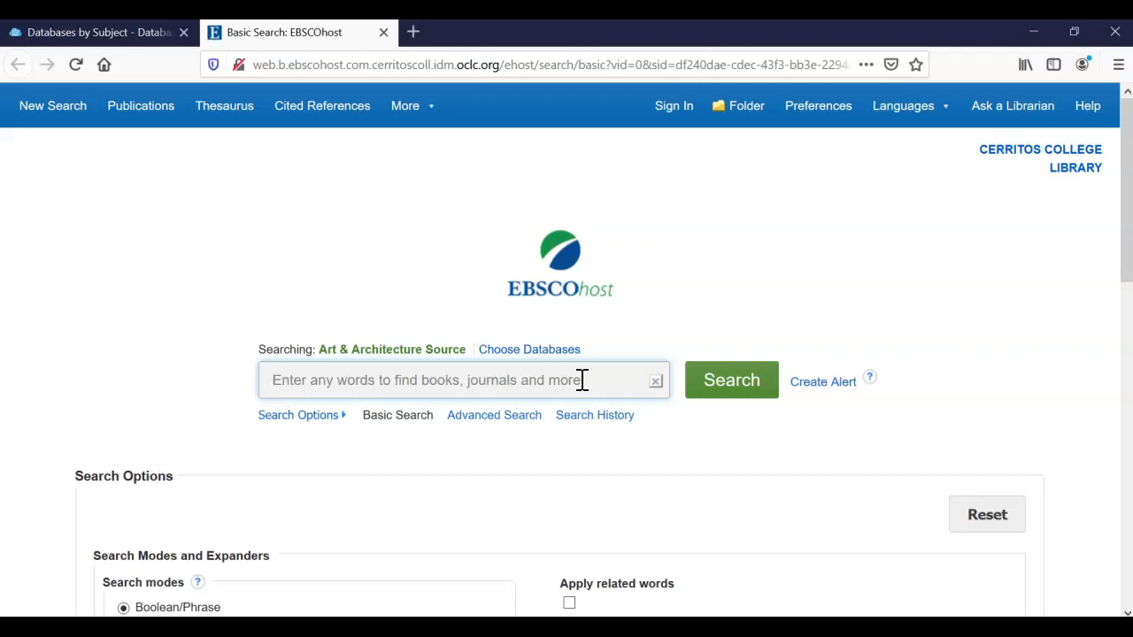
pyautogui.write('Botticelli')
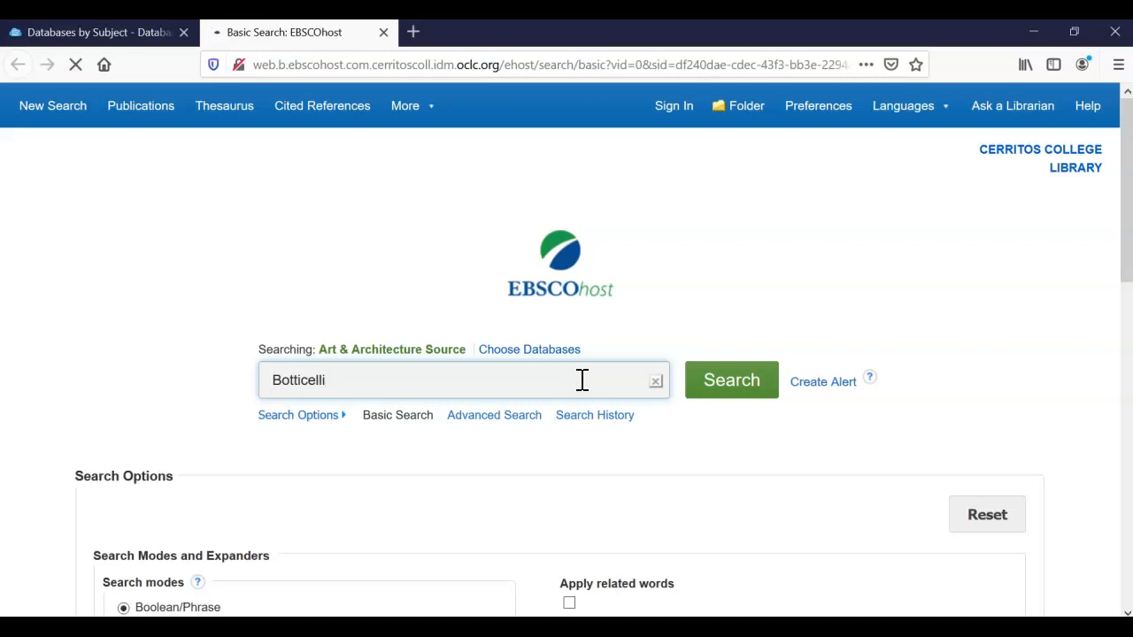
pyautogui.click(731, 380)
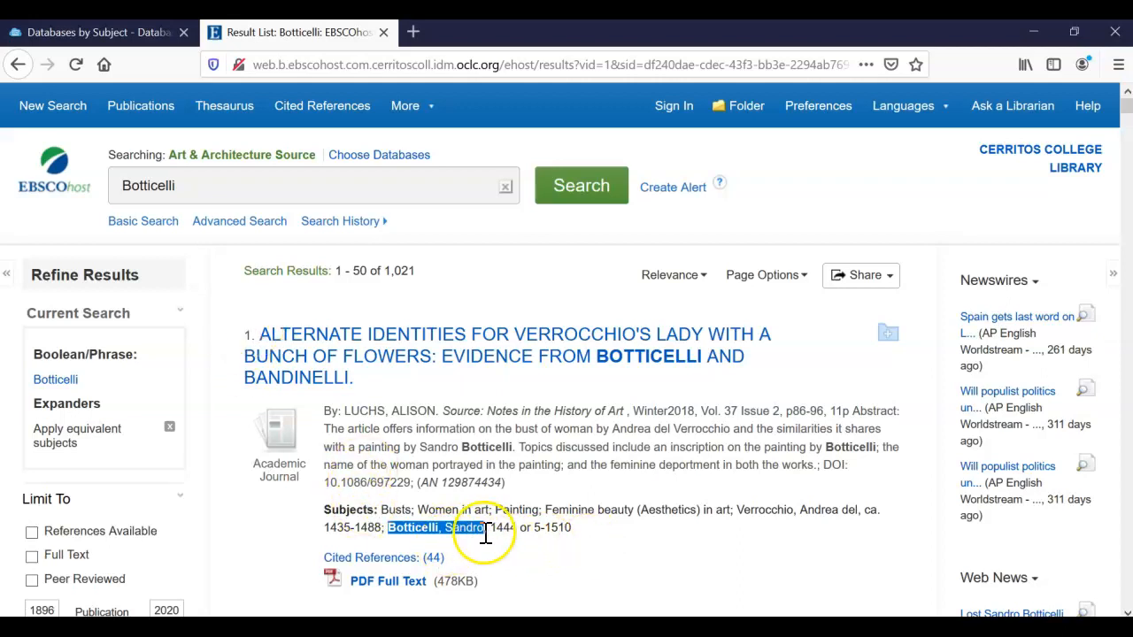
pyautogui.moveTo(332, 349)
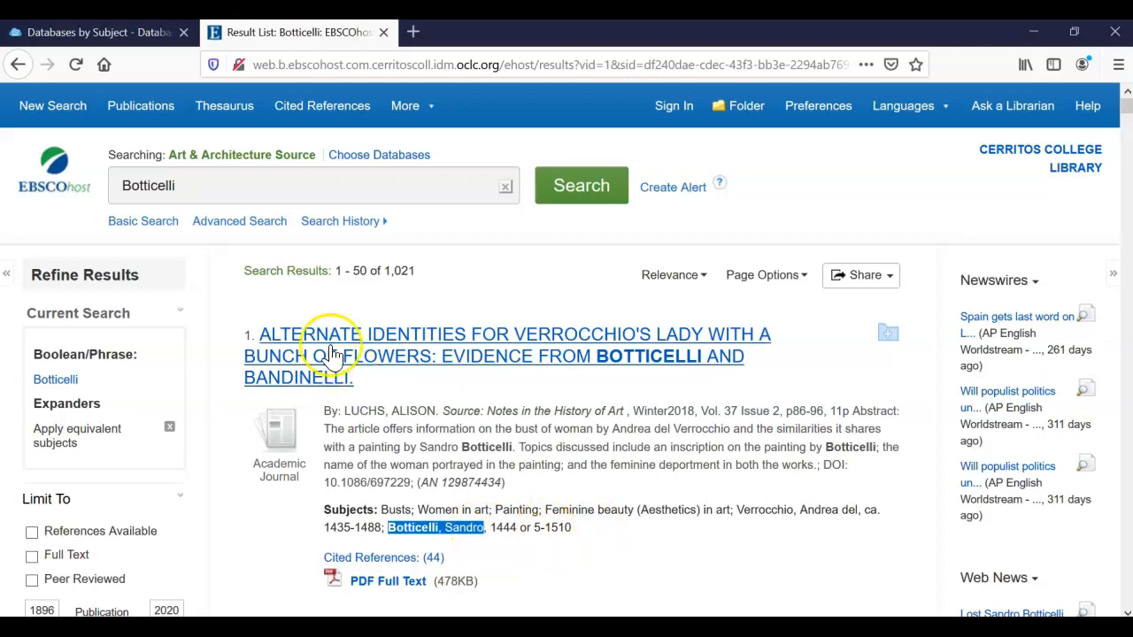
# - Search on the subject term Botticelli, Sandro from the first result
pyautogui.click(435, 527)
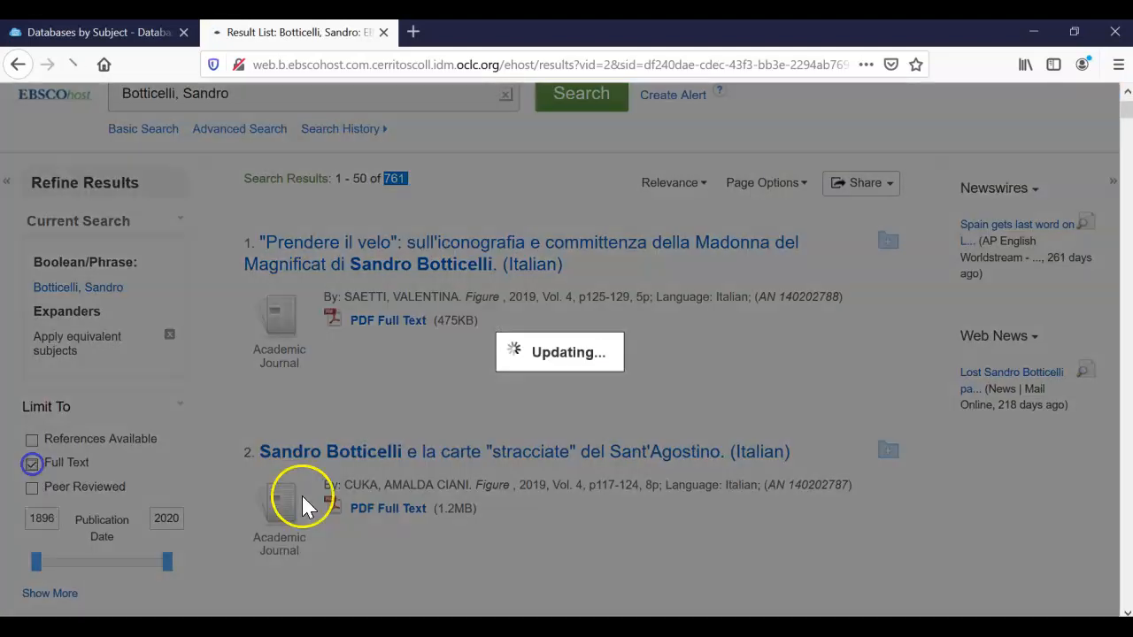
# - Limit Botticelli, Sandro results to full text, peer reviewed, and 1940–2020 publication dates
pyautogui.click(32, 463)
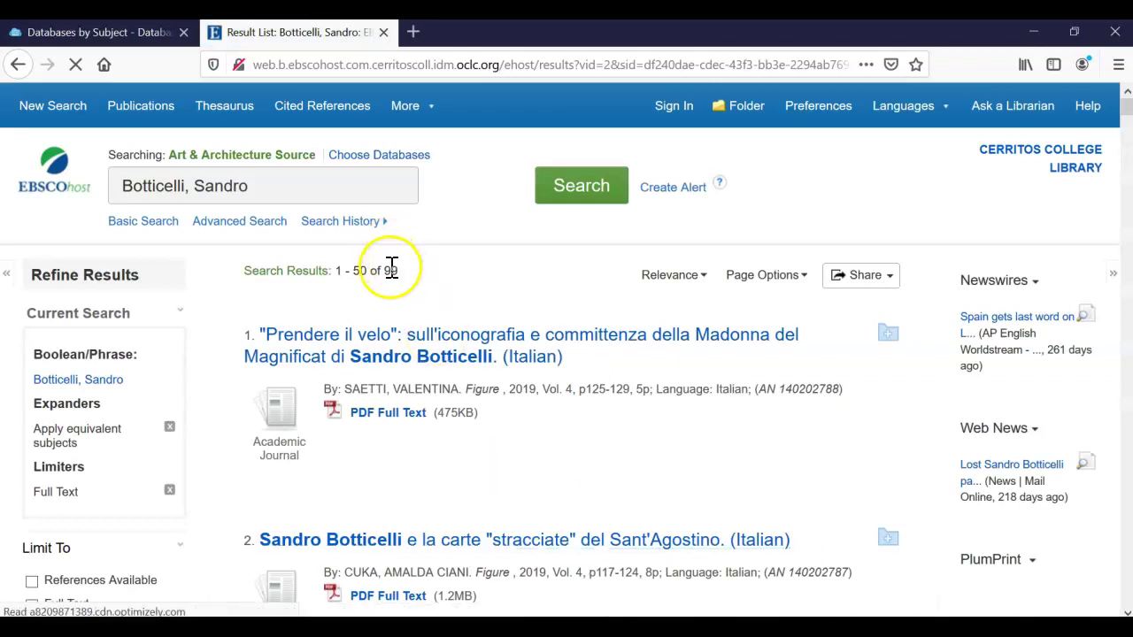
pyautogui.scroll(-3)
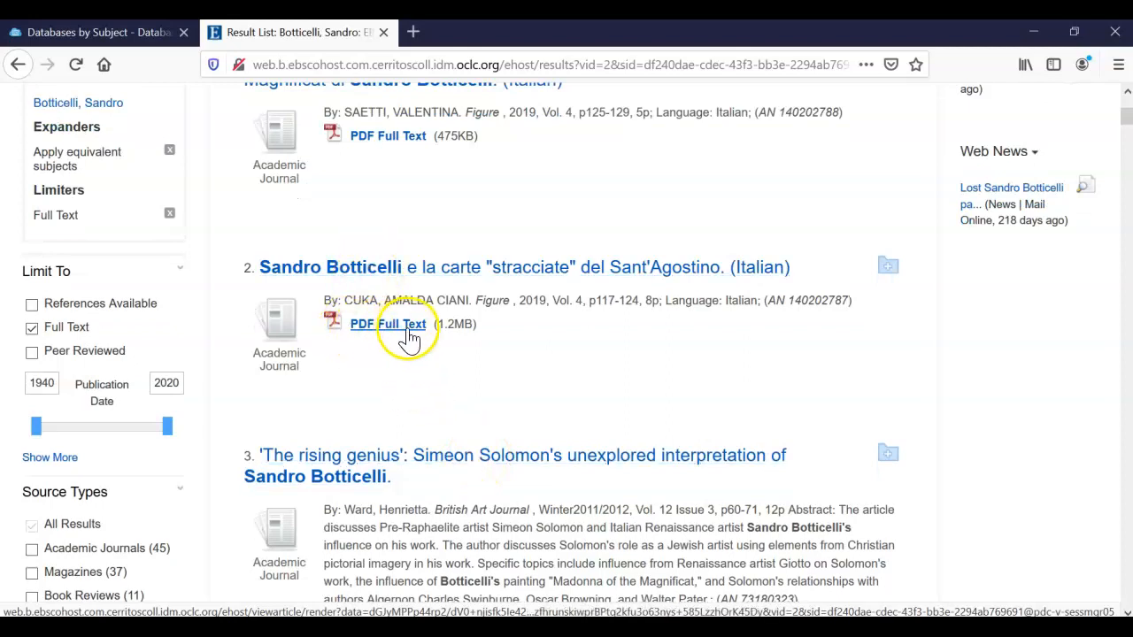
pyautogui.moveTo(438, 331)
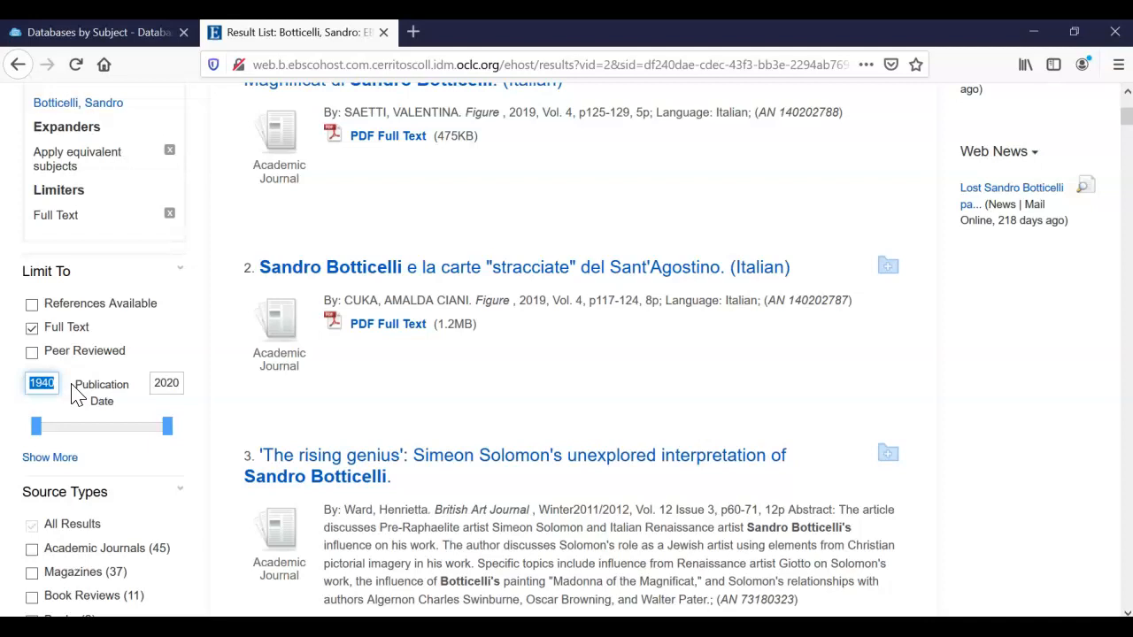
pyautogui.click(42, 383)
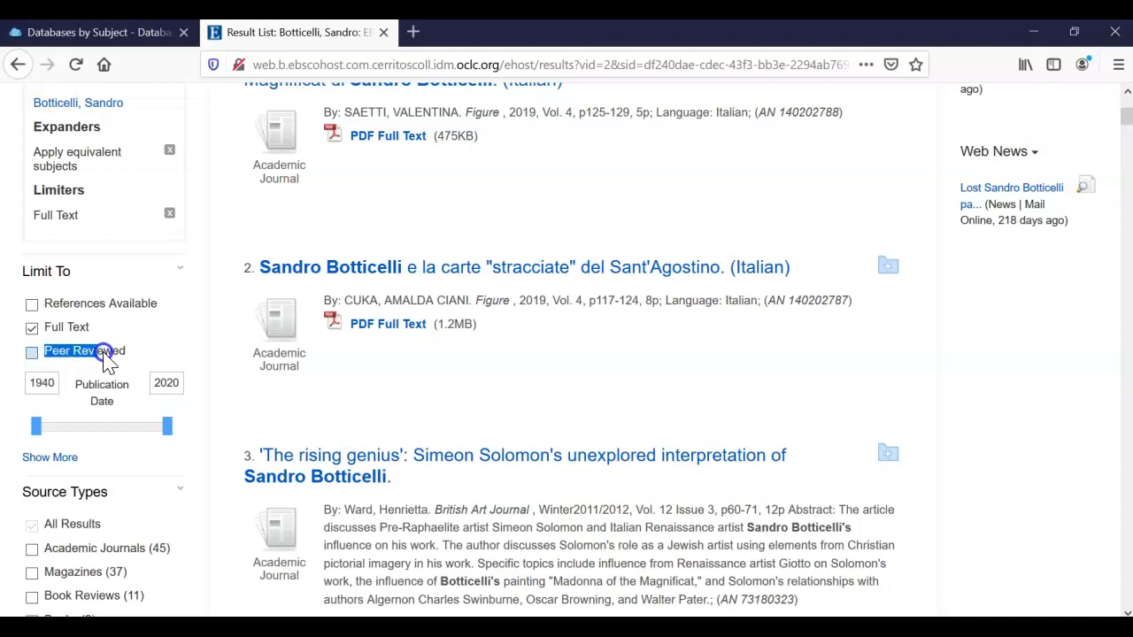
pyautogui.moveTo(126, 357)
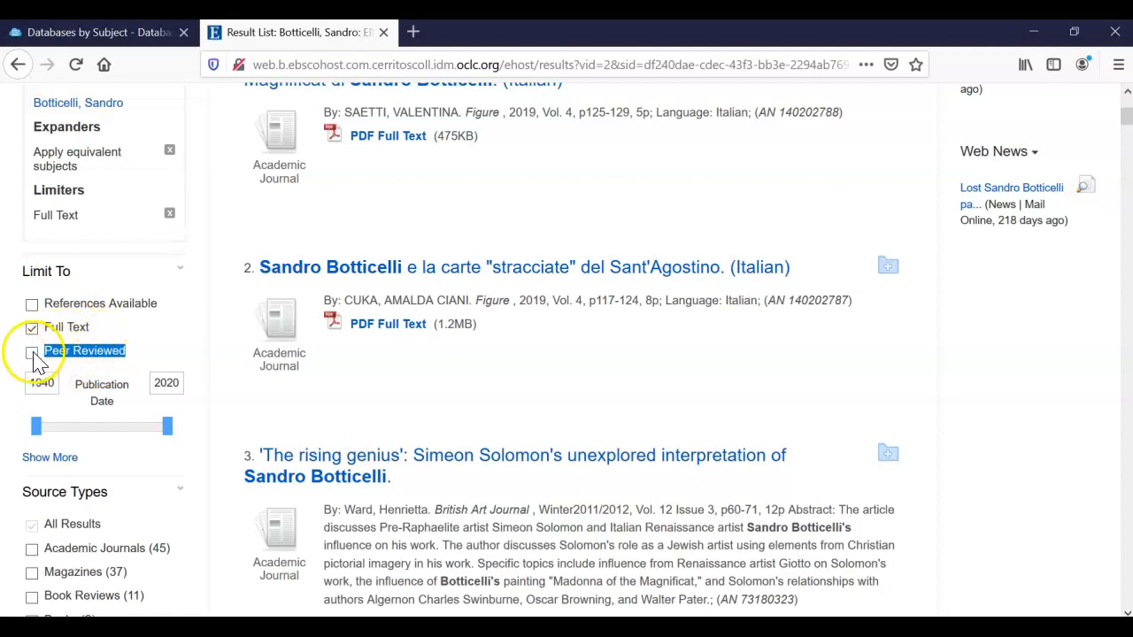
pyautogui.scroll(3)
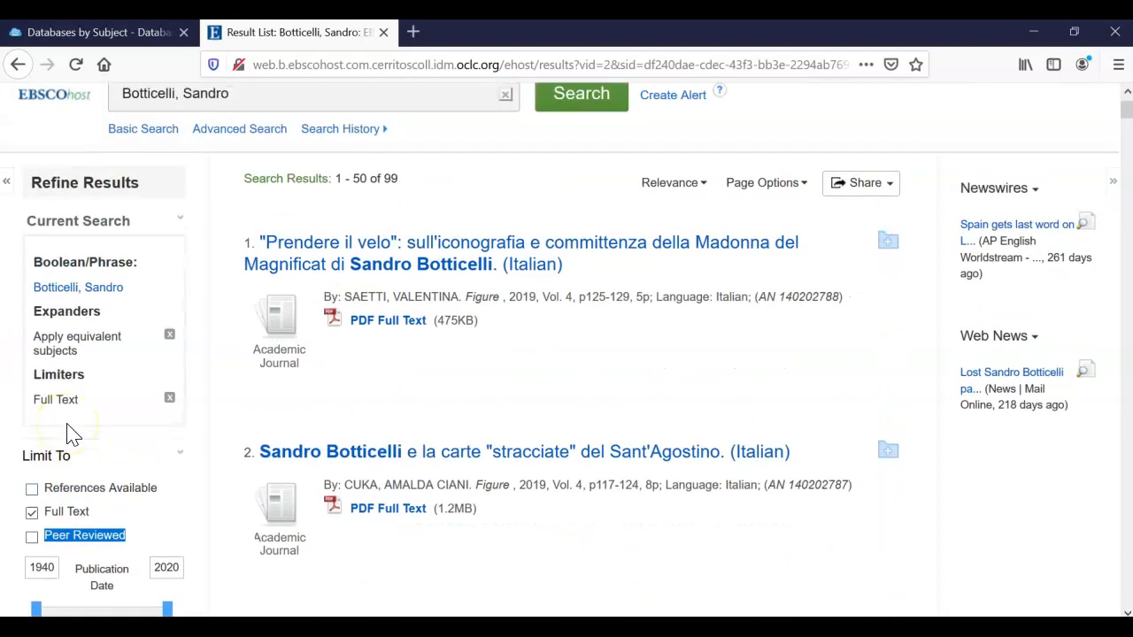
pyautogui.click(32, 536)
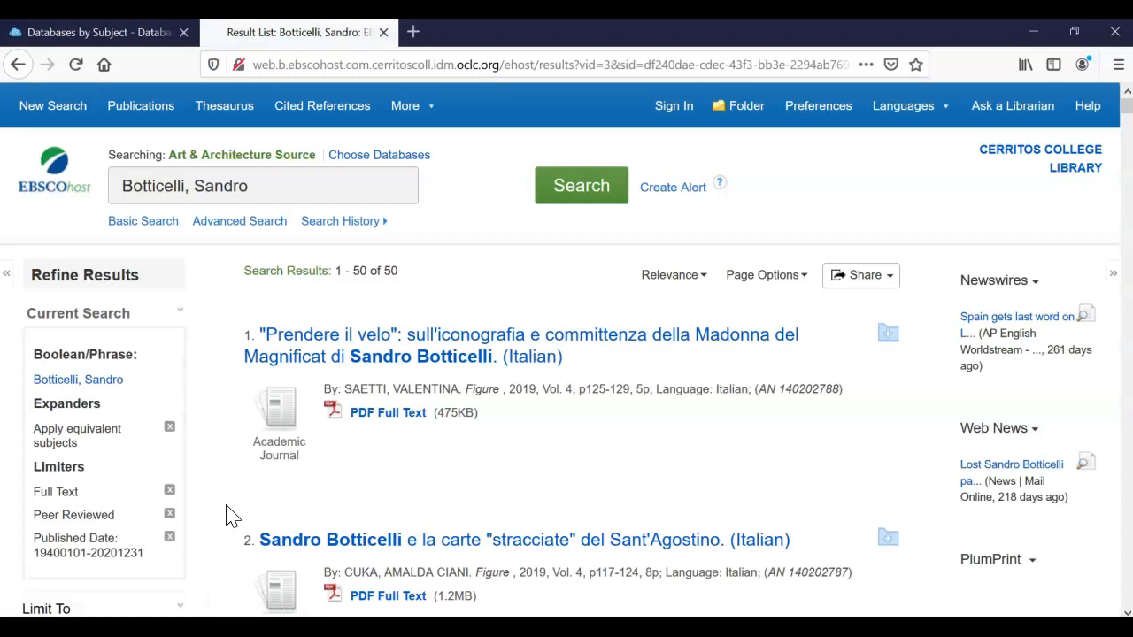
# - Scroll the refine panel to review Source Types counts for the 99 results
pyautogui.scroll(-3)
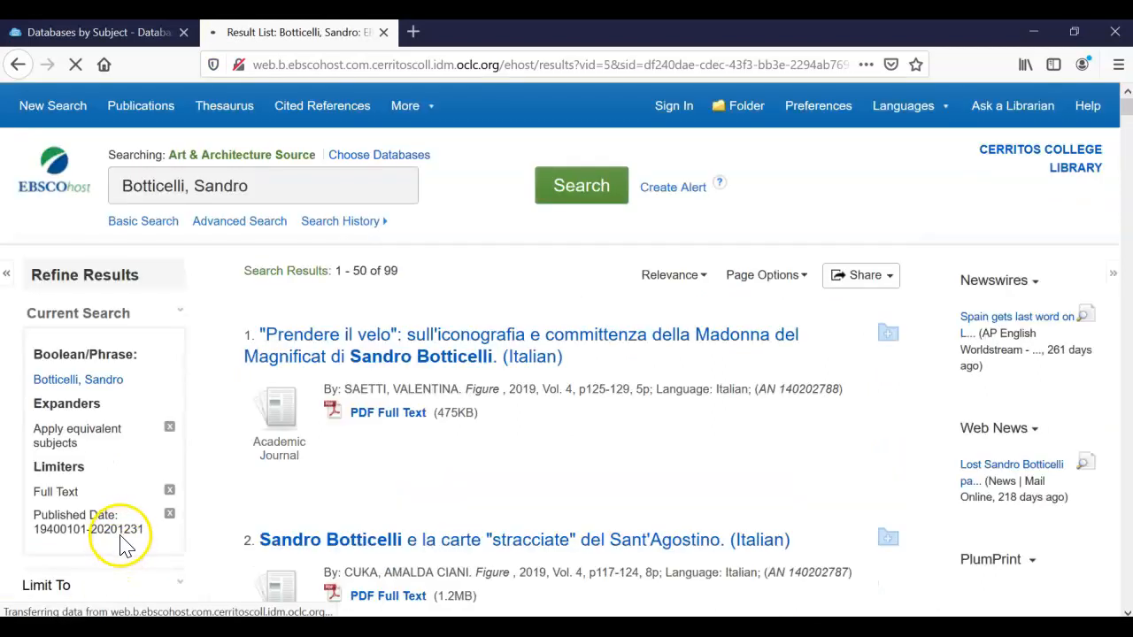
pyautogui.scroll(-3)
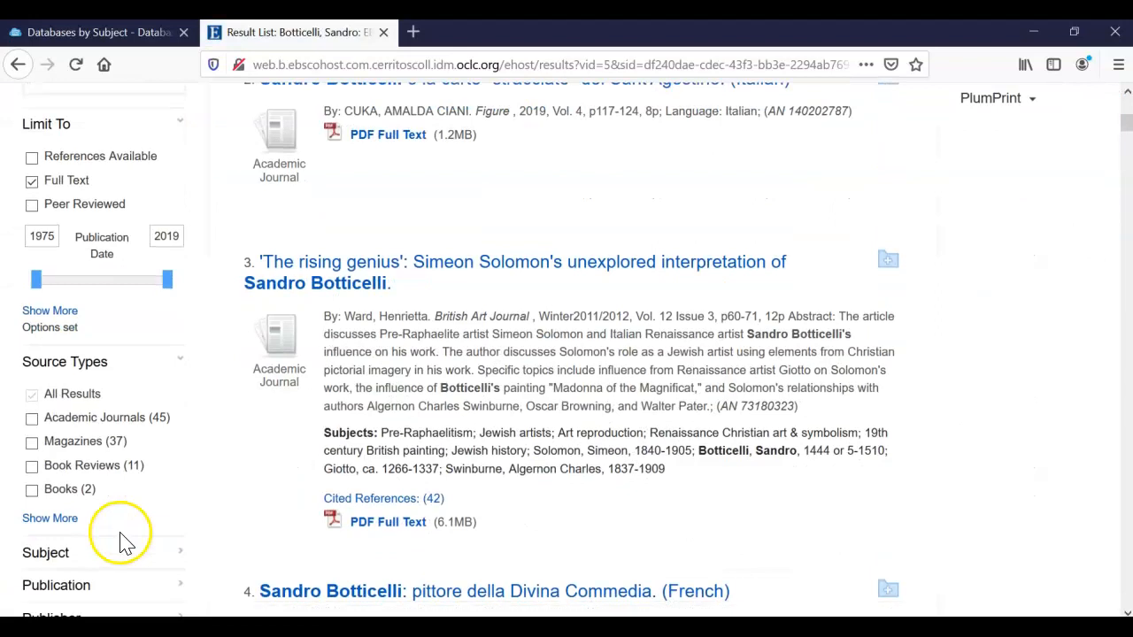
pyautogui.scroll(-3)
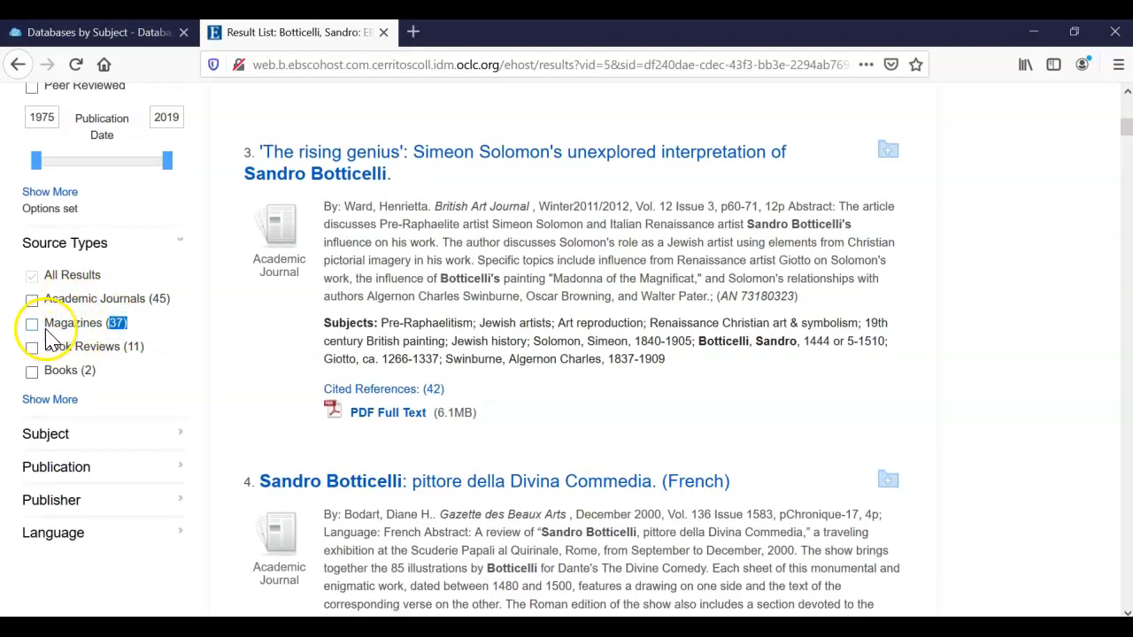
pyautogui.moveTo(93, 351)
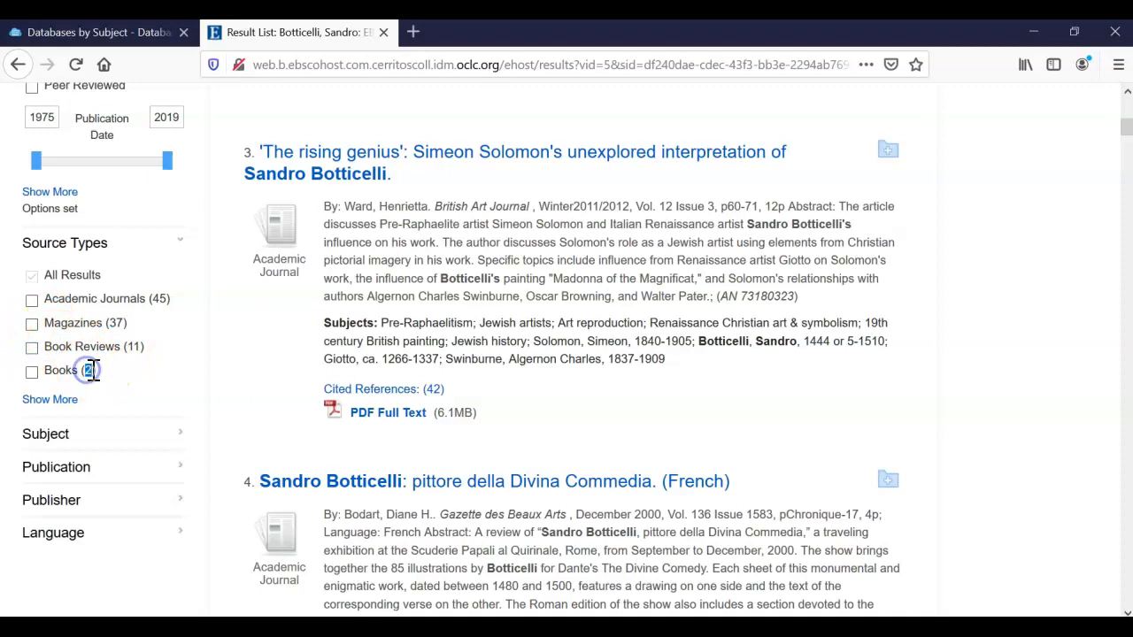
pyautogui.moveTo(133, 393)
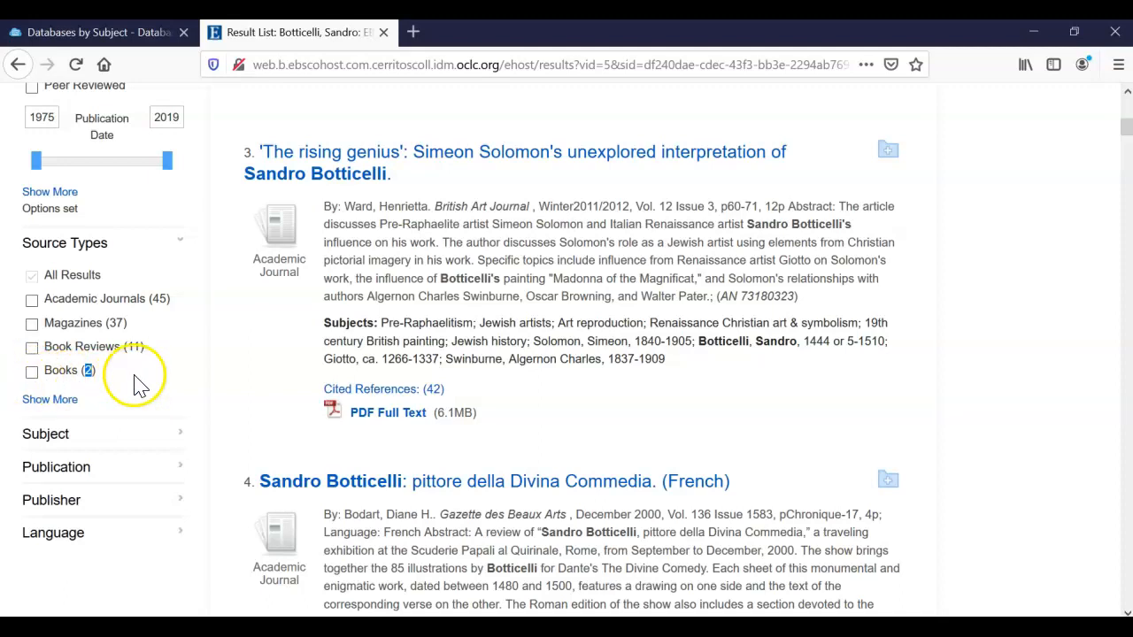
pyautogui.moveTo(341, 332)
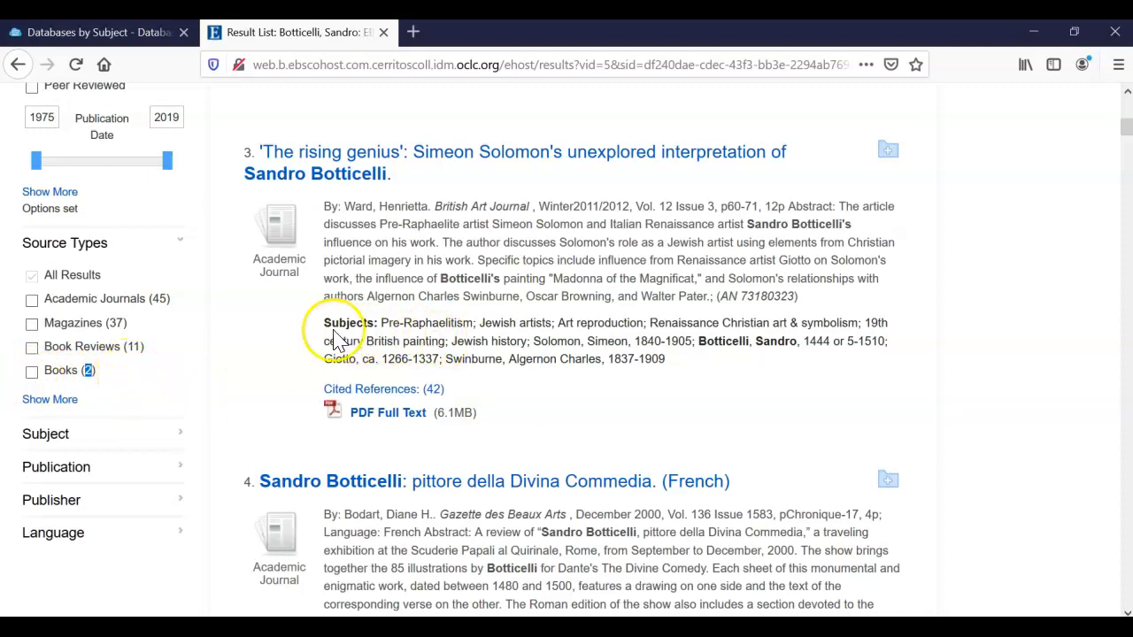
pyautogui.moveTo(324, 322); pyautogui.dragTo(666, 359)
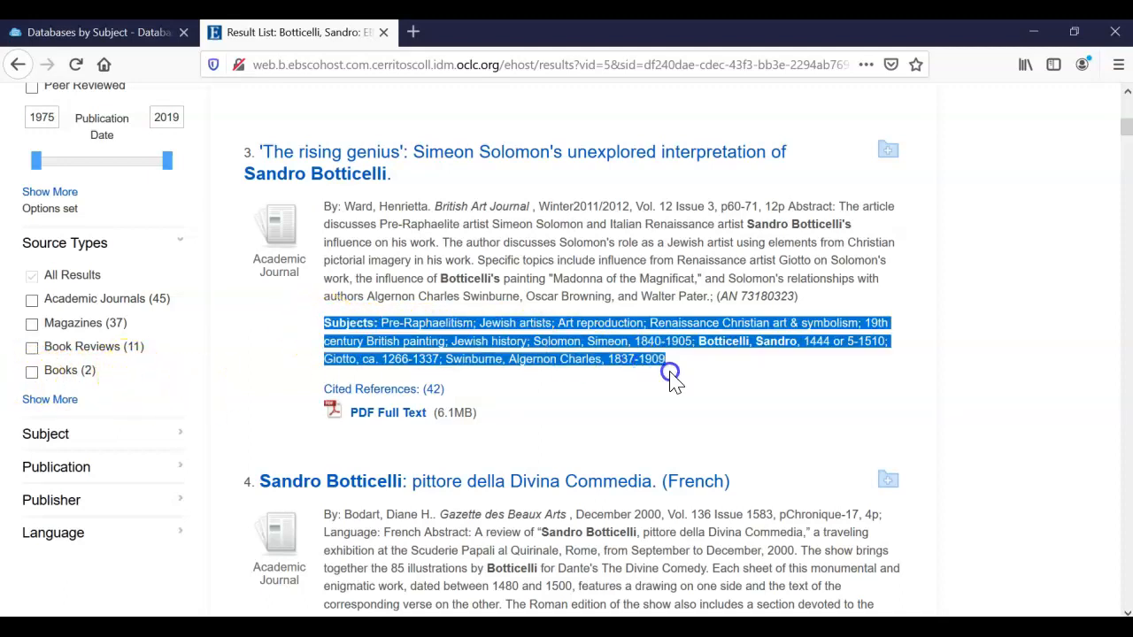
pyautogui.scroll(3)
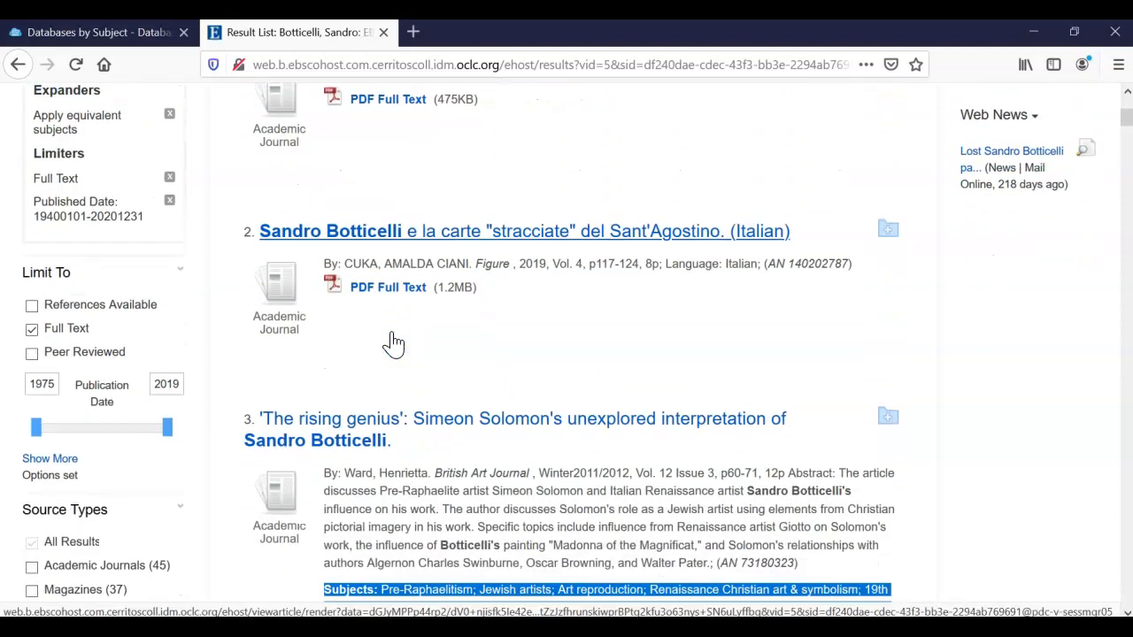
pyautogui.scroll(-3)
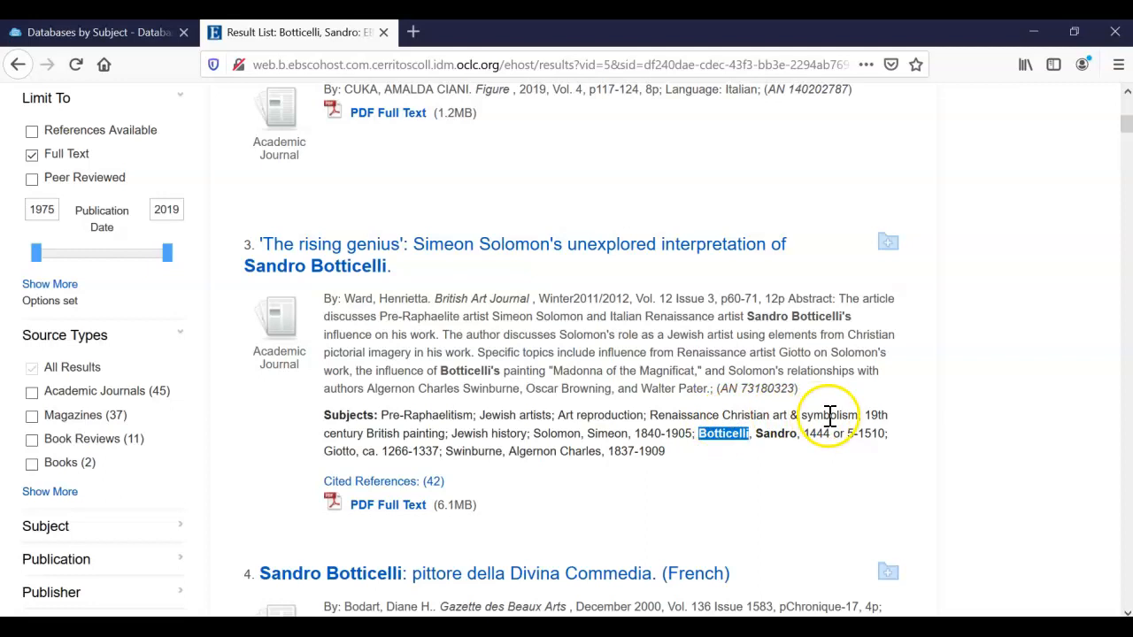
pyautogui.doubleClick(829, 415)
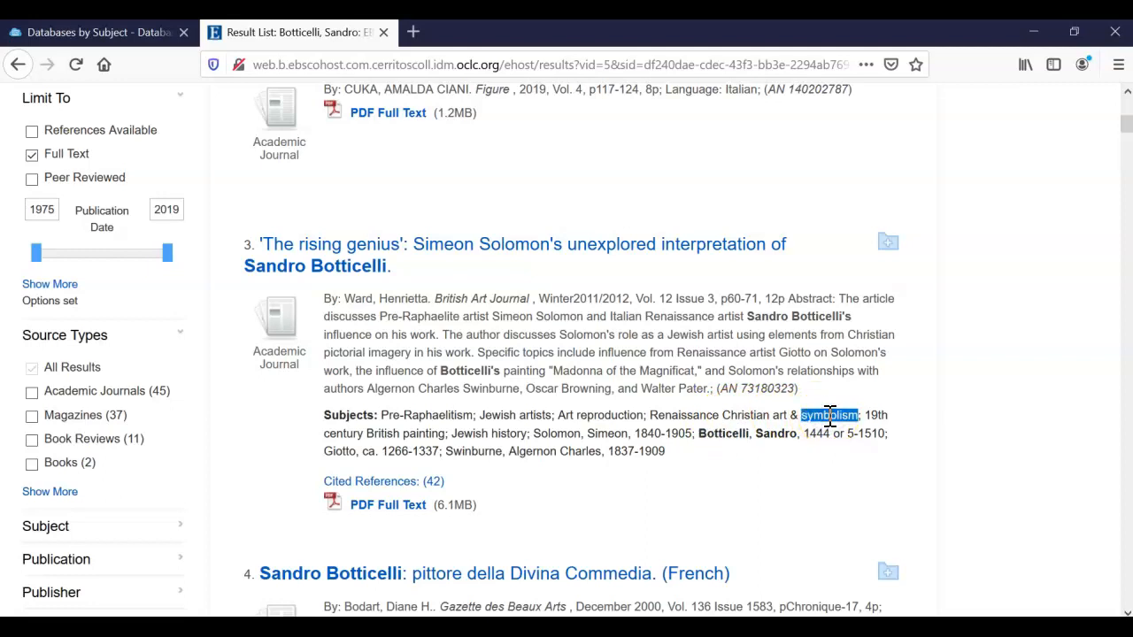
pyautogui.moveTo(868, 414)
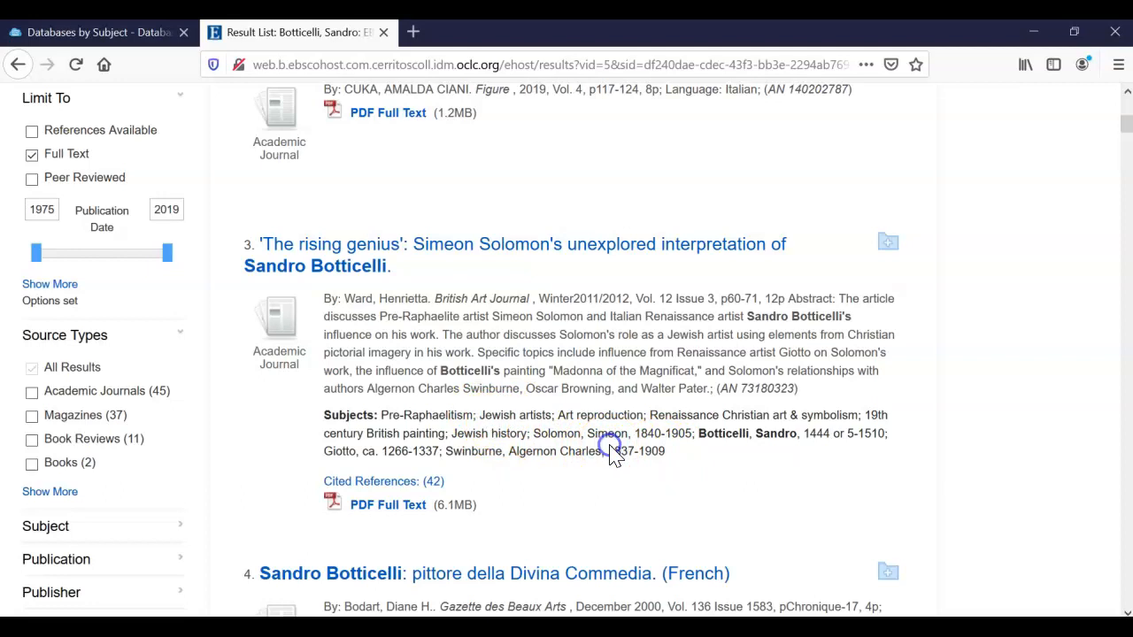
pyautogui.scroll(-3)
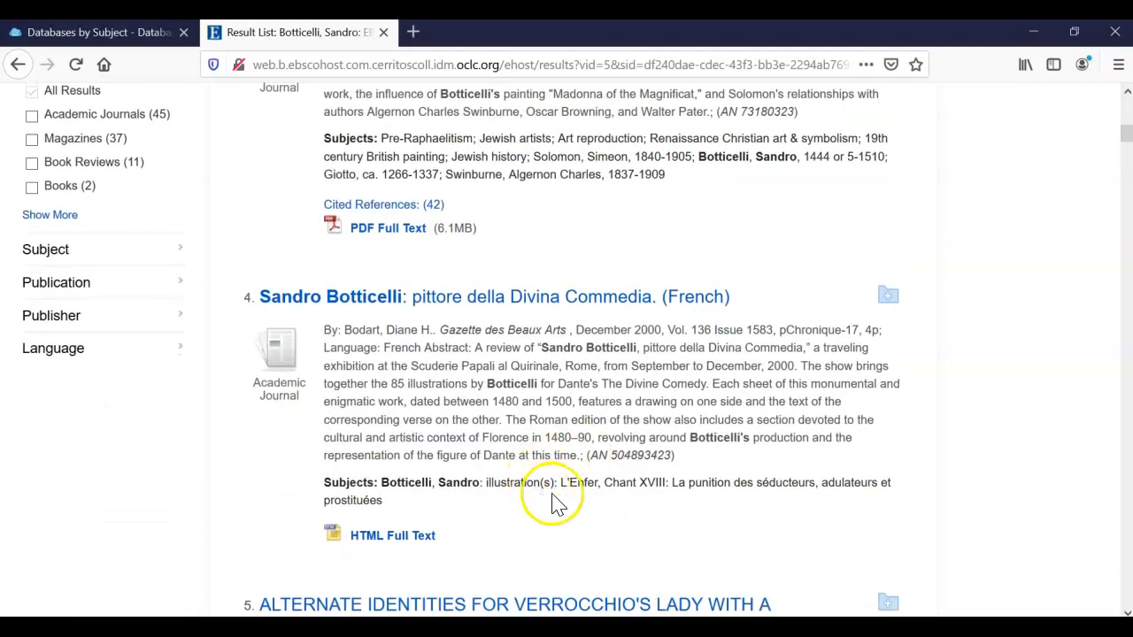
pyautogui.scroll(-3)
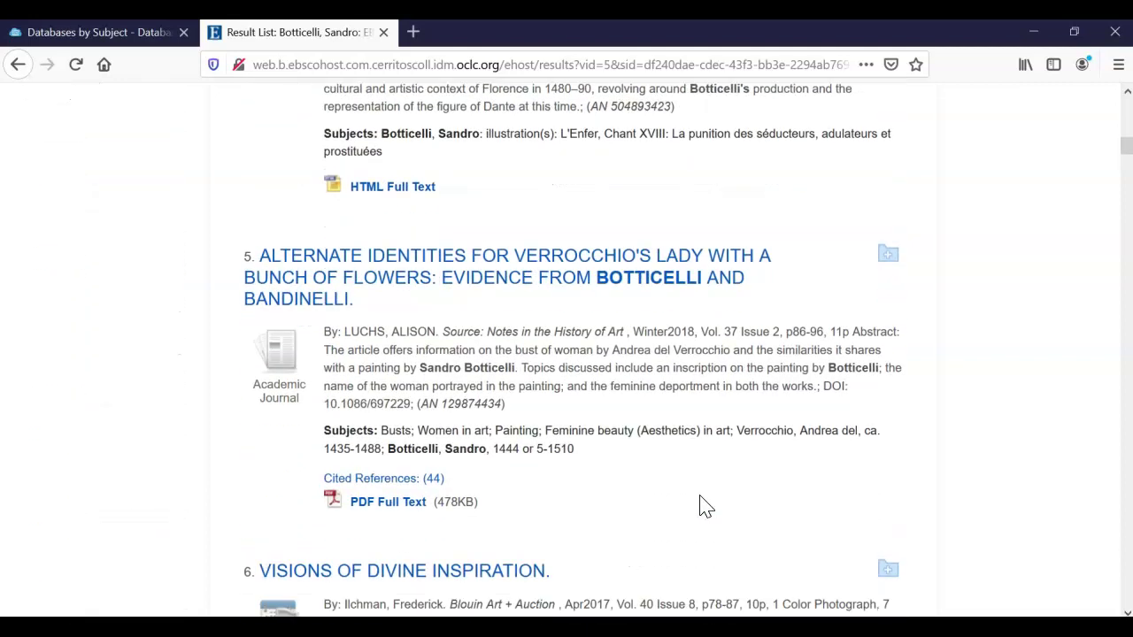
pyautogui.scroll(-3)
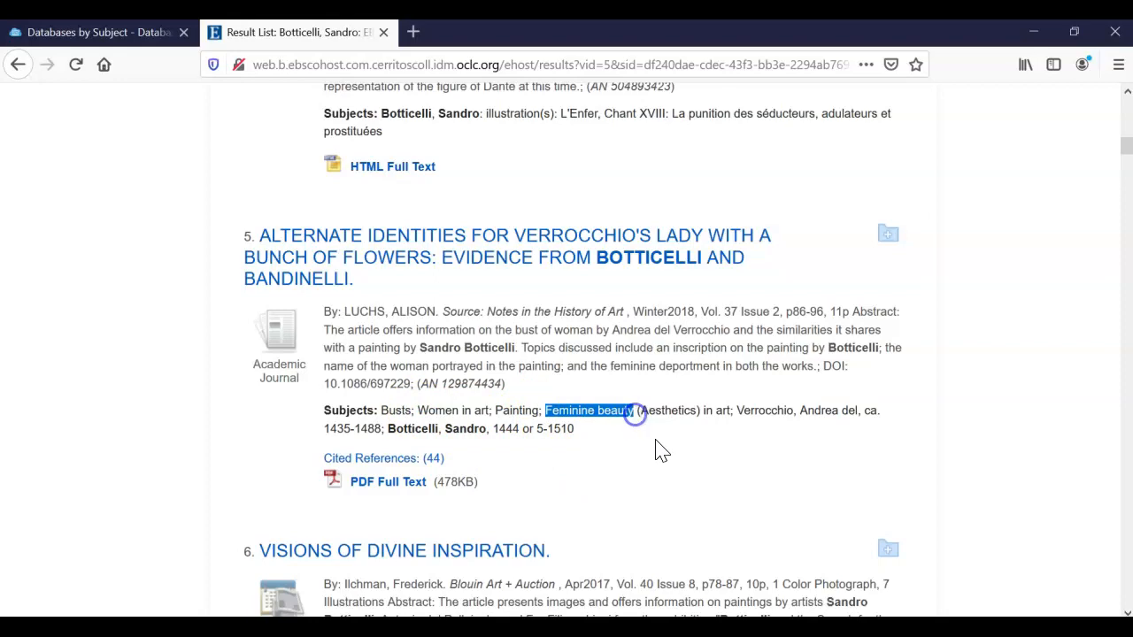
pyautogui.scroll(-3)
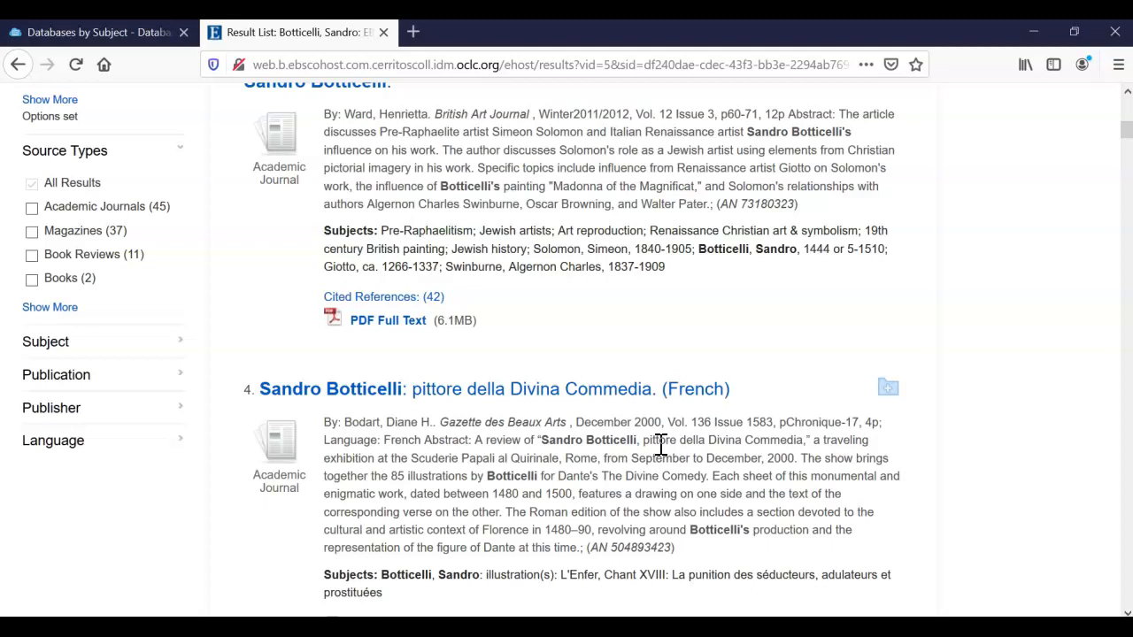
pyautogui.moveTo(822, 229)
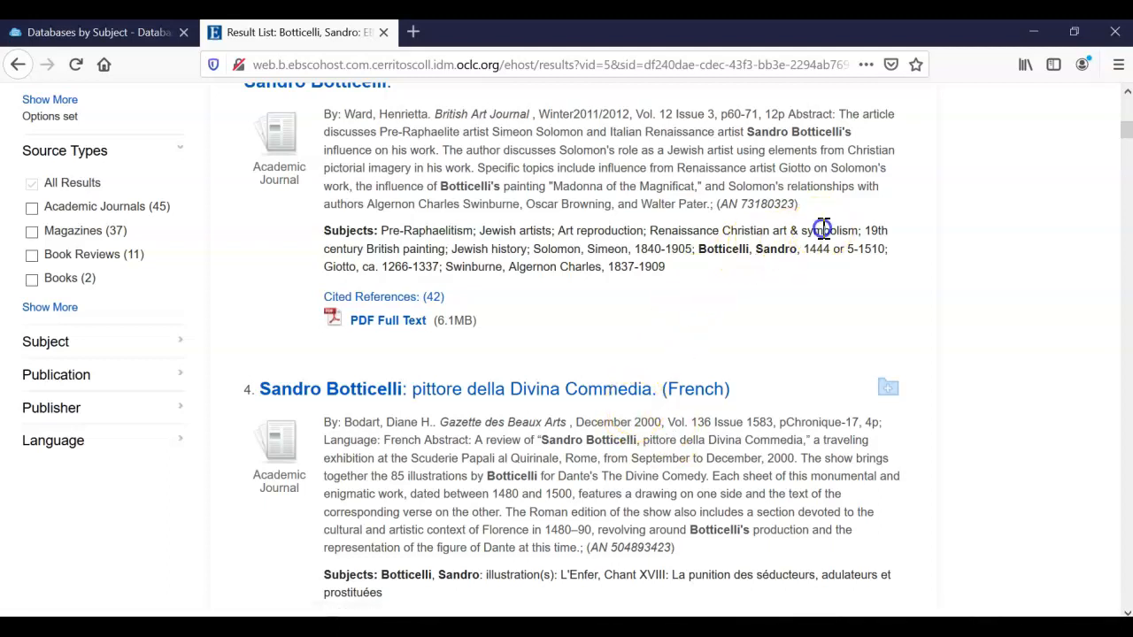
pyautogui.doubleClick(828, 231)
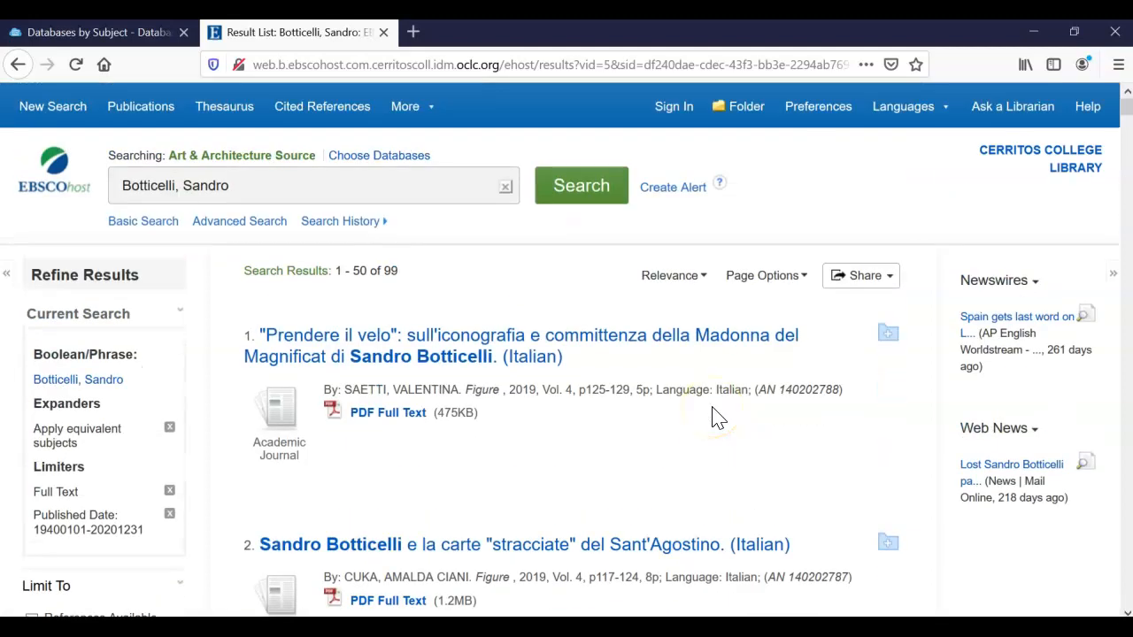
pyautogui.moveTo(241, 229)
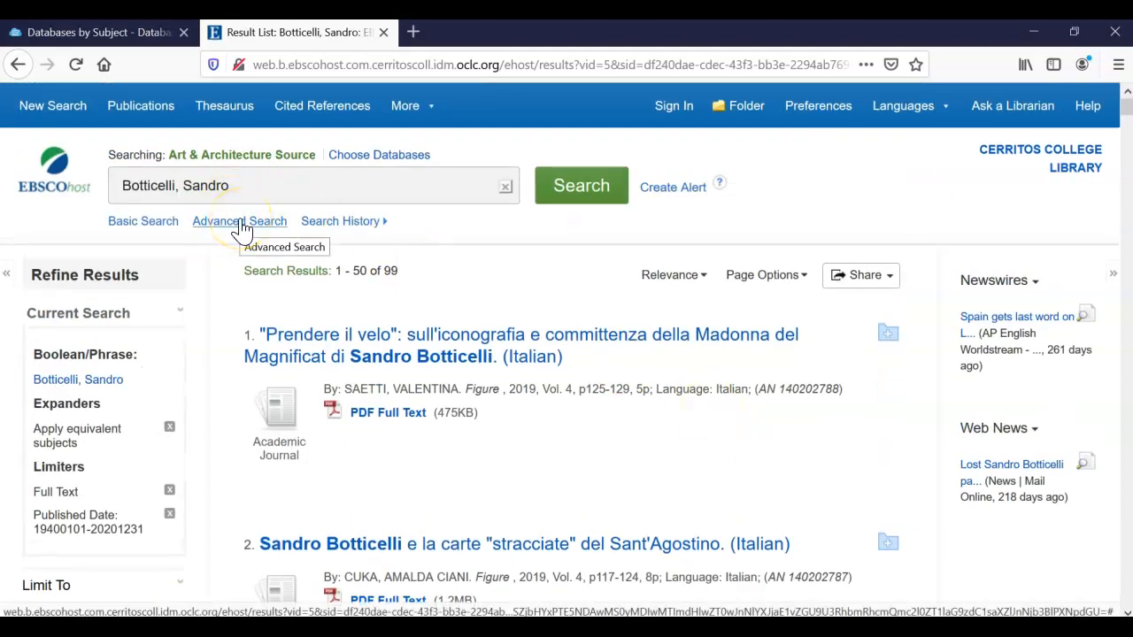
# - Enter symbolism in the second advanced search row, ANDed with Botticelli, Sandro
pyautogui.click(239, 221)
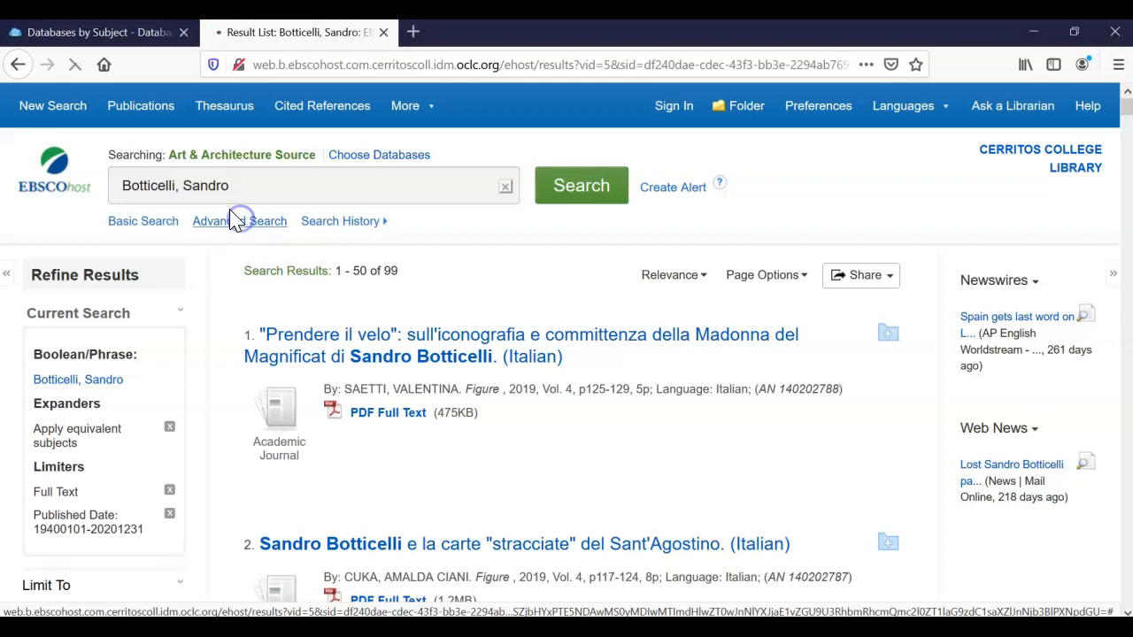
pyautogui.click(239, 220)
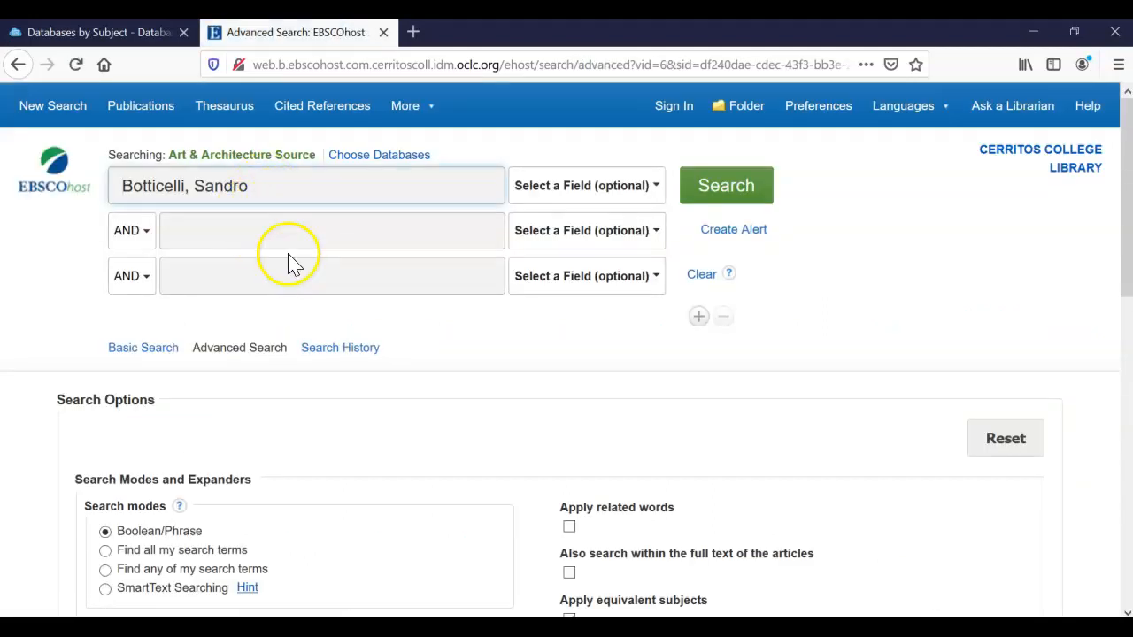
pyautogui.click(314, 231)
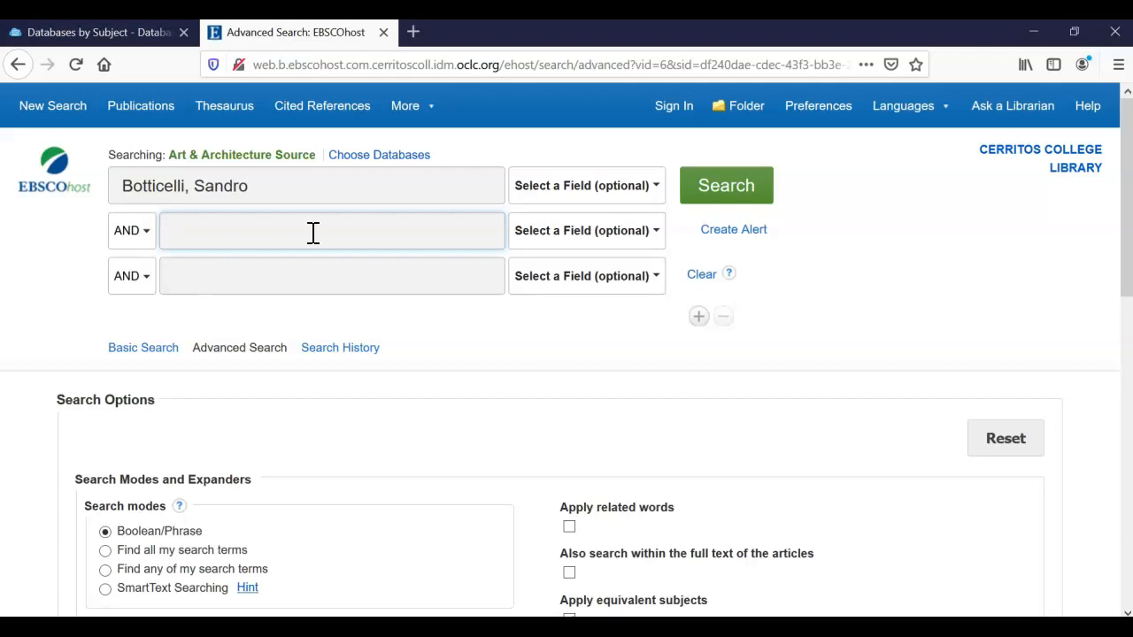
pyautogui.write('symbolism')
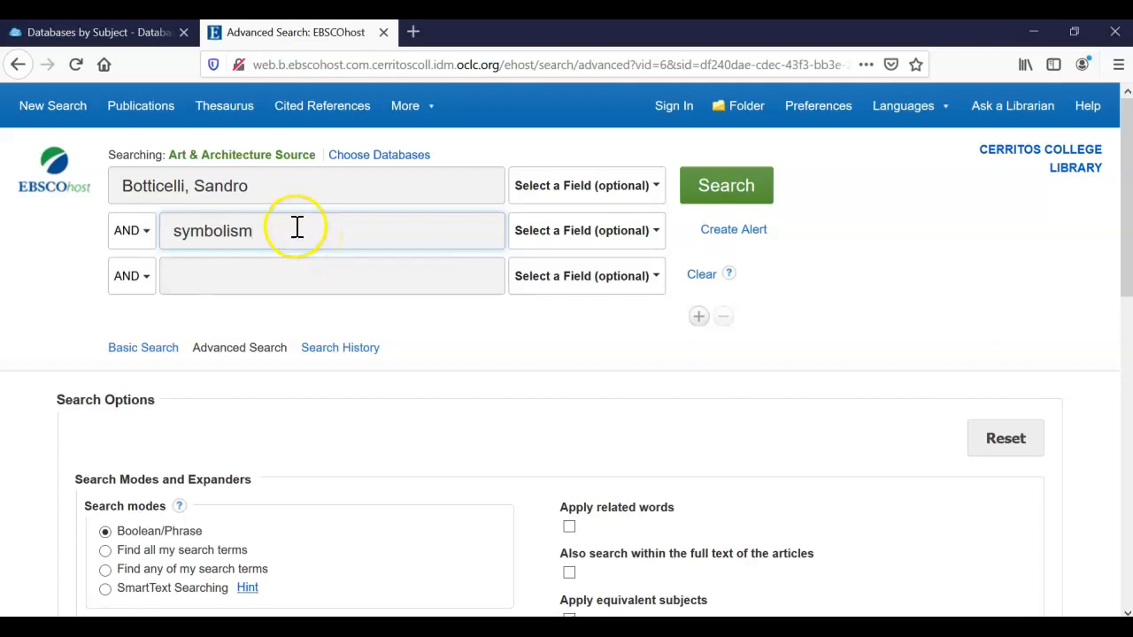
pyautogui.click(276, 231)
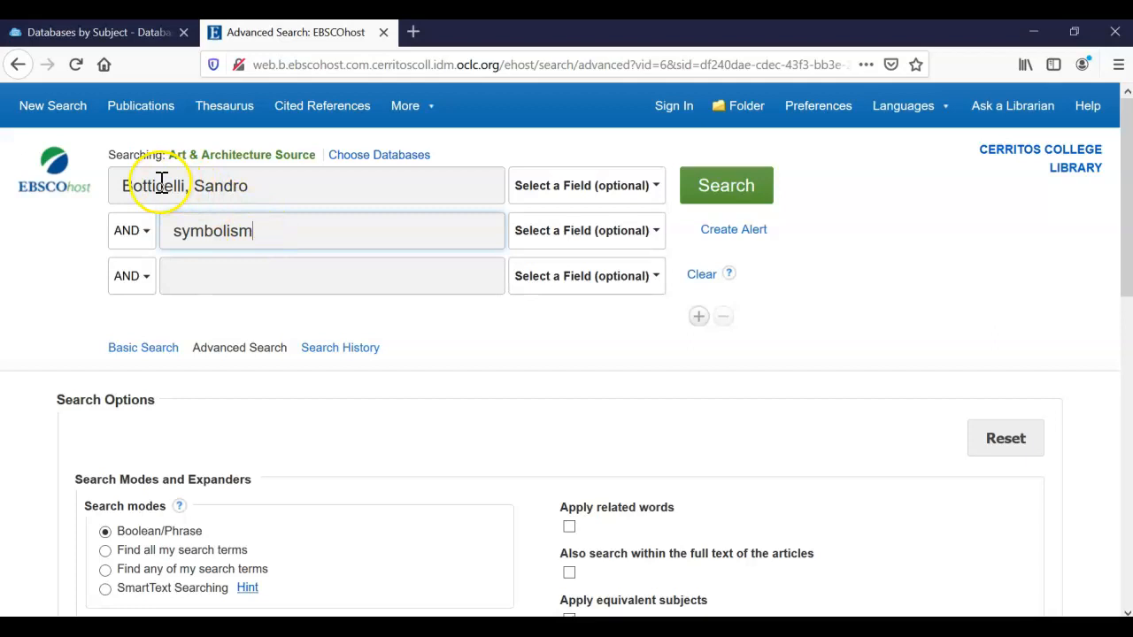
pyautogui.tripleClick(160, 185)
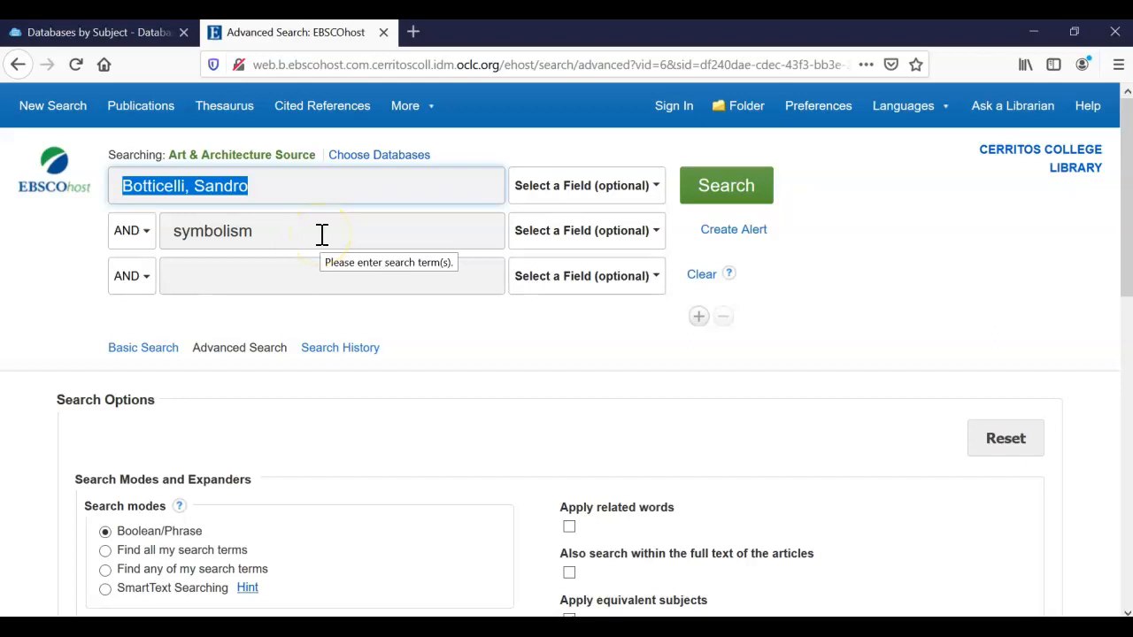
pyautogui.click(720, 176)
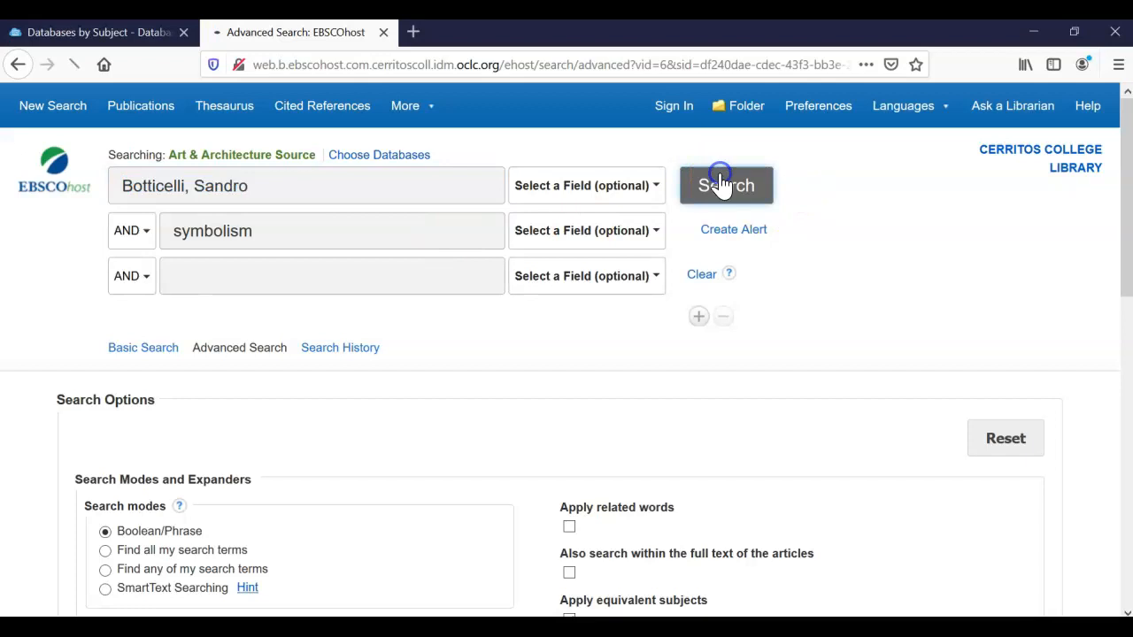
# - Run the Botticelli, Sandro AND symbolism search, returning 20 results
pyautogui.click(719, 176)
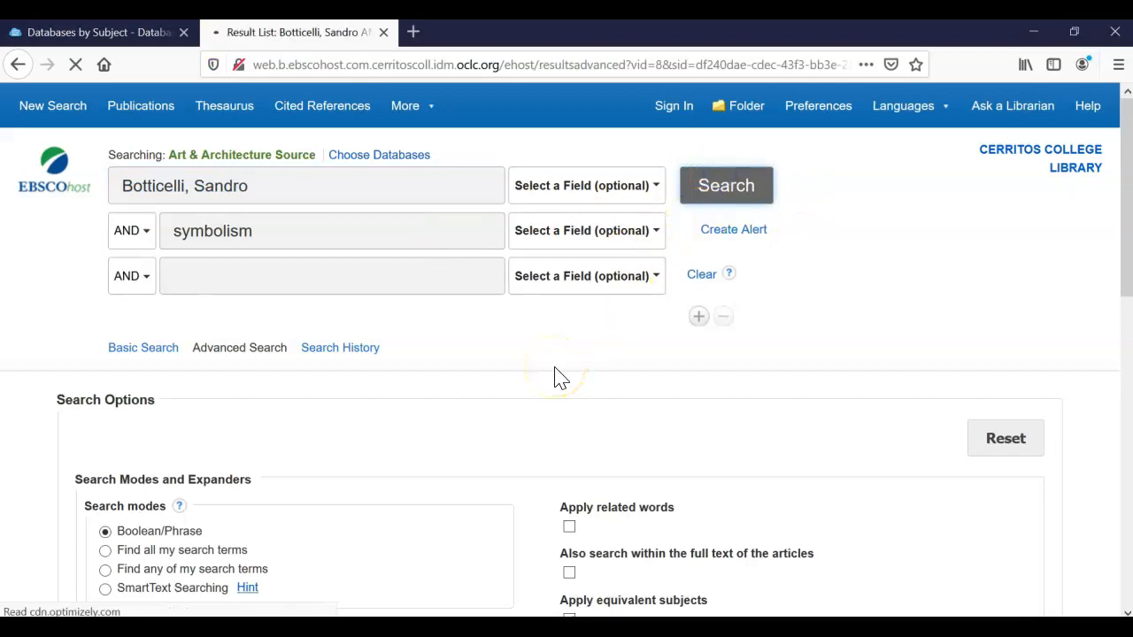
pyautogui.click(726, 185)
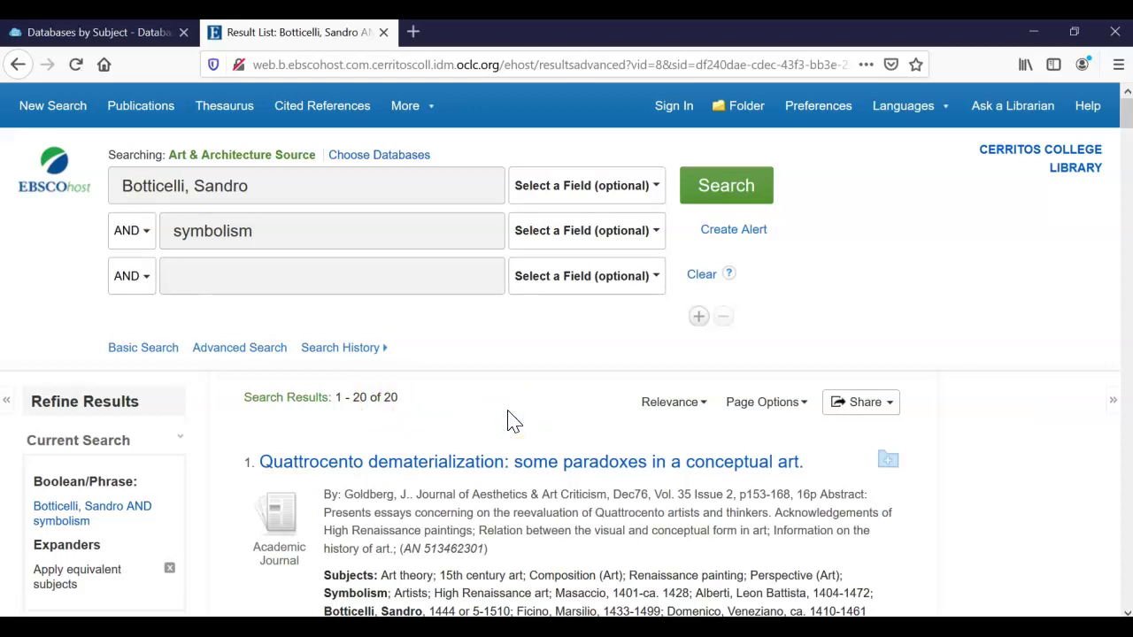
pyautogui.scroll(-3)
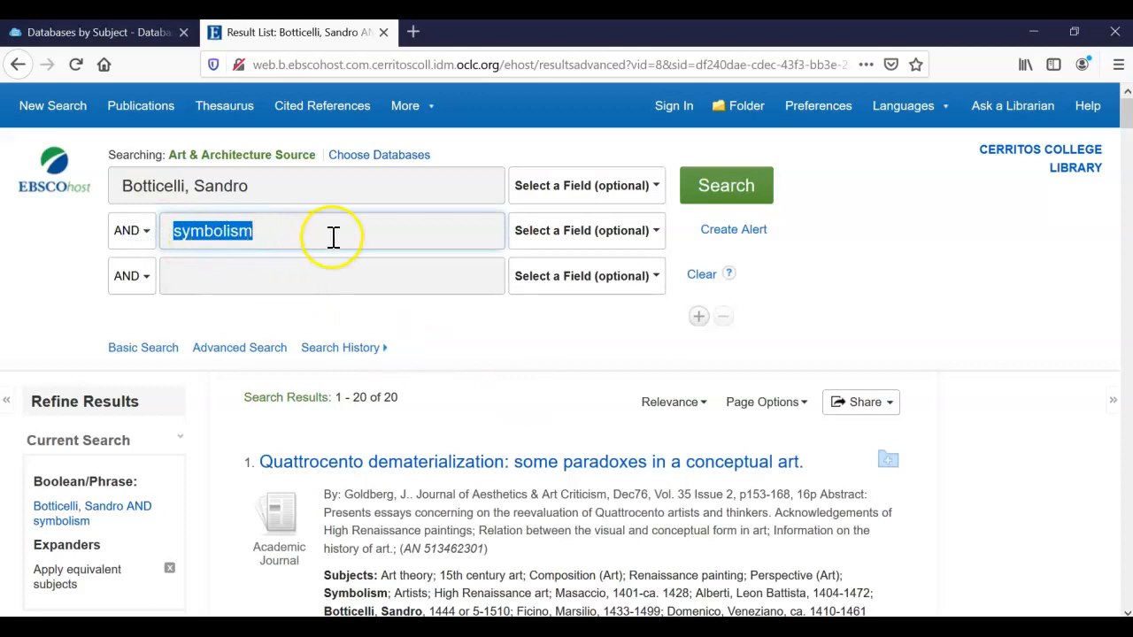
# - Browse the results, highlighting the symbolism term and the subject Renaissance
pyautogui.click(333, 232)
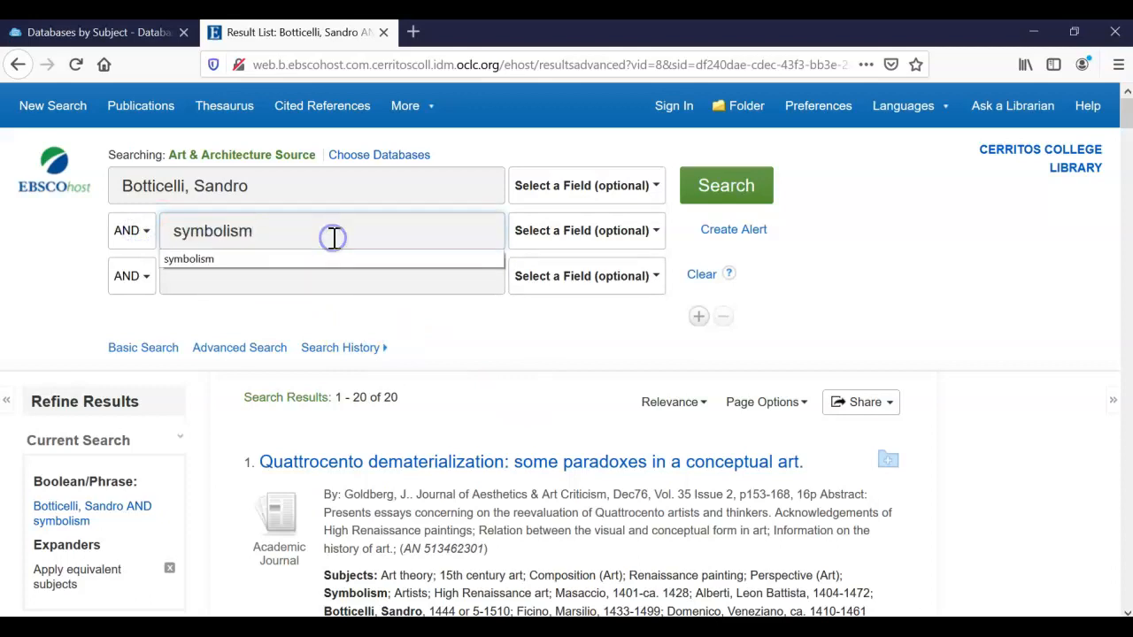
pyautogui.scroll(-3)
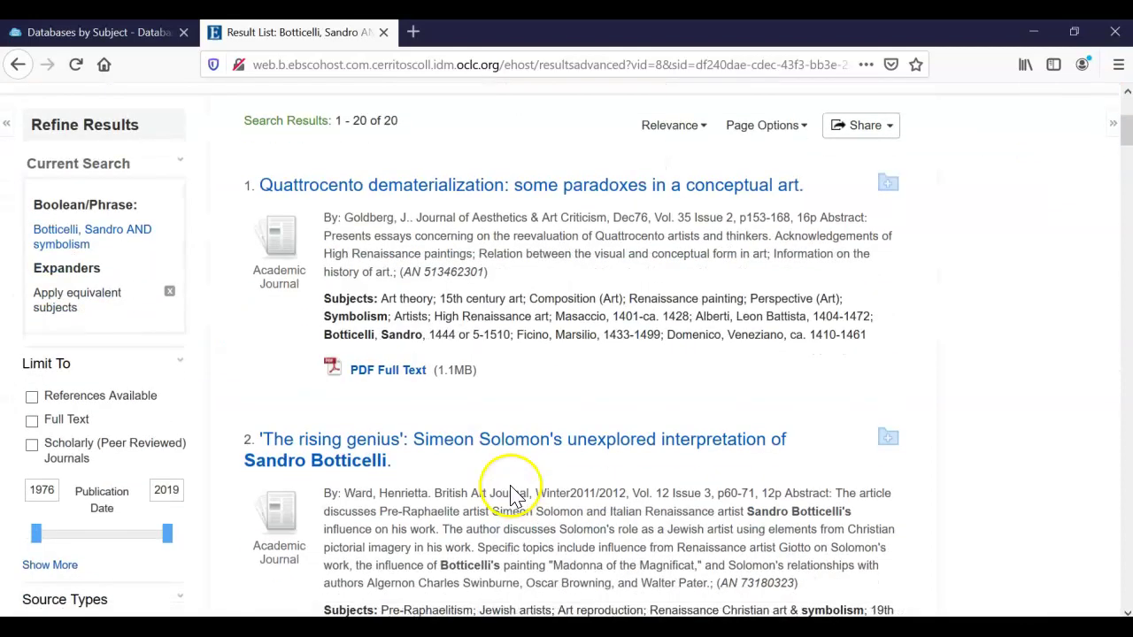
pyautogui.moveTo(602, 335)
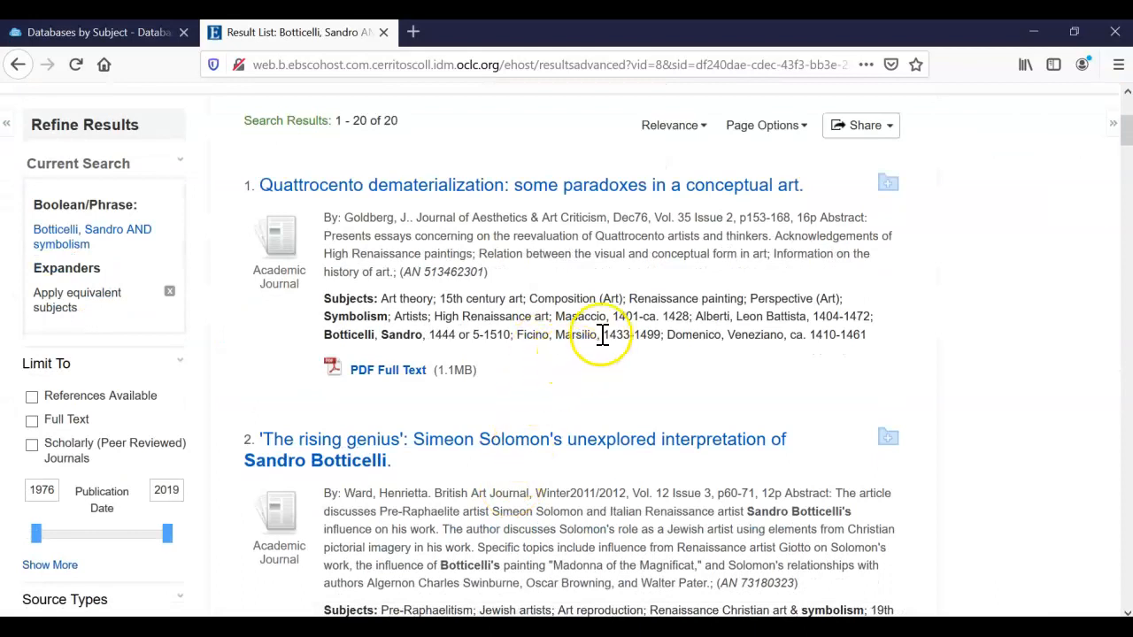
pyautogui.doubleClick(658, 298)
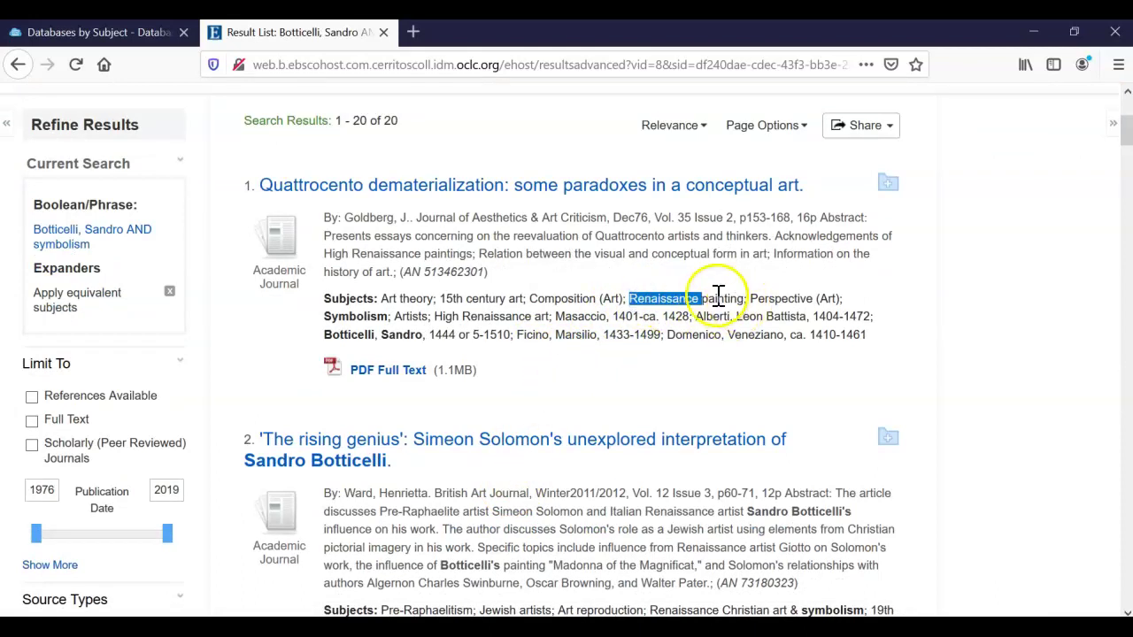
pyautogui.scroll(-3)
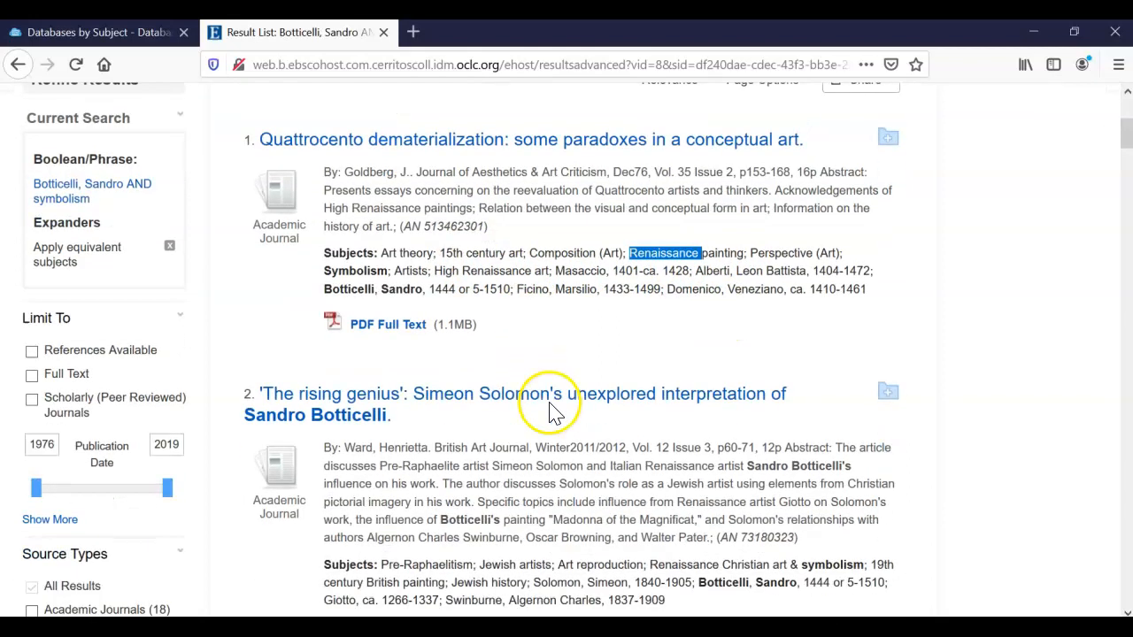
pyautogui.scroll(-3)
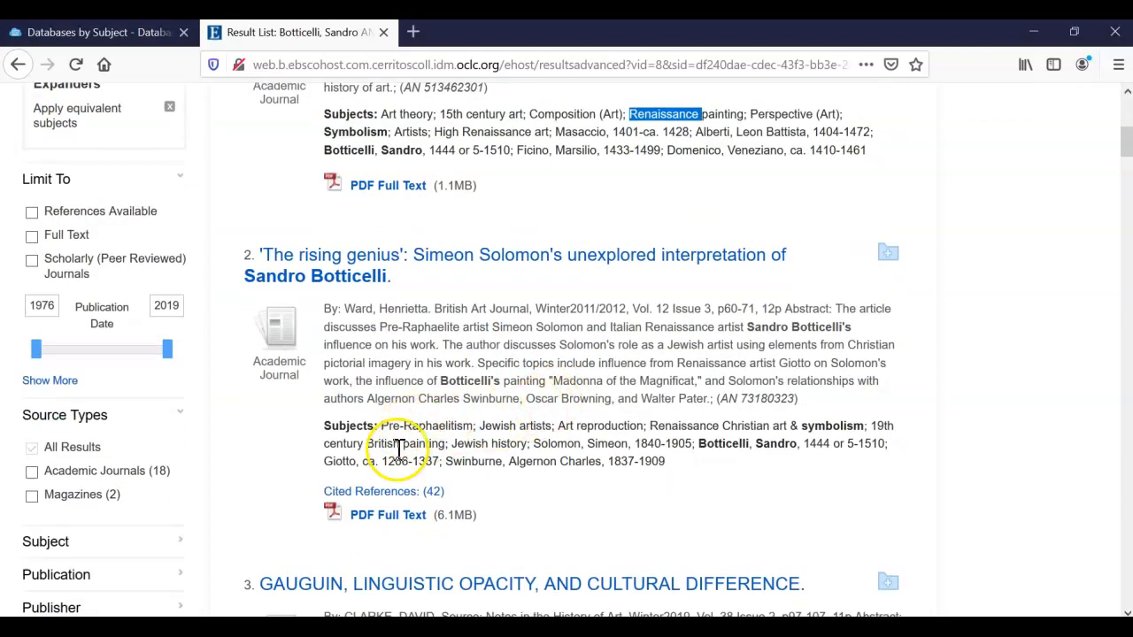
pyautogui.moveTo(708, 463)
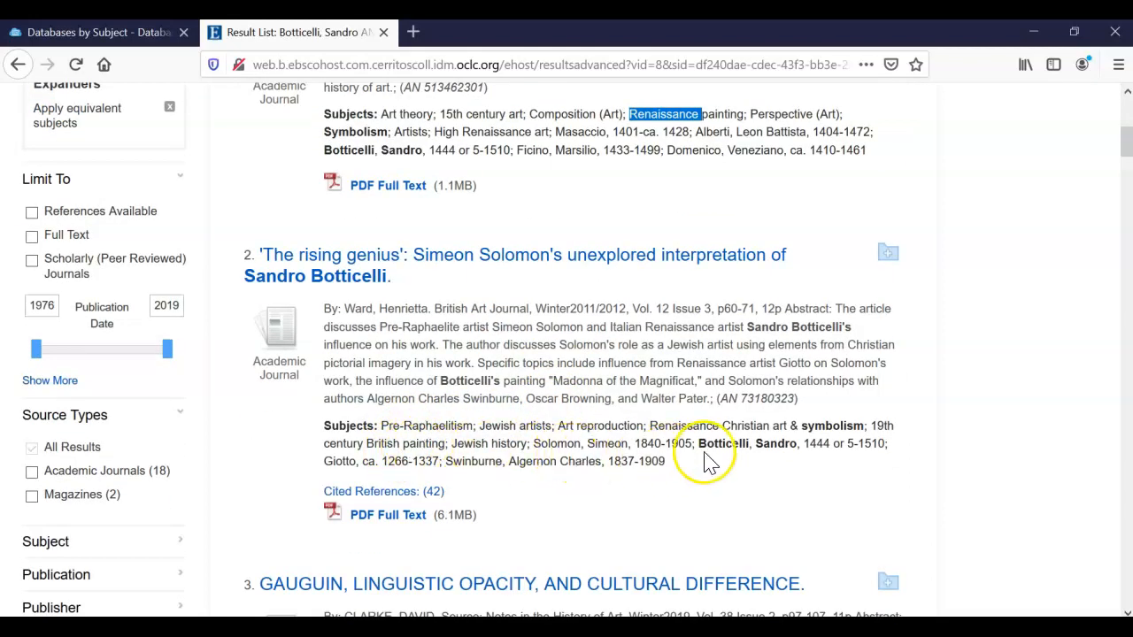
pyautogui.moveTo(431, 448)
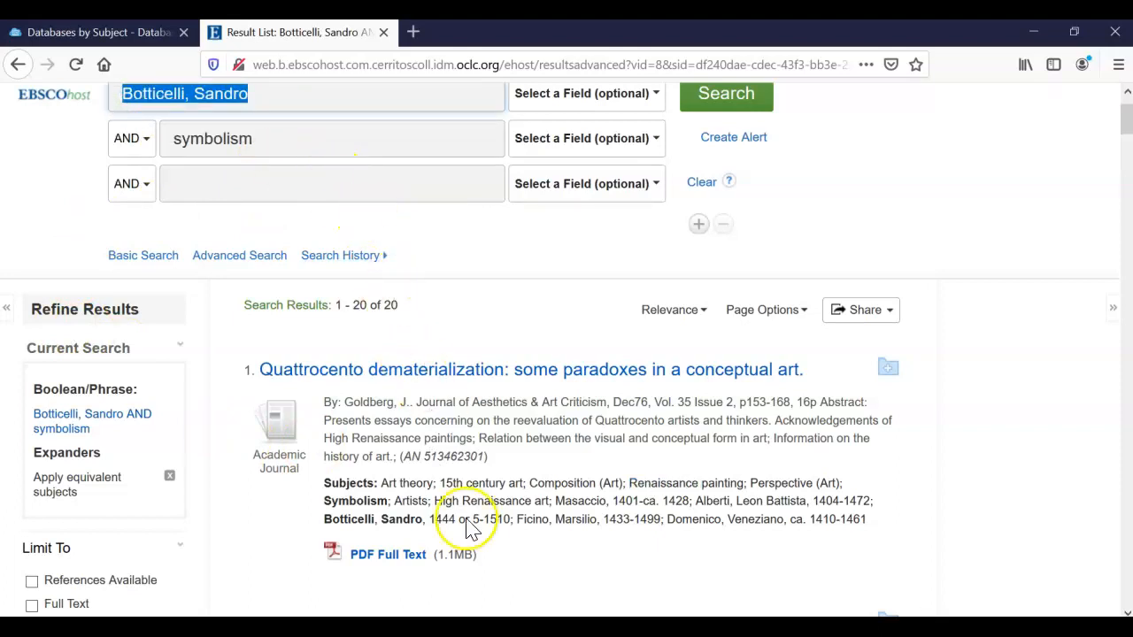
pyautogui.scroll(-3)
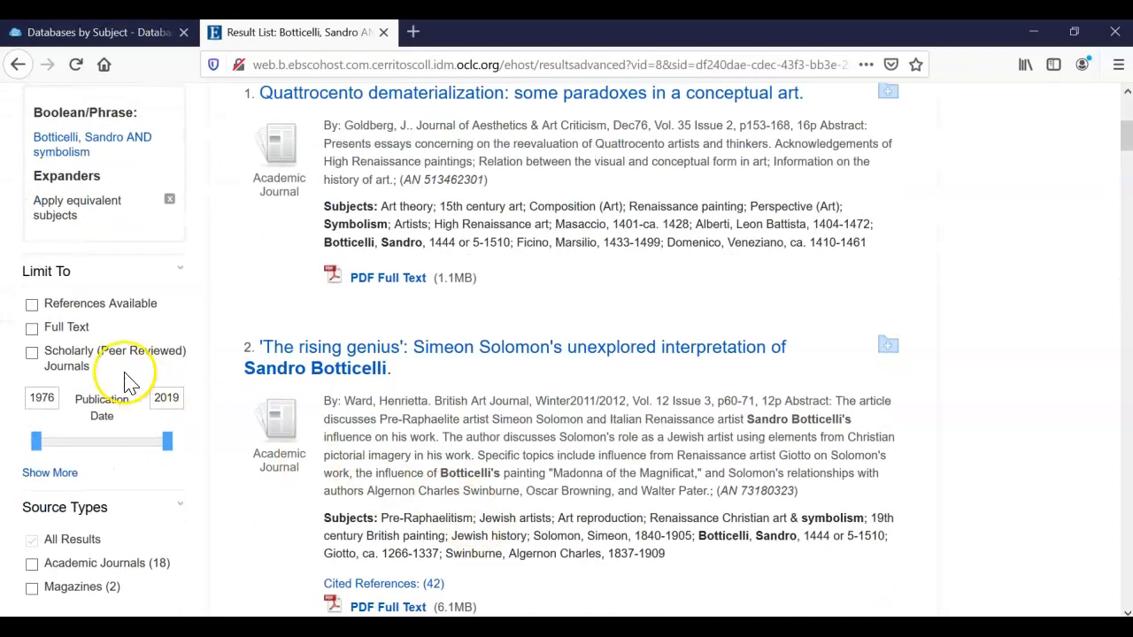
# - Tick a Limit To option, narrowing the results from 20 to 7
pyautogui.click(32, 327)
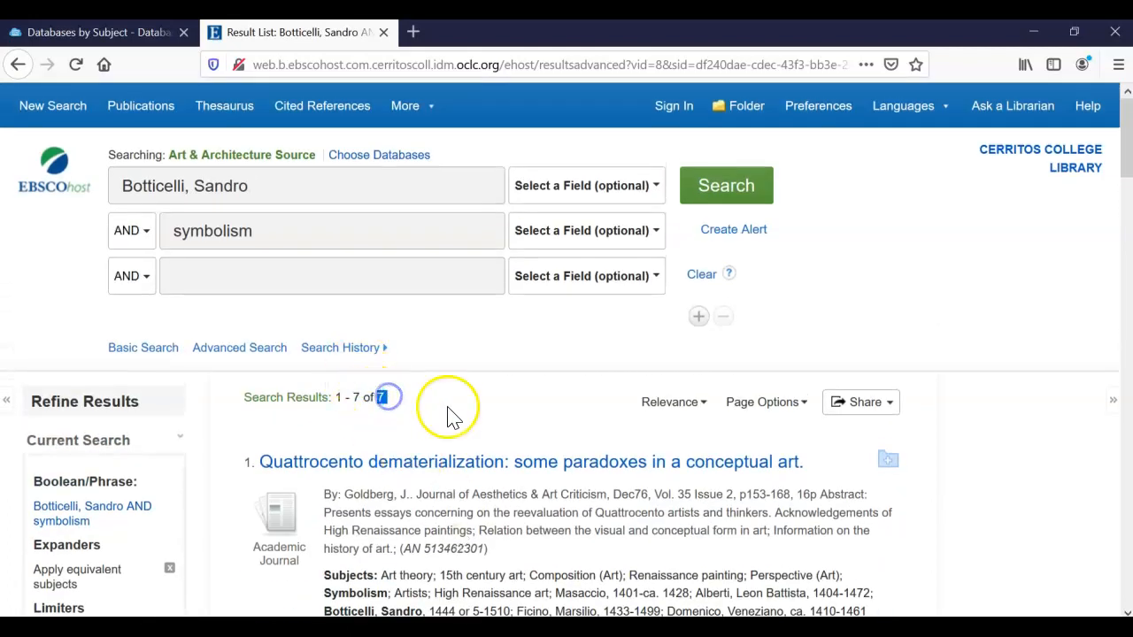
pyautogui.moveTo(453, 416)
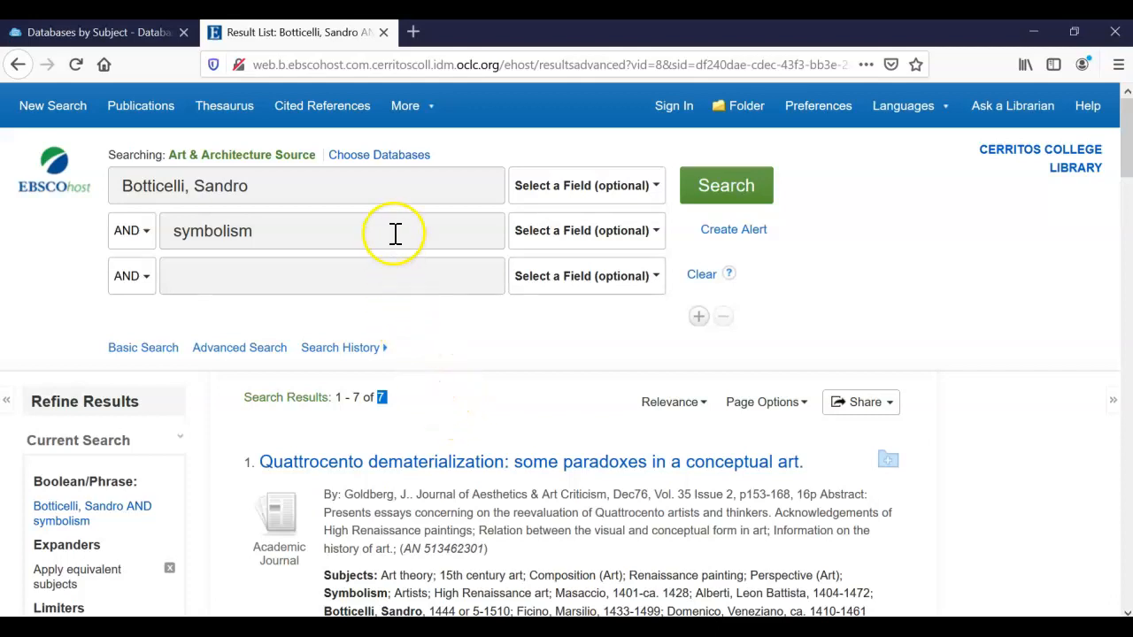
pyautogui.moveTo(379, 160)
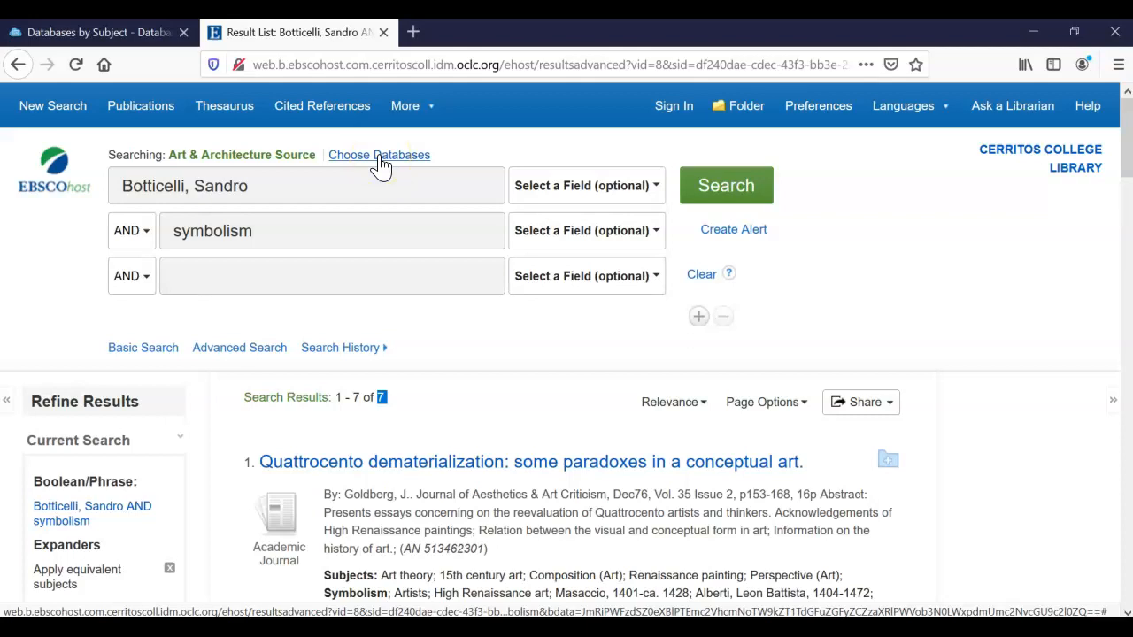
# - Select only Academic Search Complete in Choose Databases and view its description
pyautogui.click(379, 155)
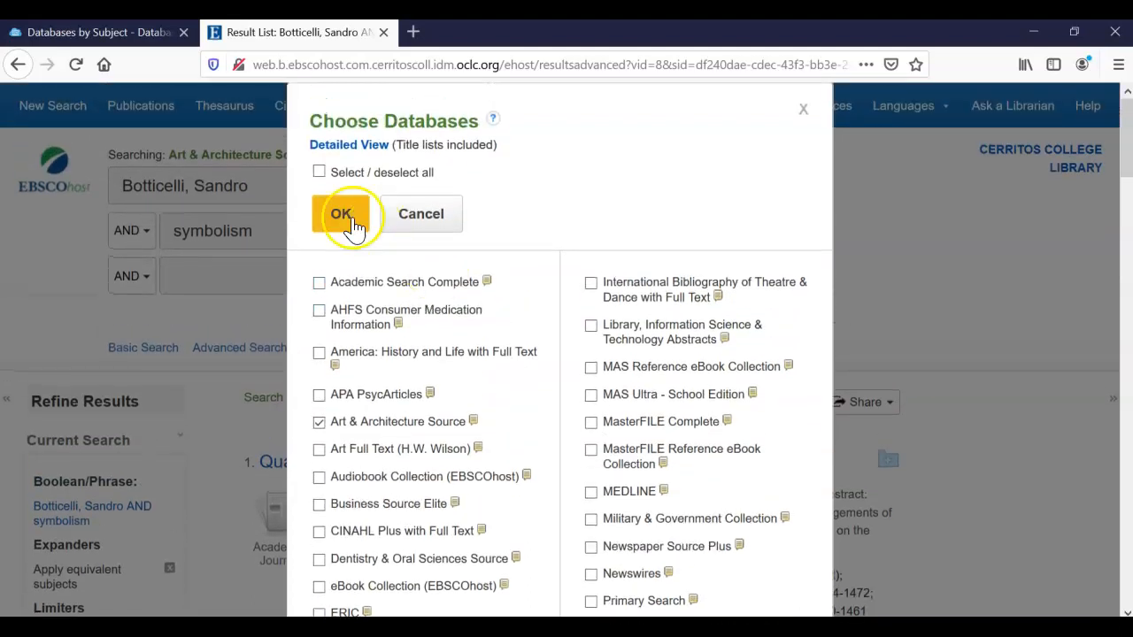
pyautogui.click(319, 171)
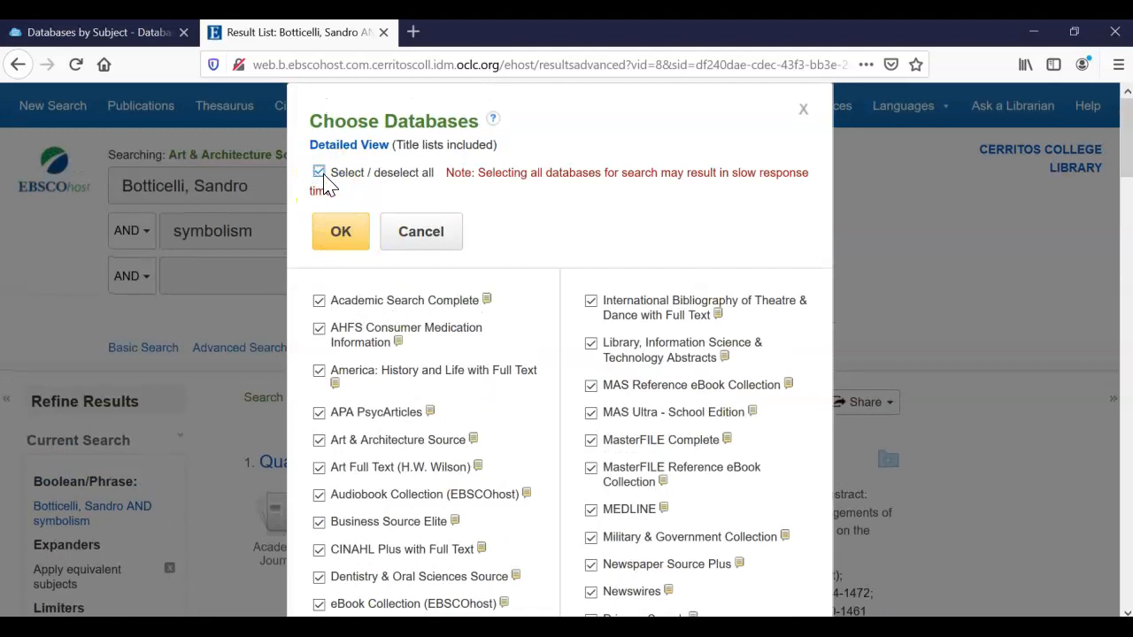
pyautogui.click(319, 172)
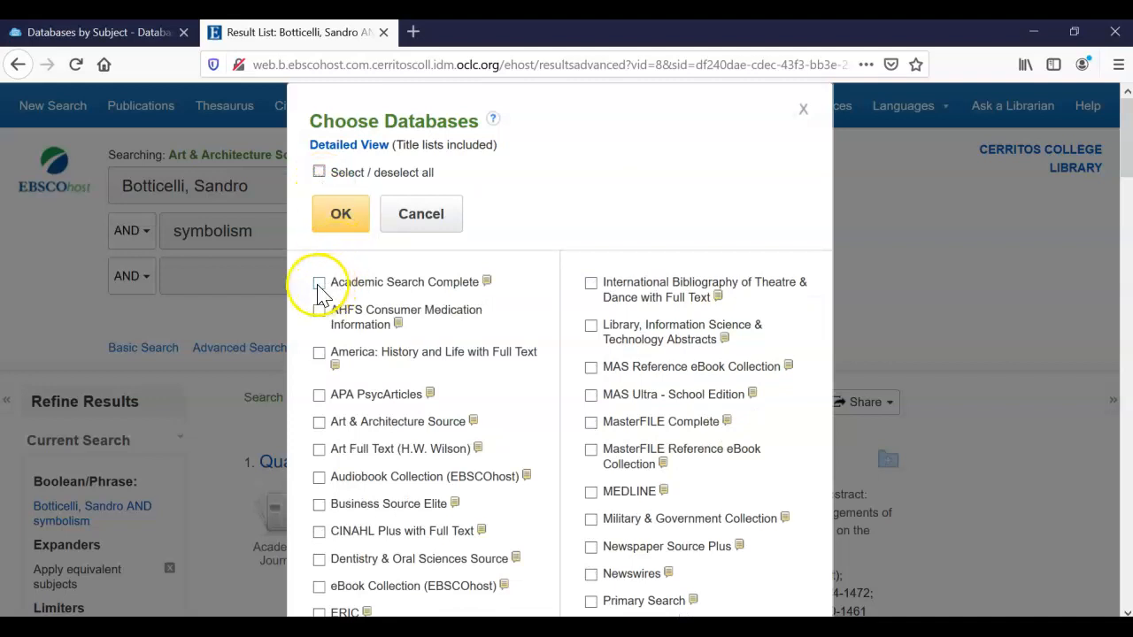
pyautogui.click(318, 282)
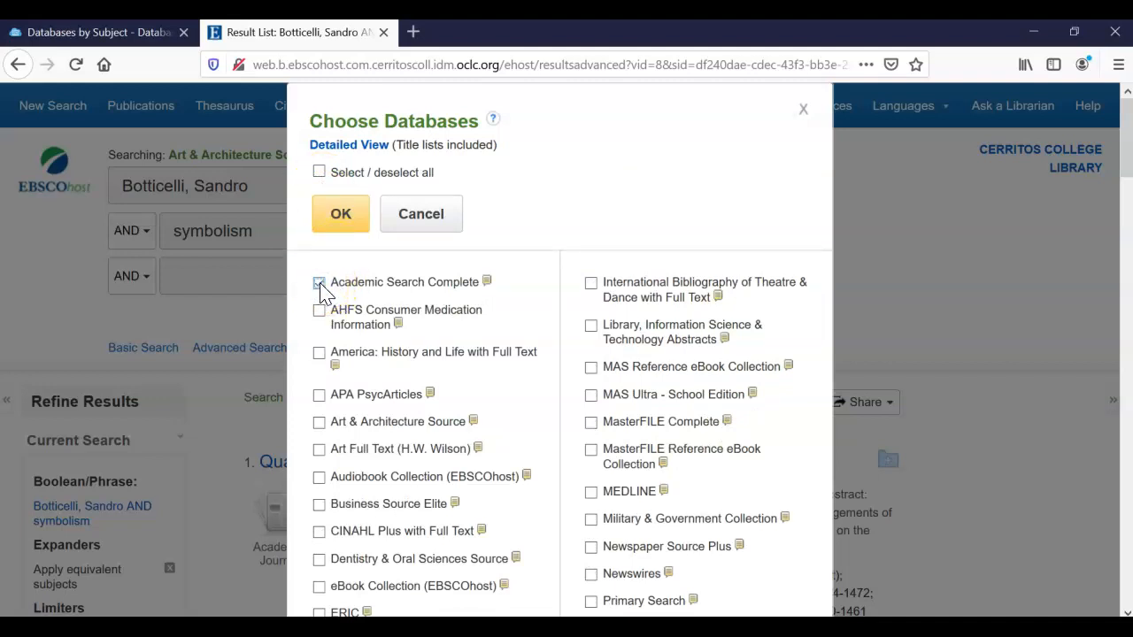
pyautogui.click(318, 282)
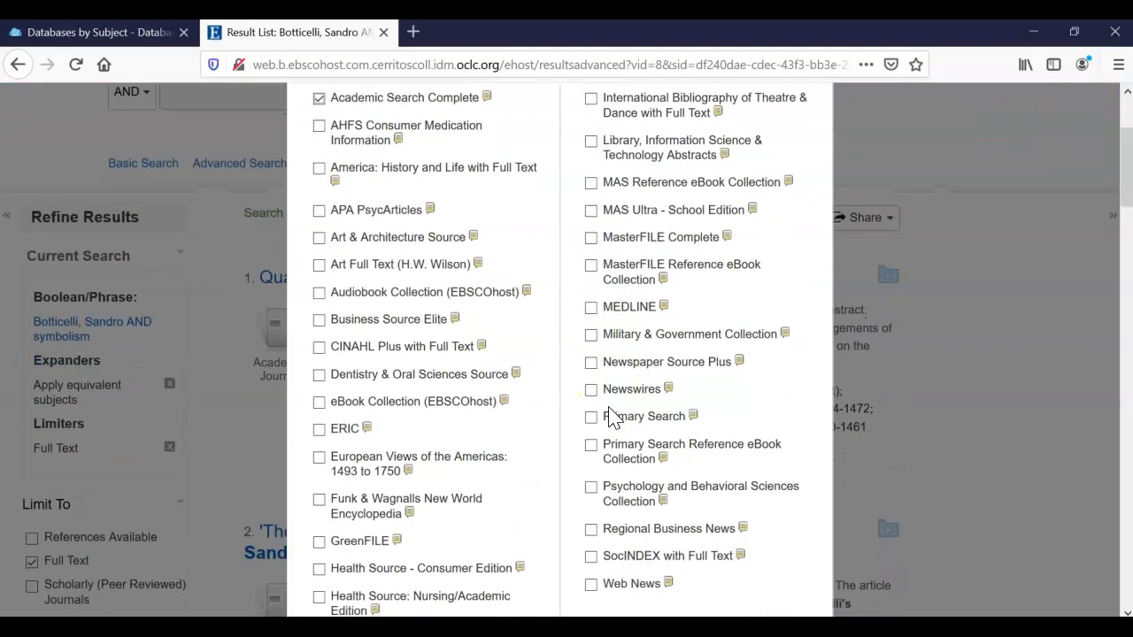
pyautogui.moveTo(859, 159)
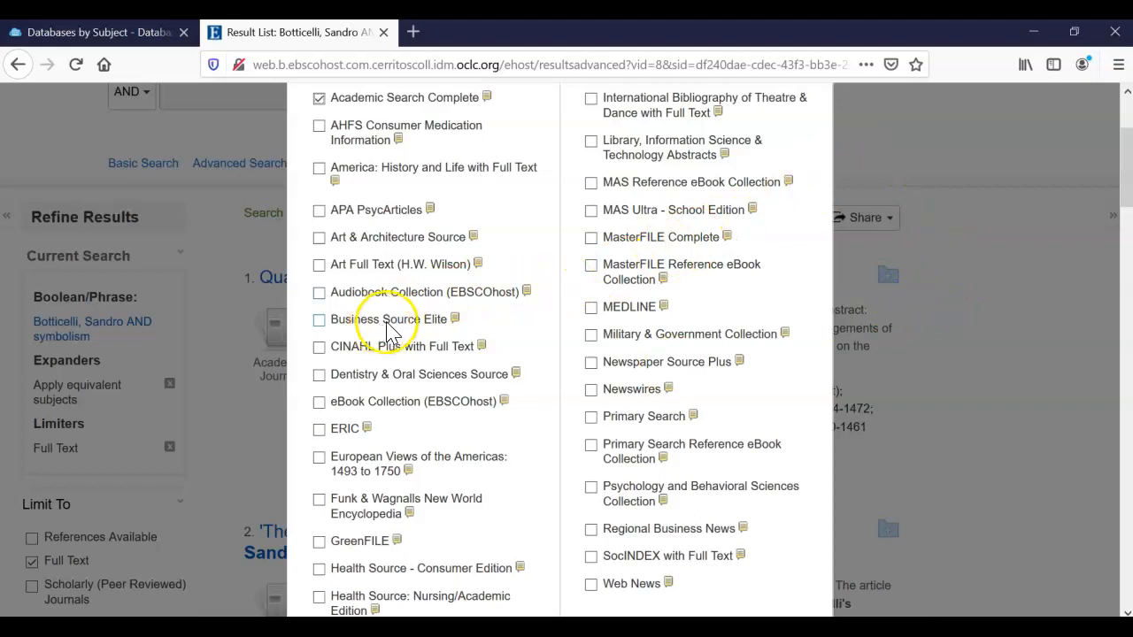
pyautogui.doubleClick(388, 210)
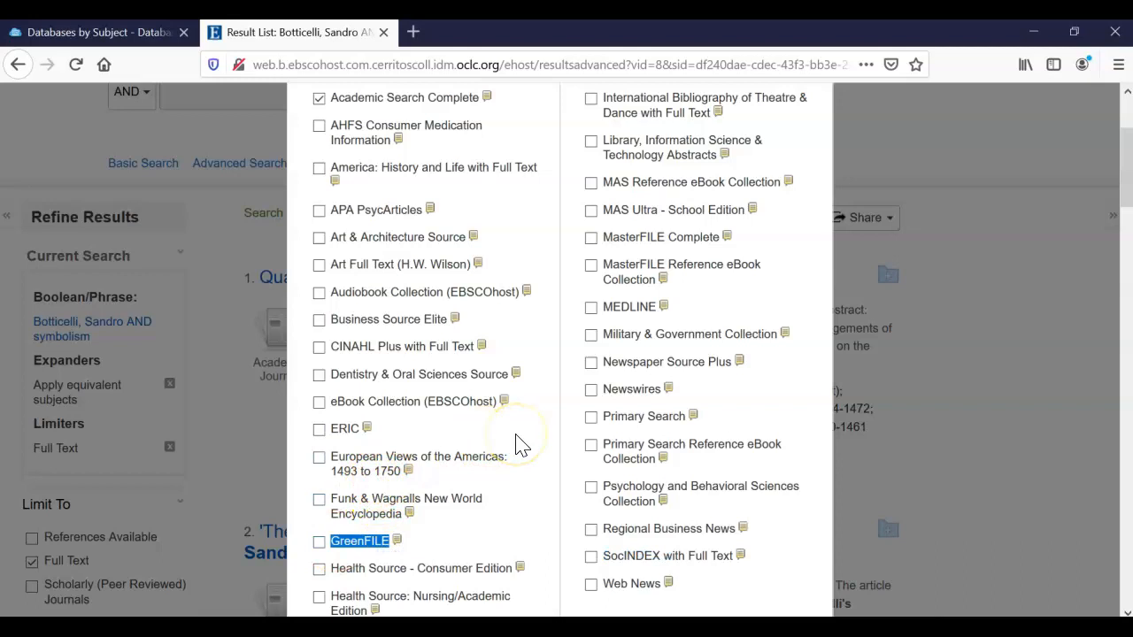
pyautogui.moveTo(456, 416)
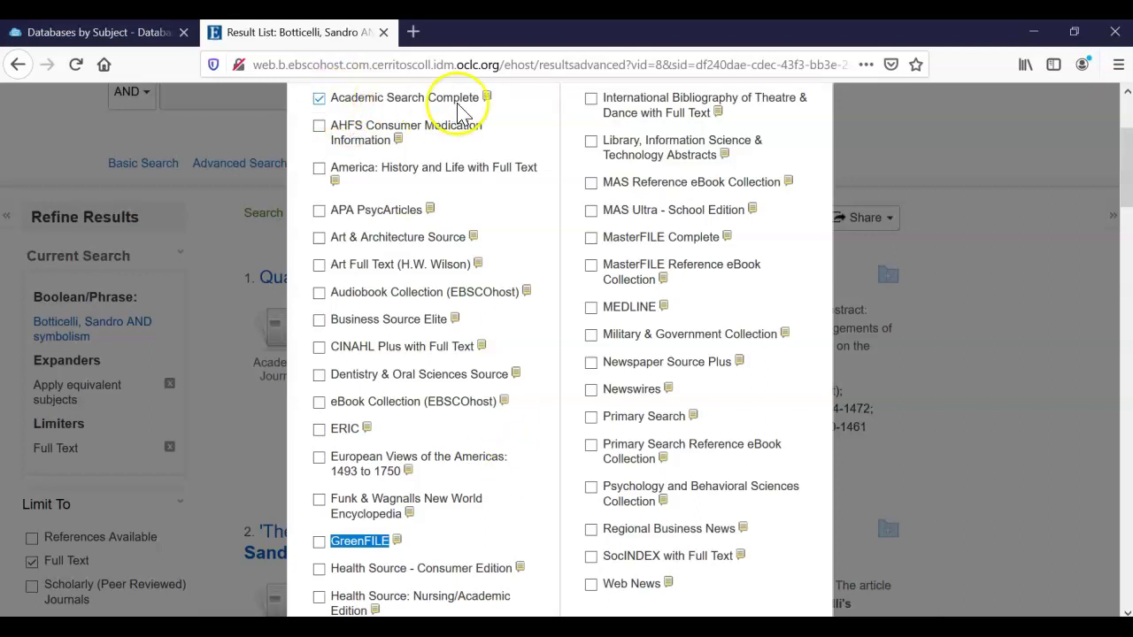
pyautogui.moveTo(482, 97)
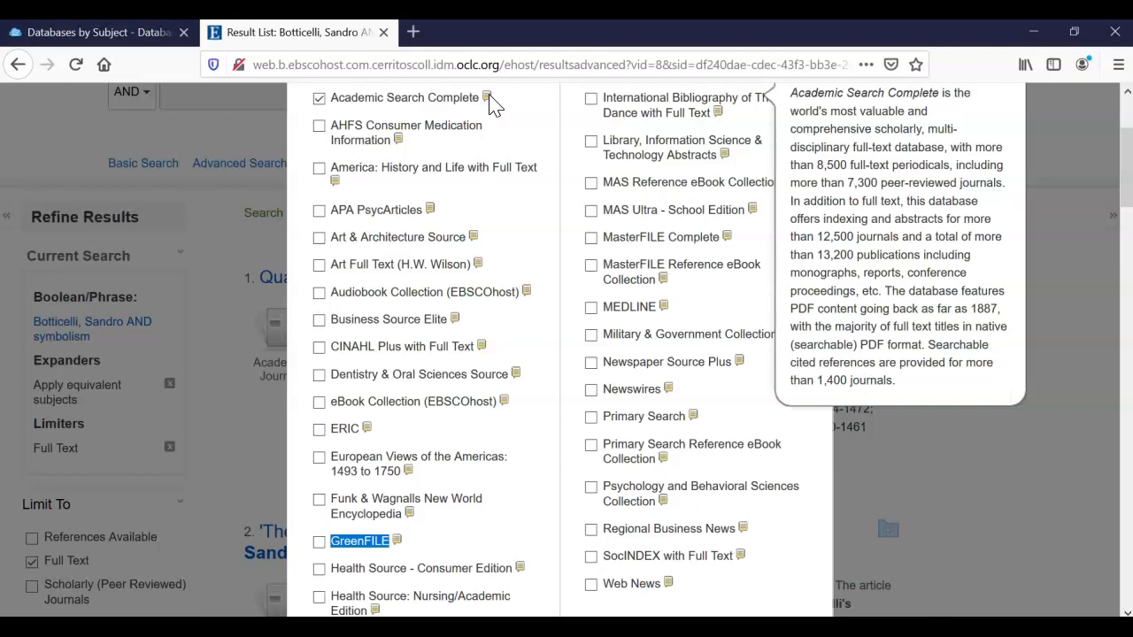
pyautogui.click(590, 236)
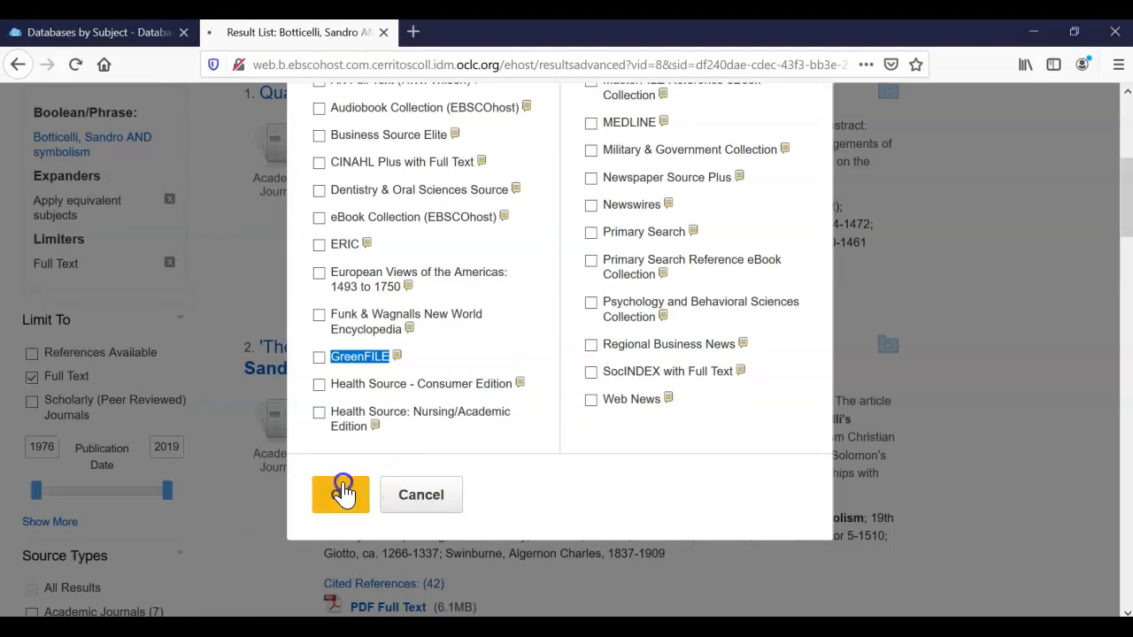
# - Add Art & Architecture Source and Art Full Text (H.W. Wilson) to the chosen databases
pyautogui.click(340, 494)
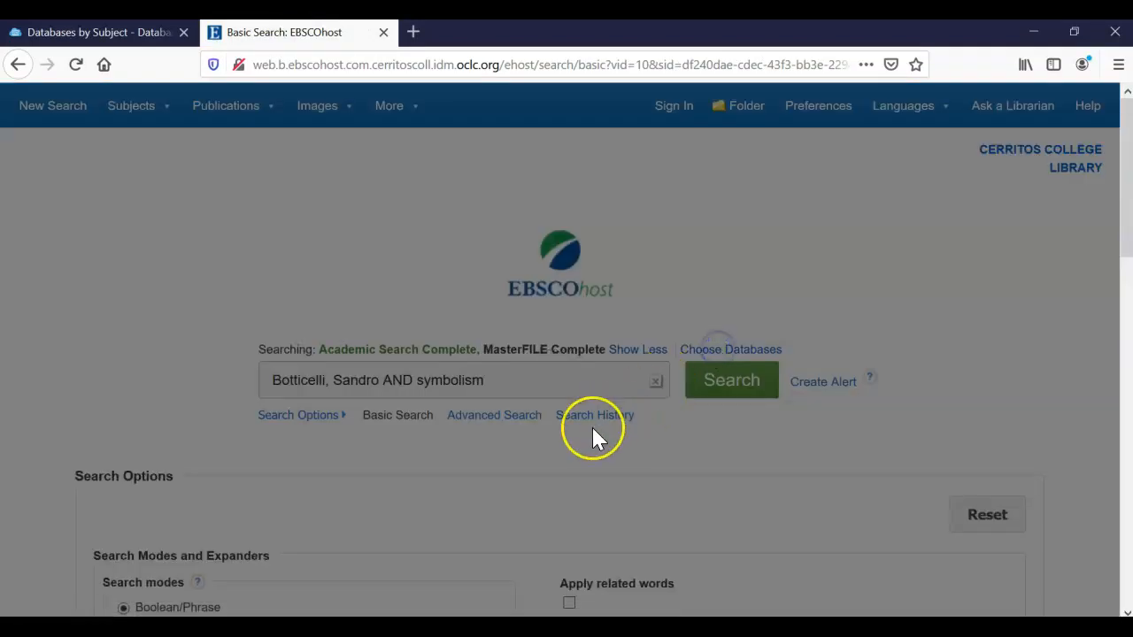
pyautogui.click(730, 349)
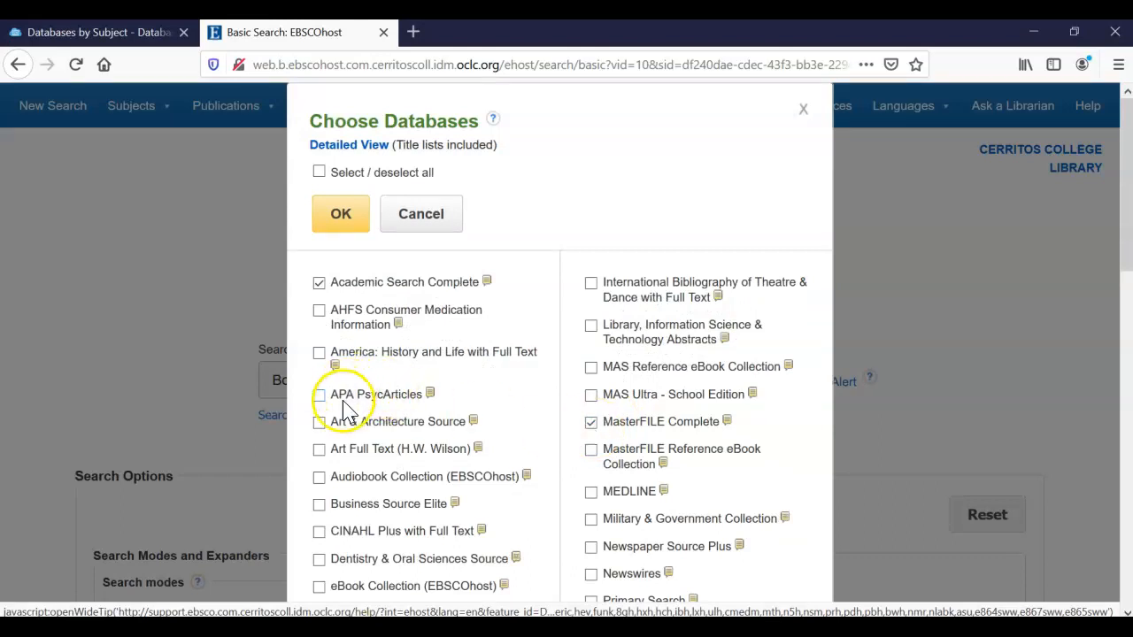
pyautogui.click(318, 421)
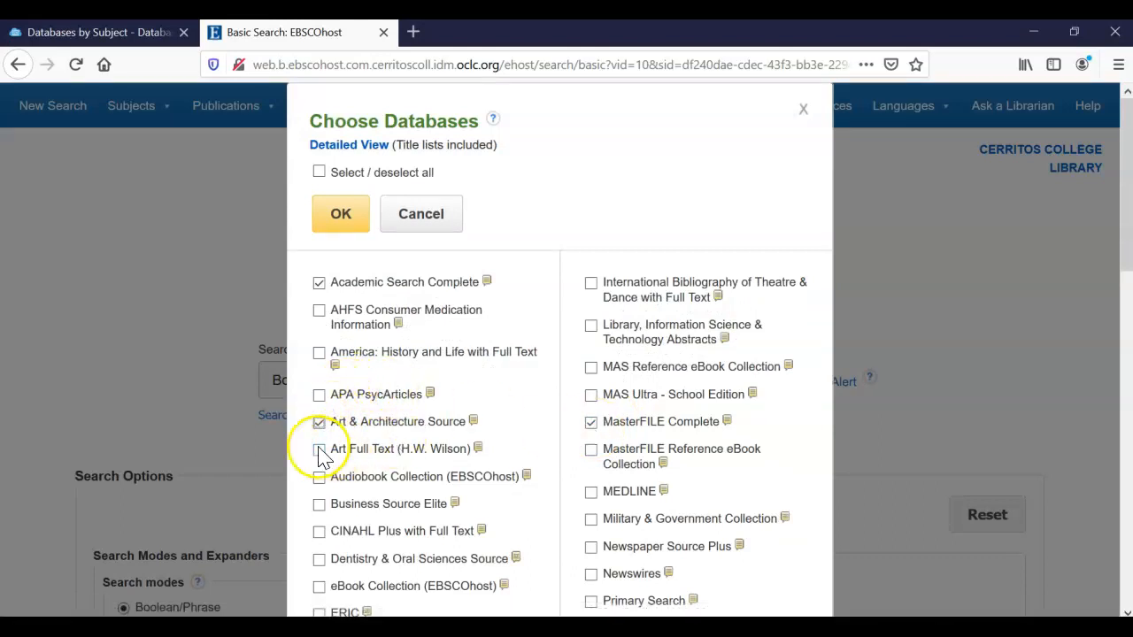
pyautogui.click(319, 449)
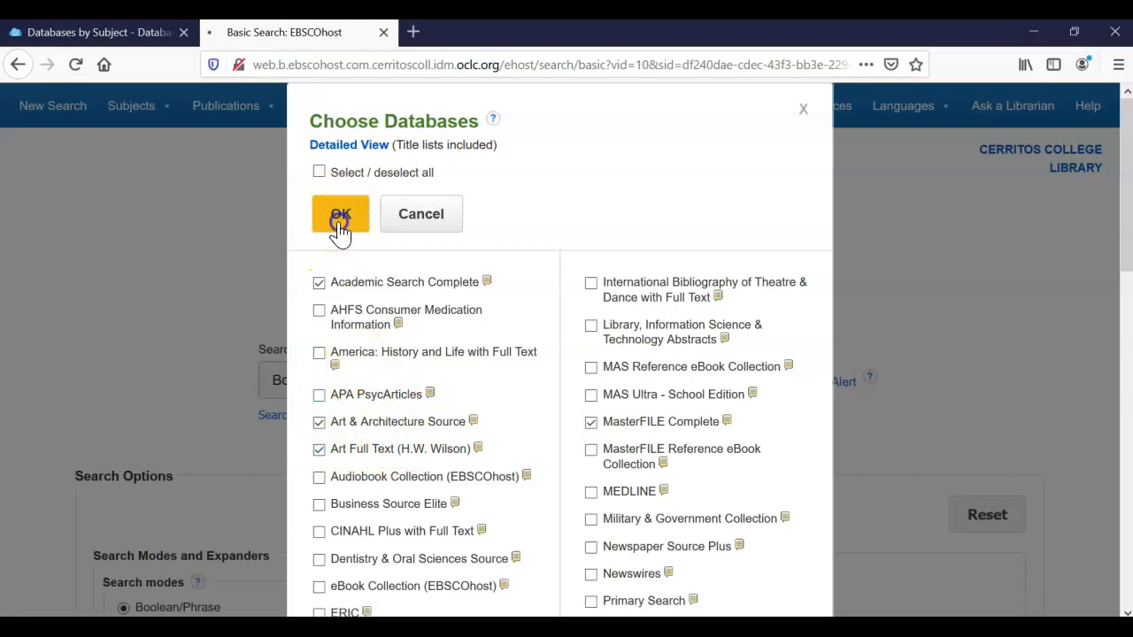
pyautogui.click(340, 213)
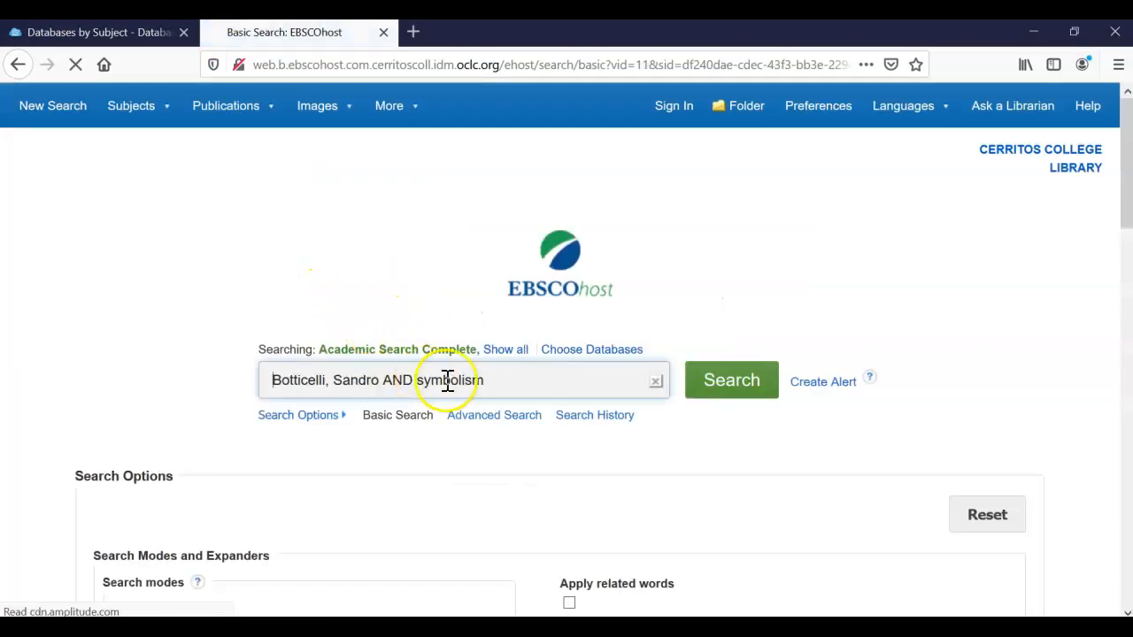
# - Run the Botticelli, Sandro AND symbolism search and limit it to full text (8 results)
pyautogui.click(506, 350)
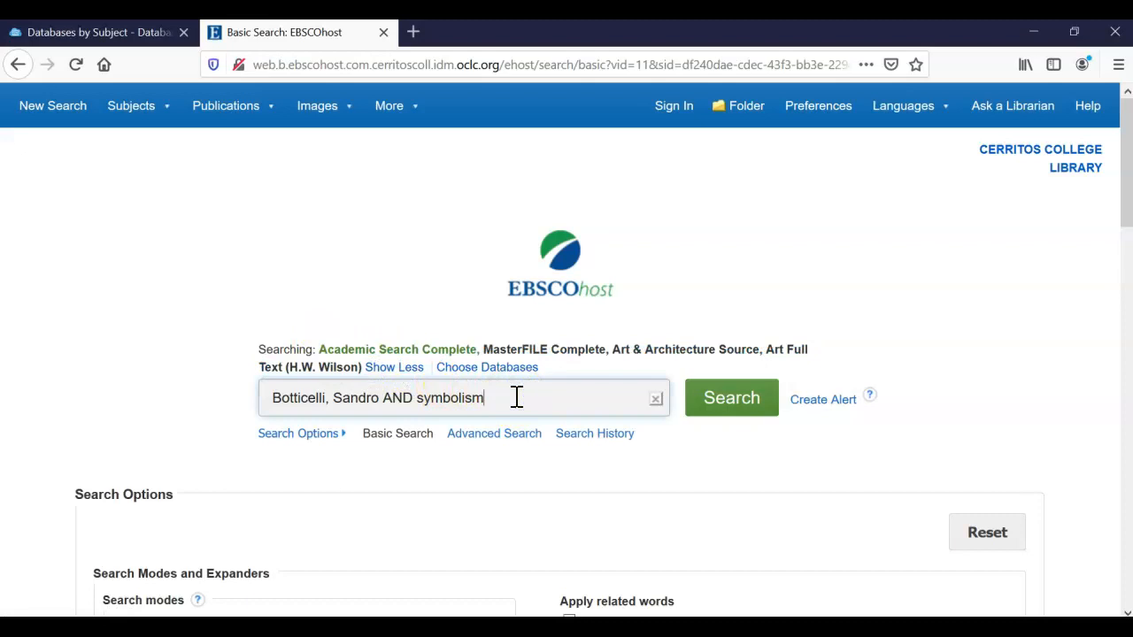
pyautogui.click(732, 398)
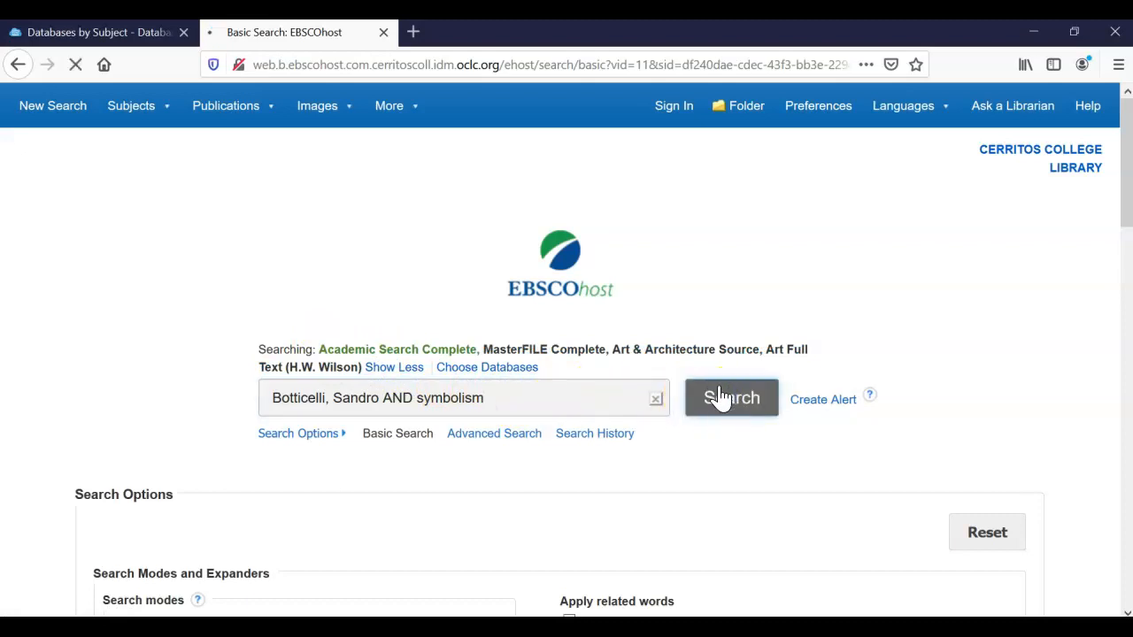
pyautogui.click(730, 397)
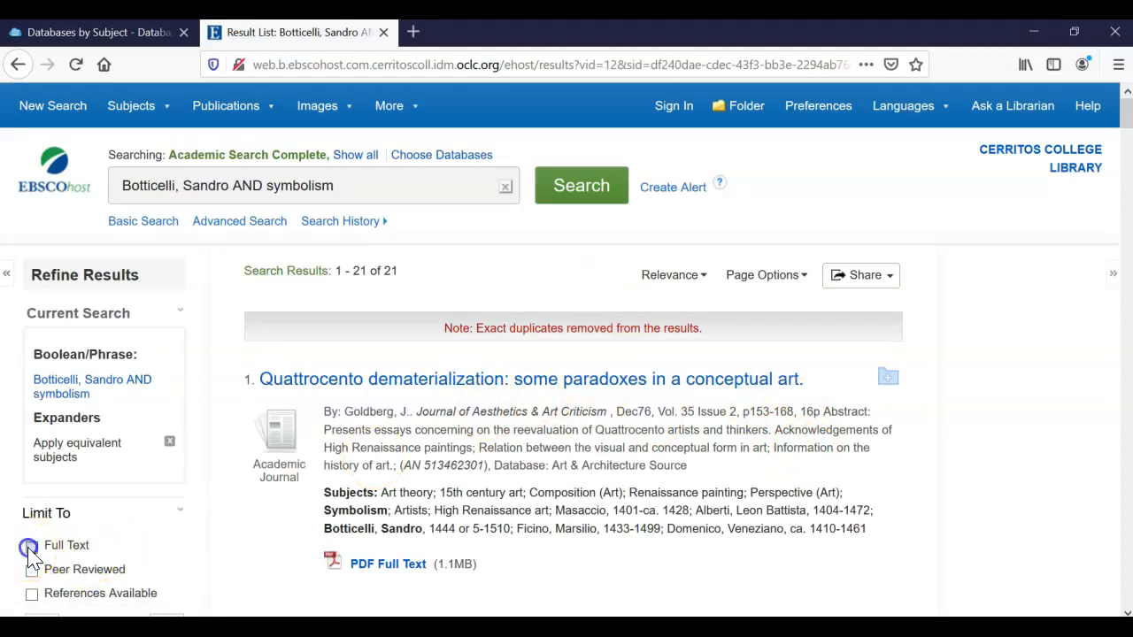
pyautogui.click(29, 546)
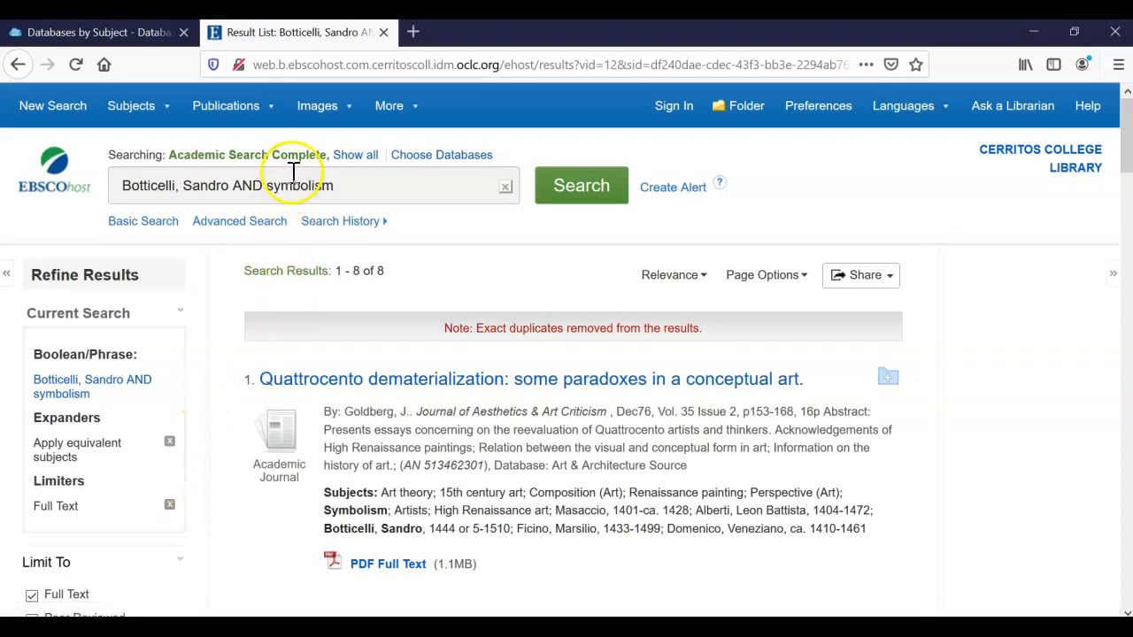
pyautogui.doubleClick(301, 186)
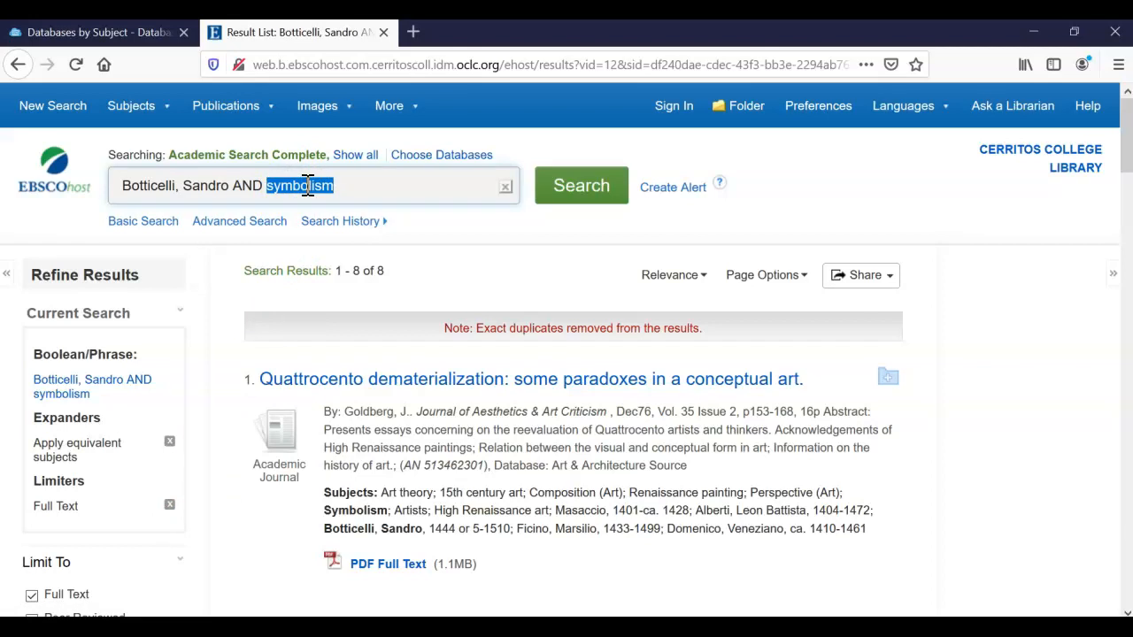
pyautogui.click(429, 155)
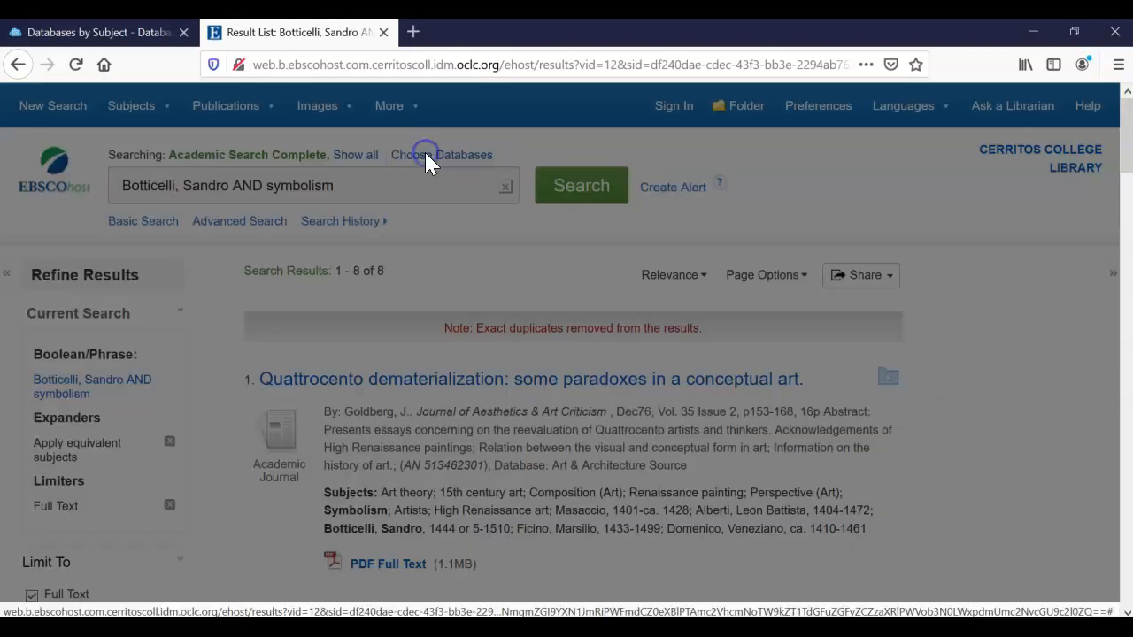
# - Select every EBSCOhost database and rerun the search, returning 22 results
pyautogui.click(428, 154)
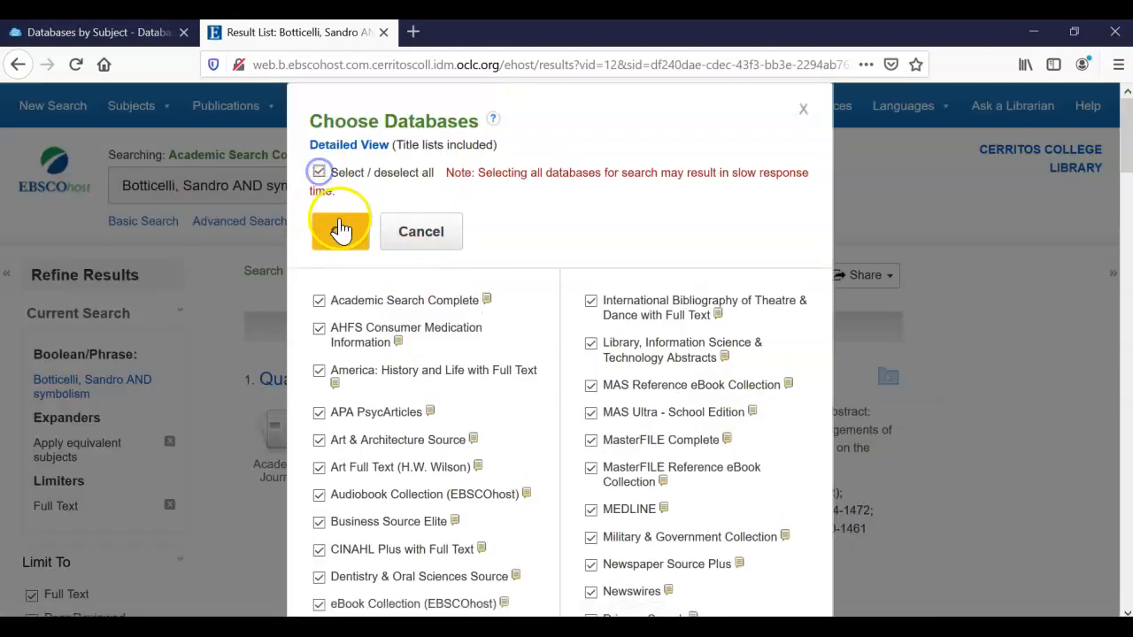
pyautogui.click(340, 231)
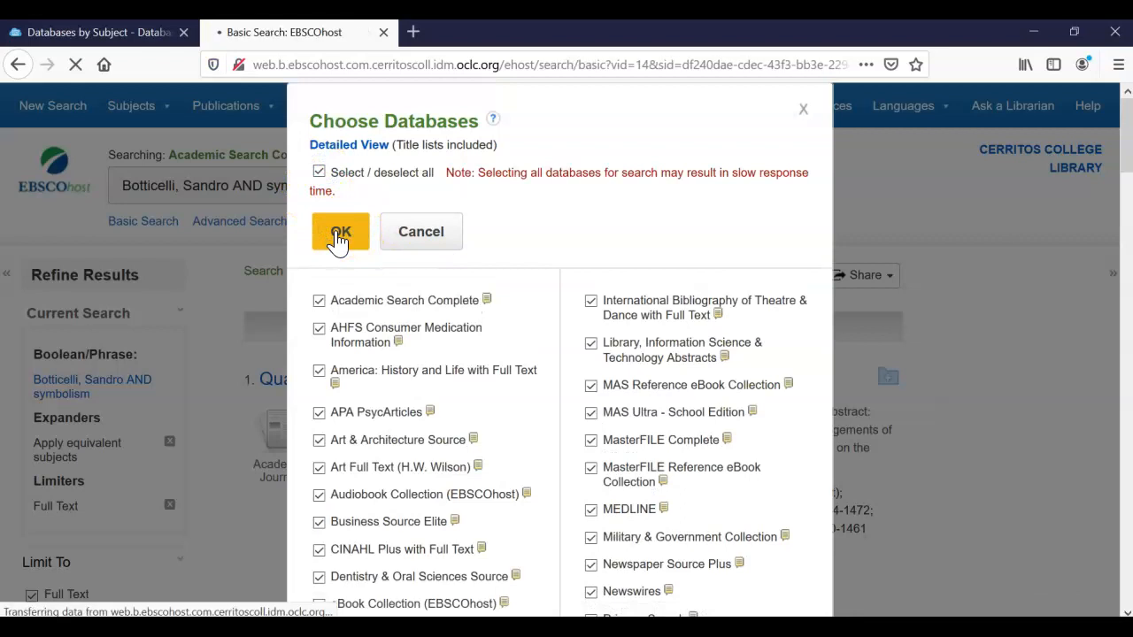
pyautogui.click(340, 231)
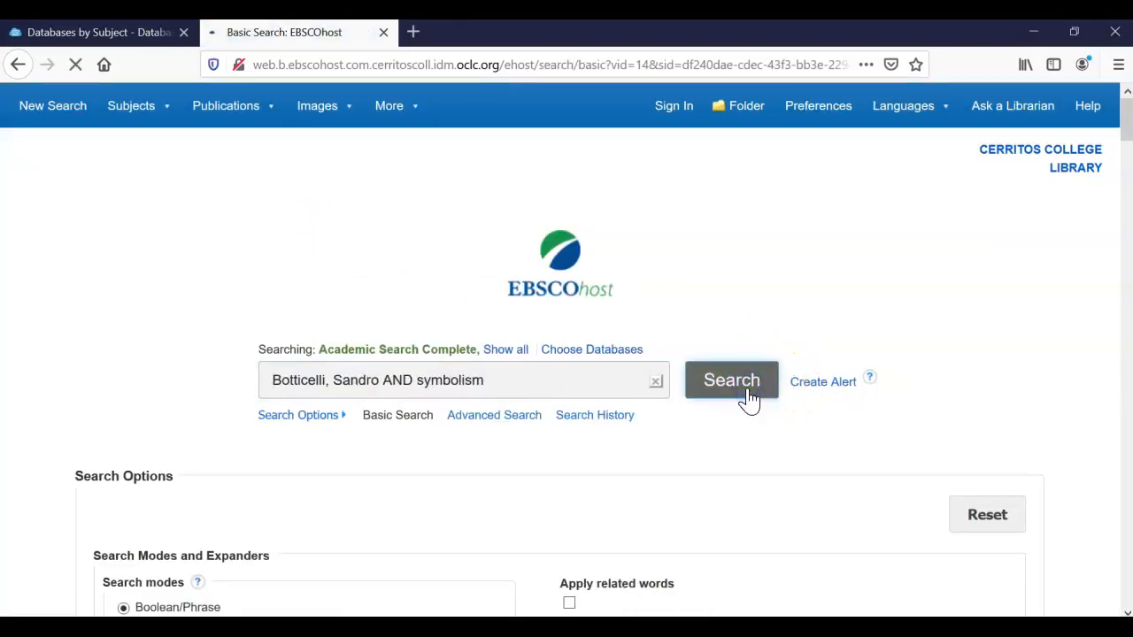
pyautogui.click(731, 380)
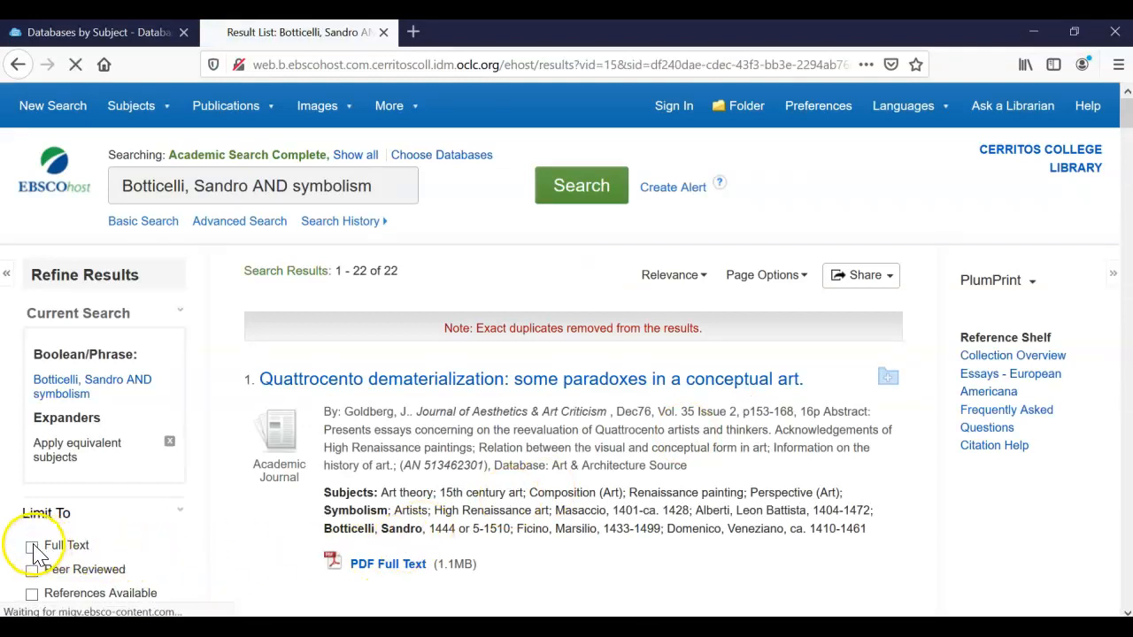
pyautogui.click(33, 545)
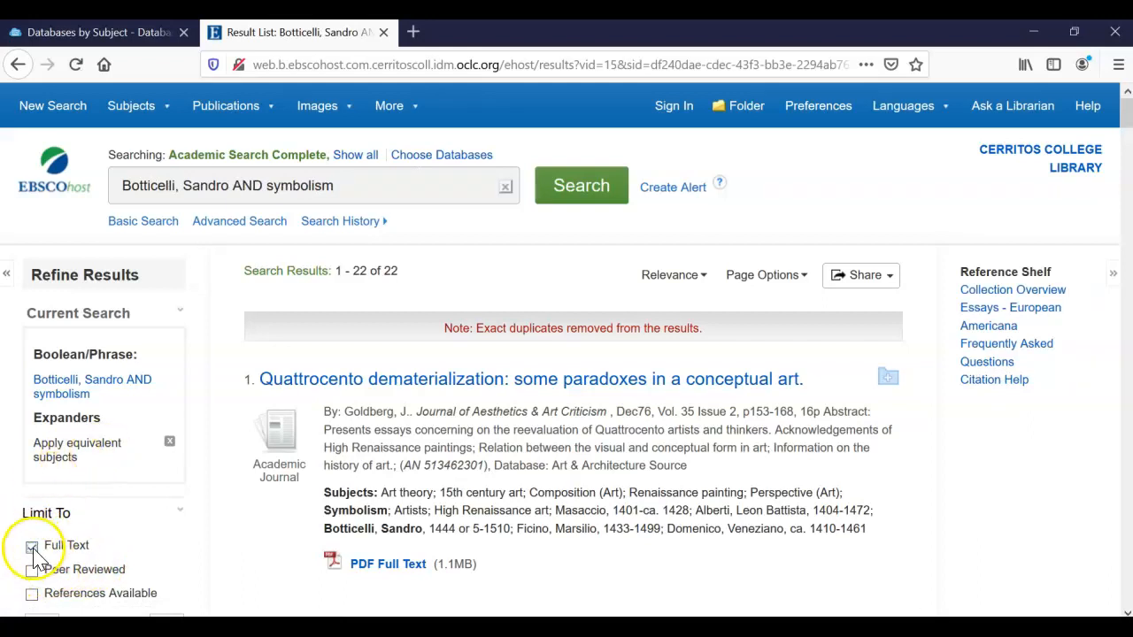
pyautogui.click(32, 546)
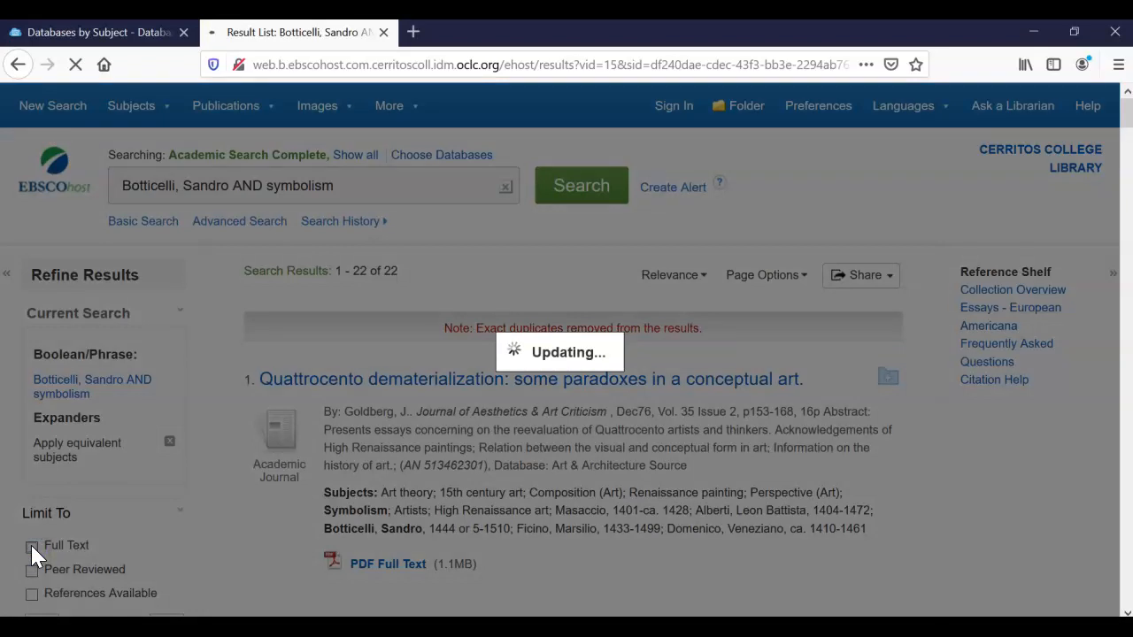
pyautogui.click(32, 545)
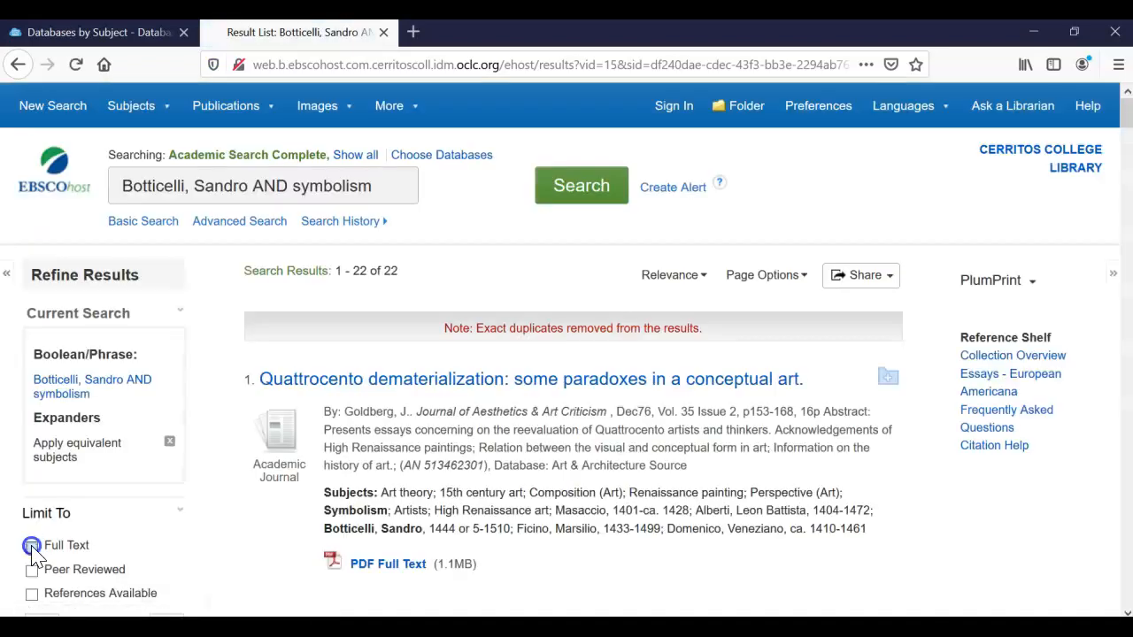
pyautogui.click(32, 546)
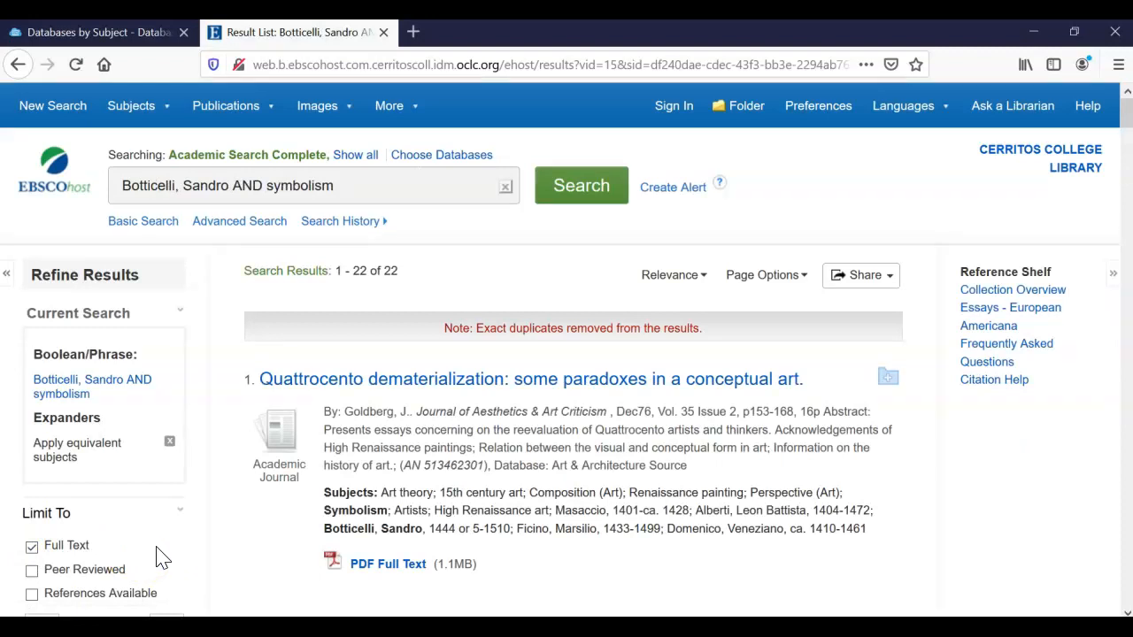
pyautogui.scroll(-3)
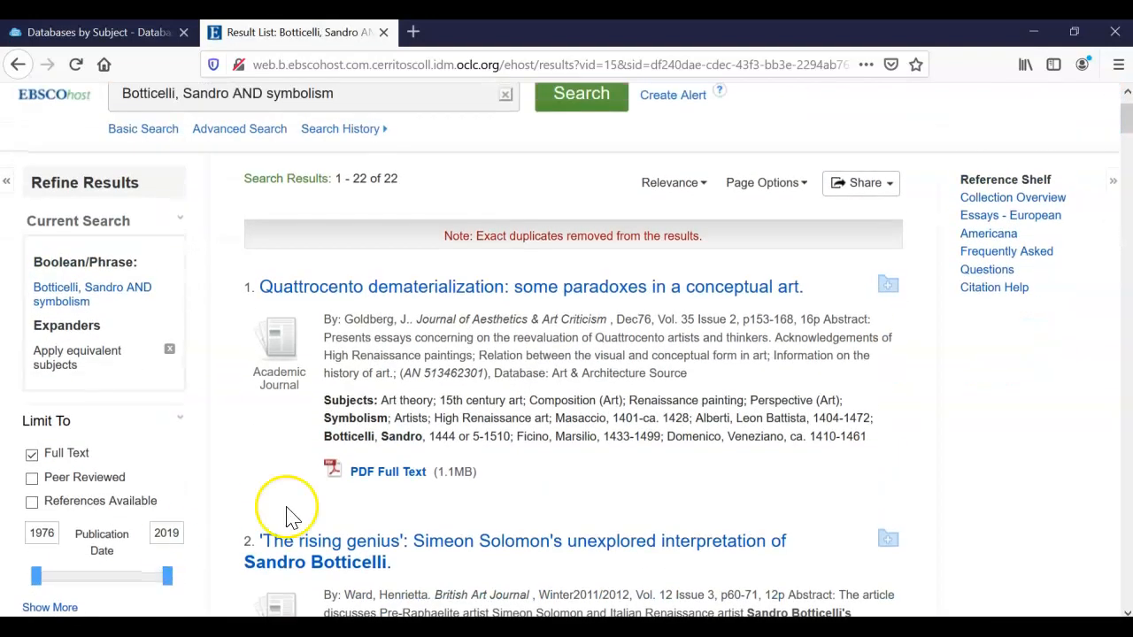
pyautogui.moveTo(668, 419)
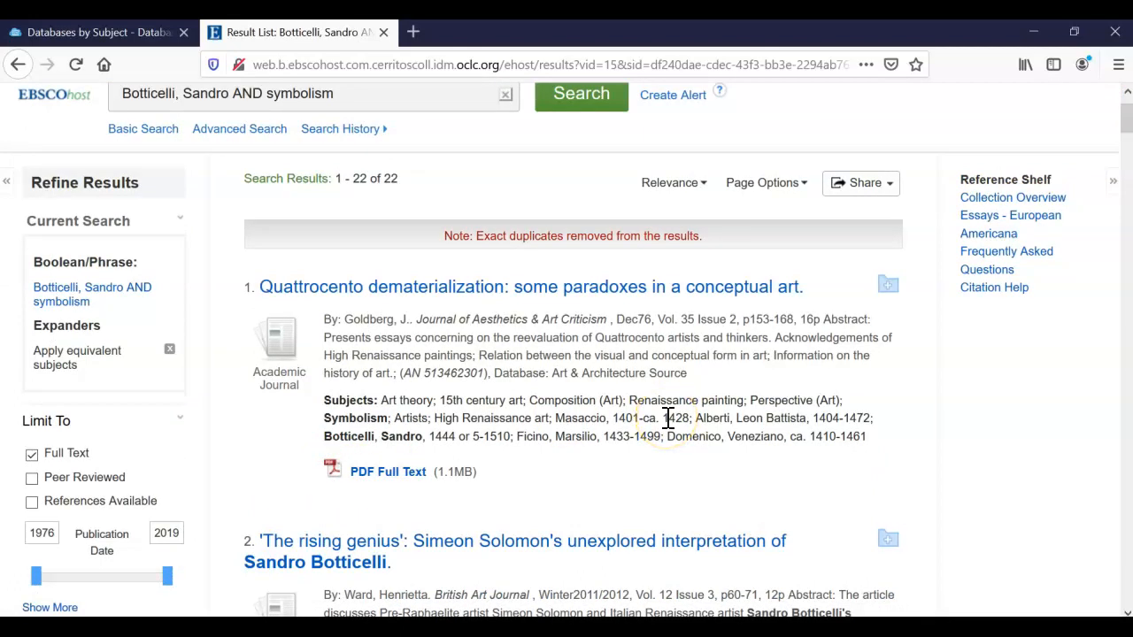
pyautogui.scroll(-3)
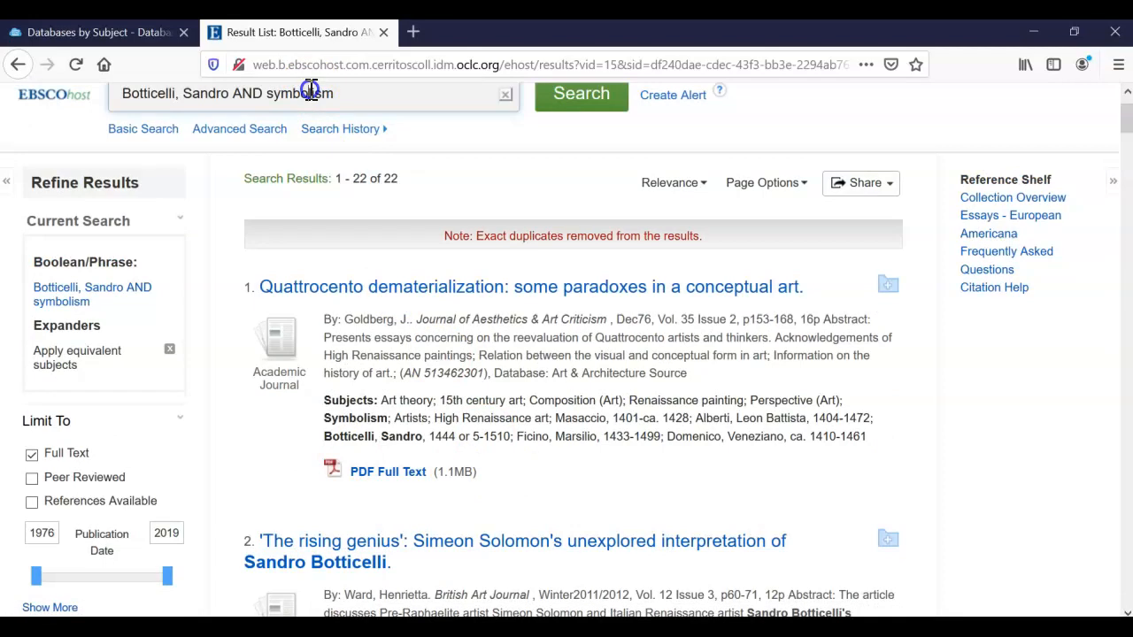
pyautogui.doubleClick(310, 94)
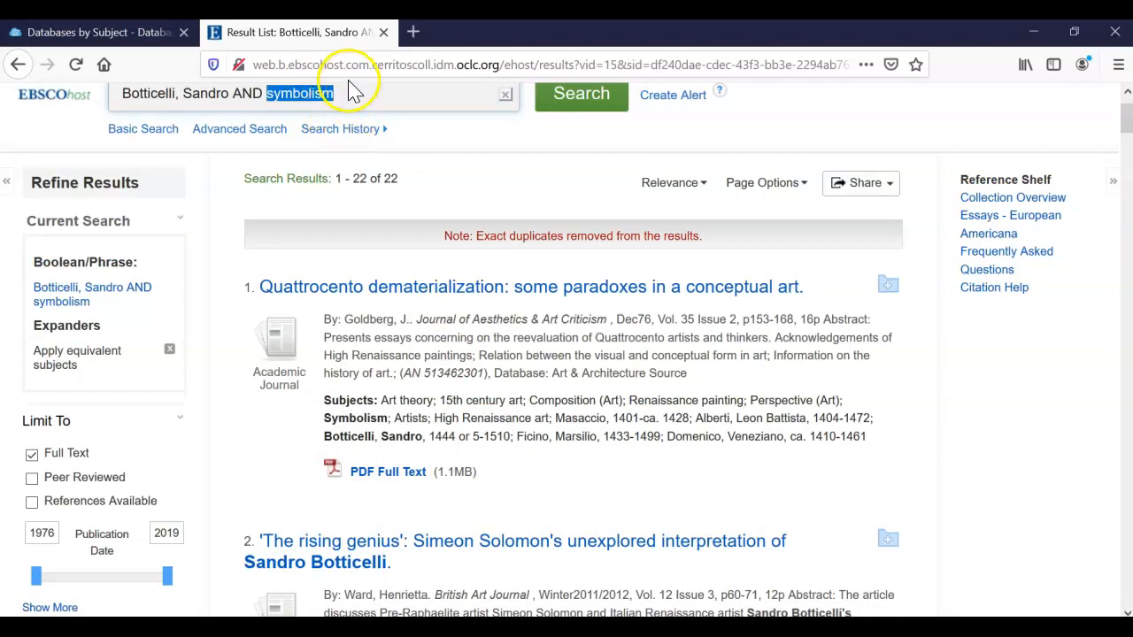
pyautogui.scroll(-3)
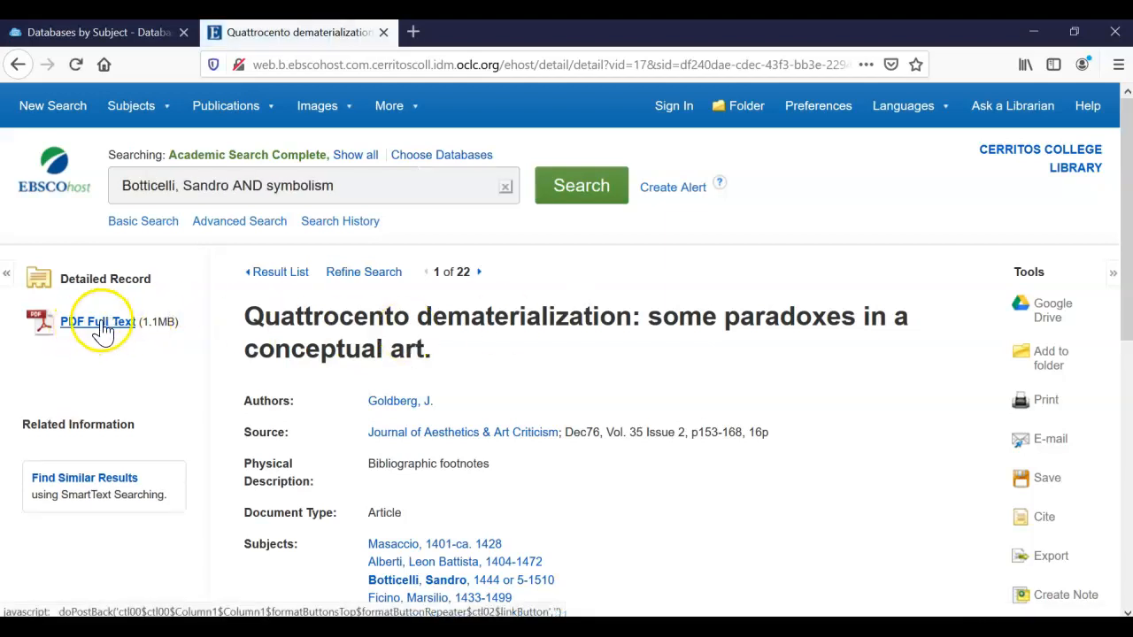
pyautogui.moveTo(292, 357)
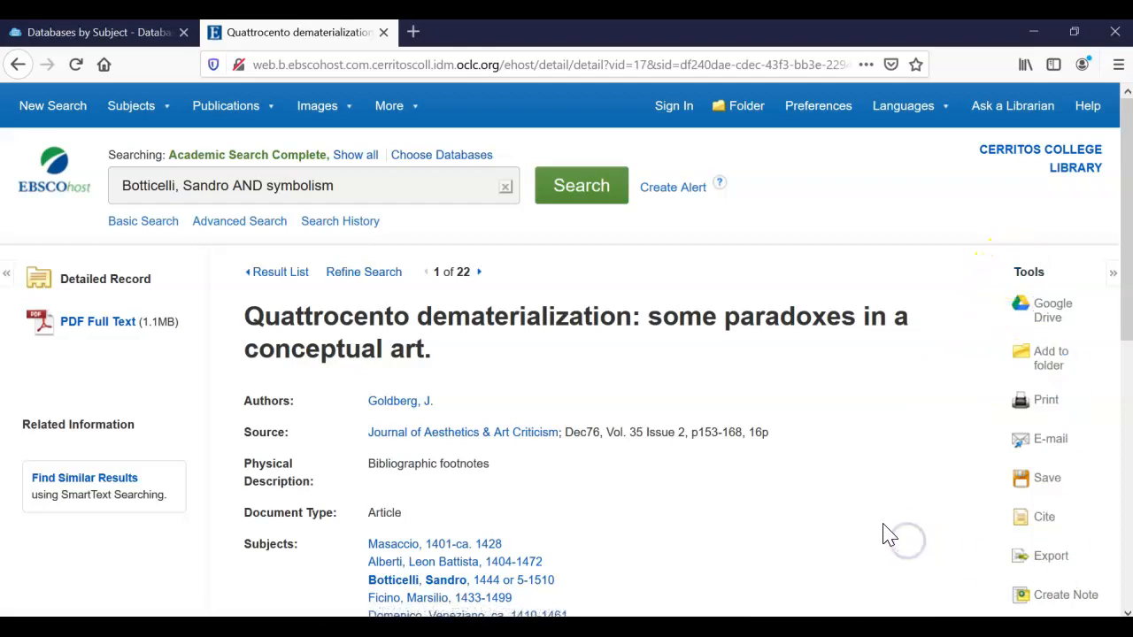
pyautogui.scroll(-3)
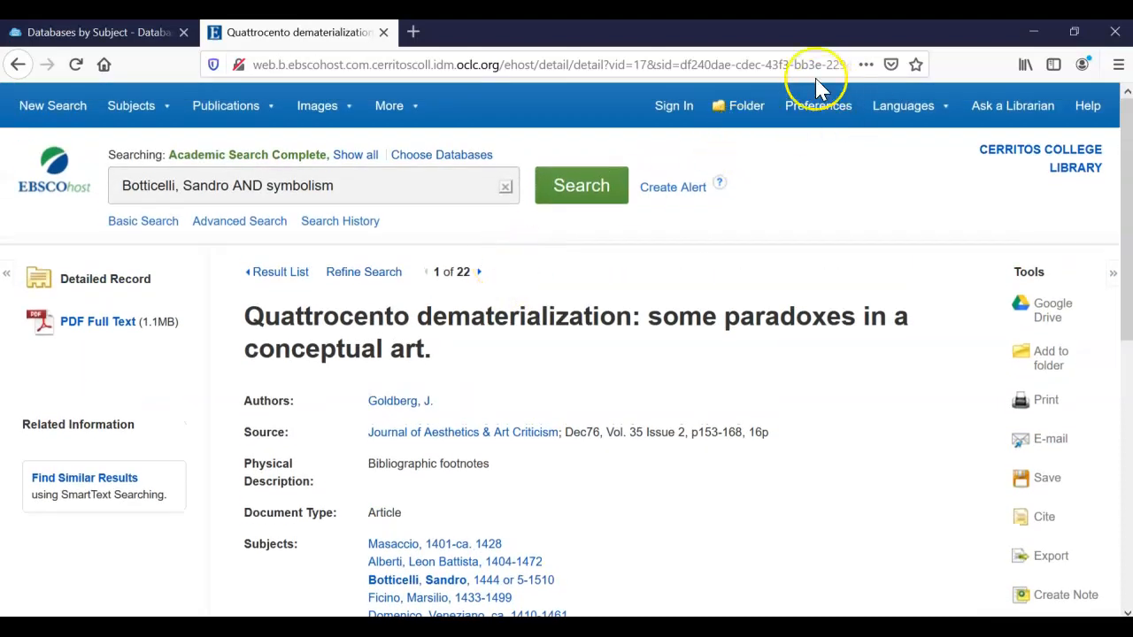
pyautogui.moveTo(1073, 169)
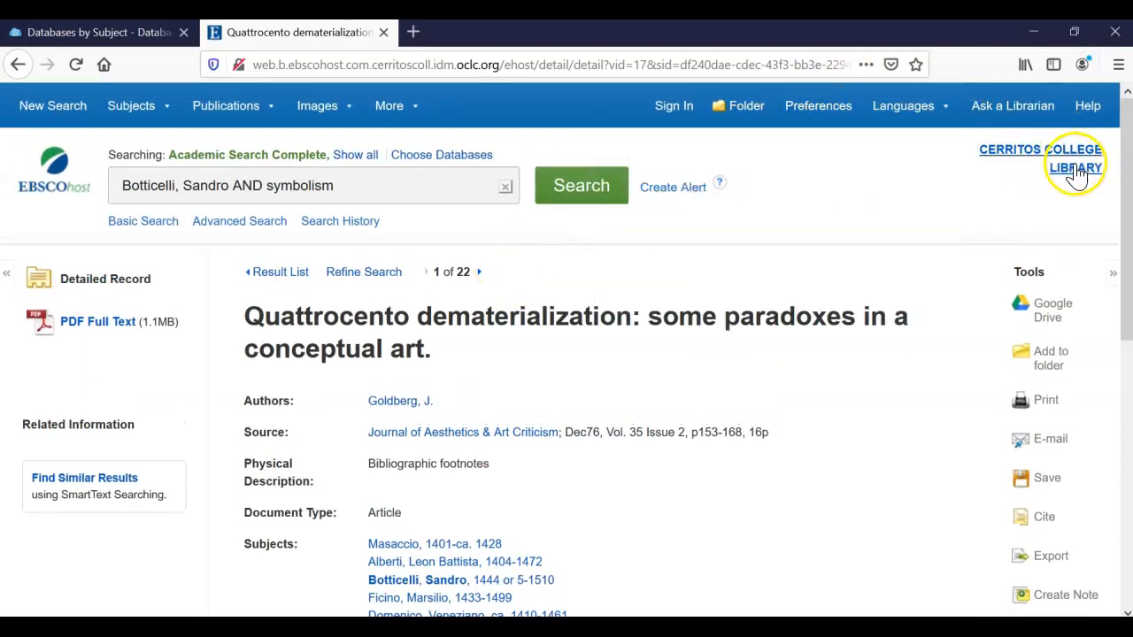
pyautogui.moveTo(757, 166)
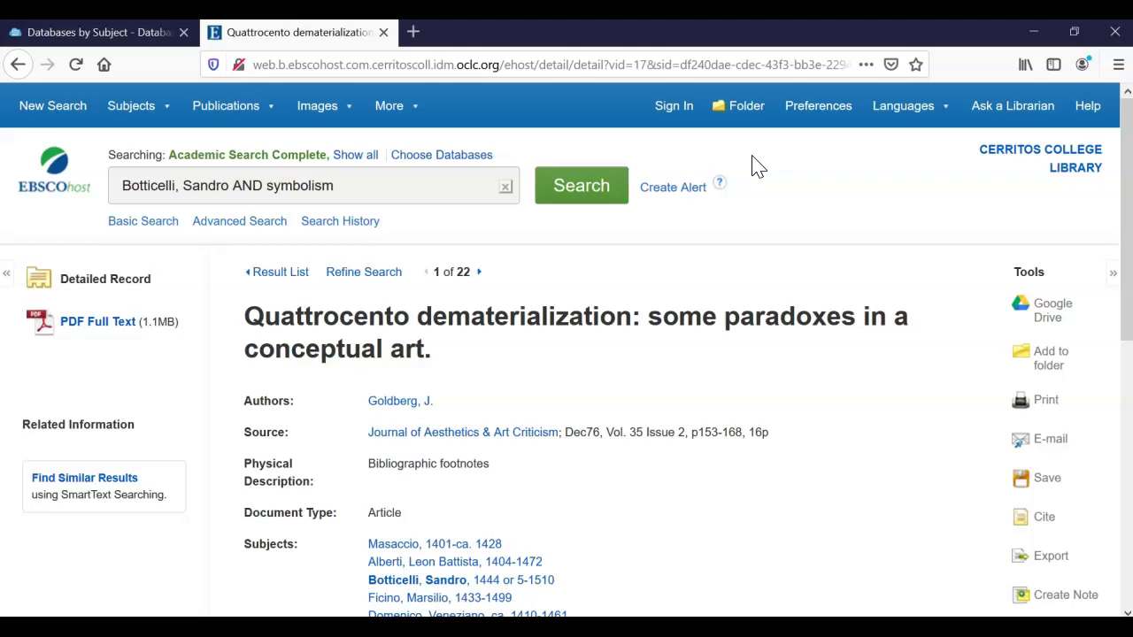
pyautogui.moveTo(337, 33)
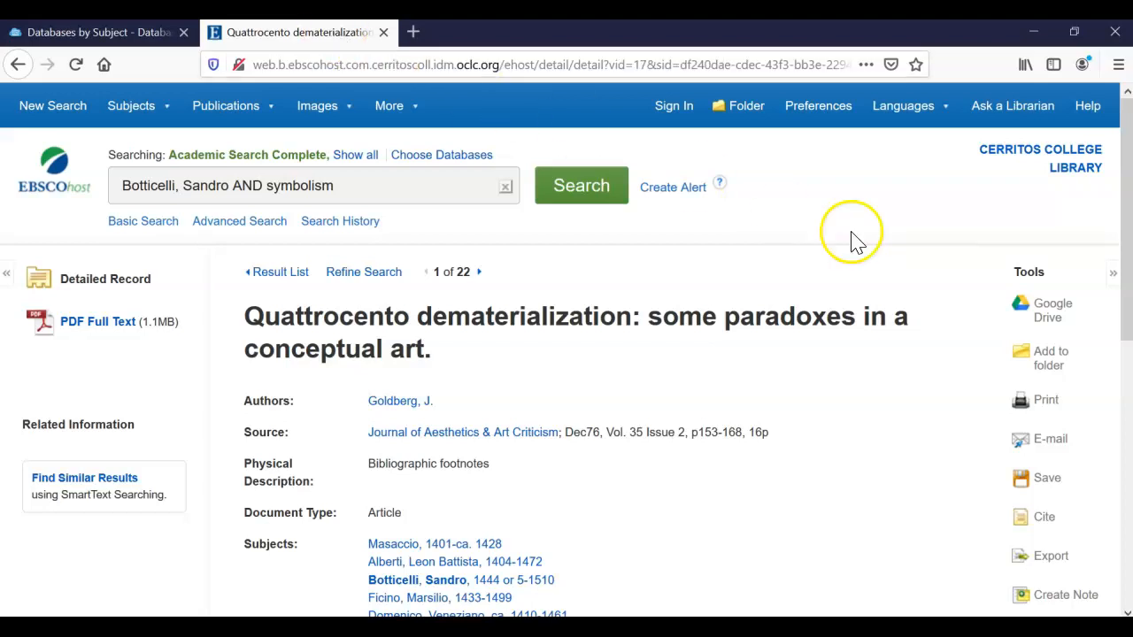
# - Open the article's e-mail form and choose the Chicago/Turabian: Humanities citation format
pyautogui.click(1052, 439)
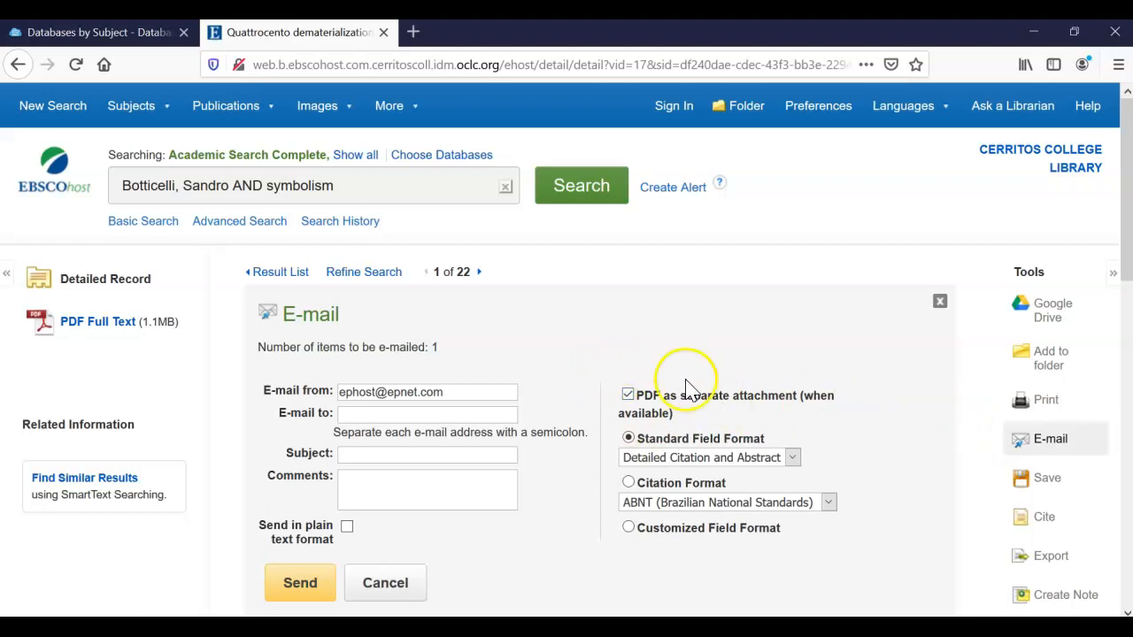
pyautogui.moveTo(651, 421)
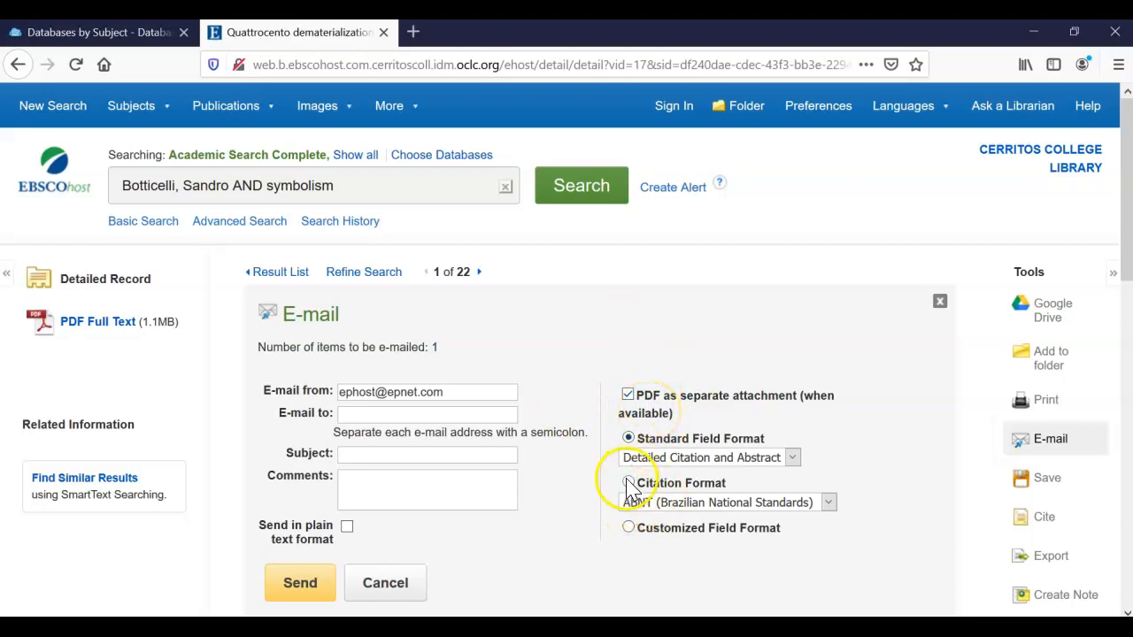
pyautogui.click(628, 484)
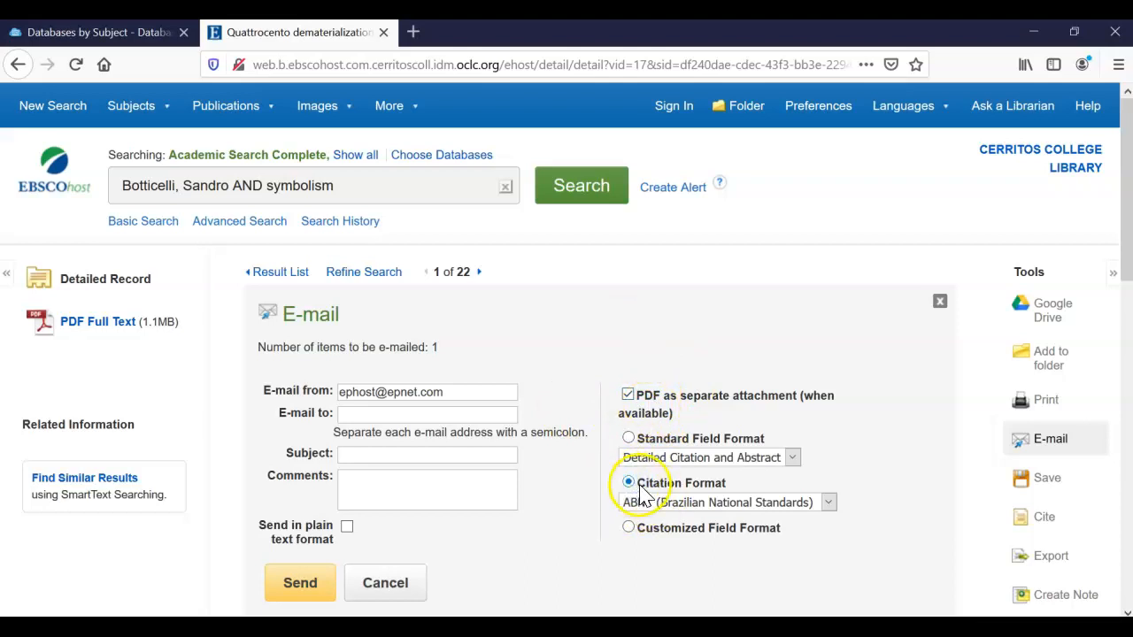
pyautogui.click(828, 503)
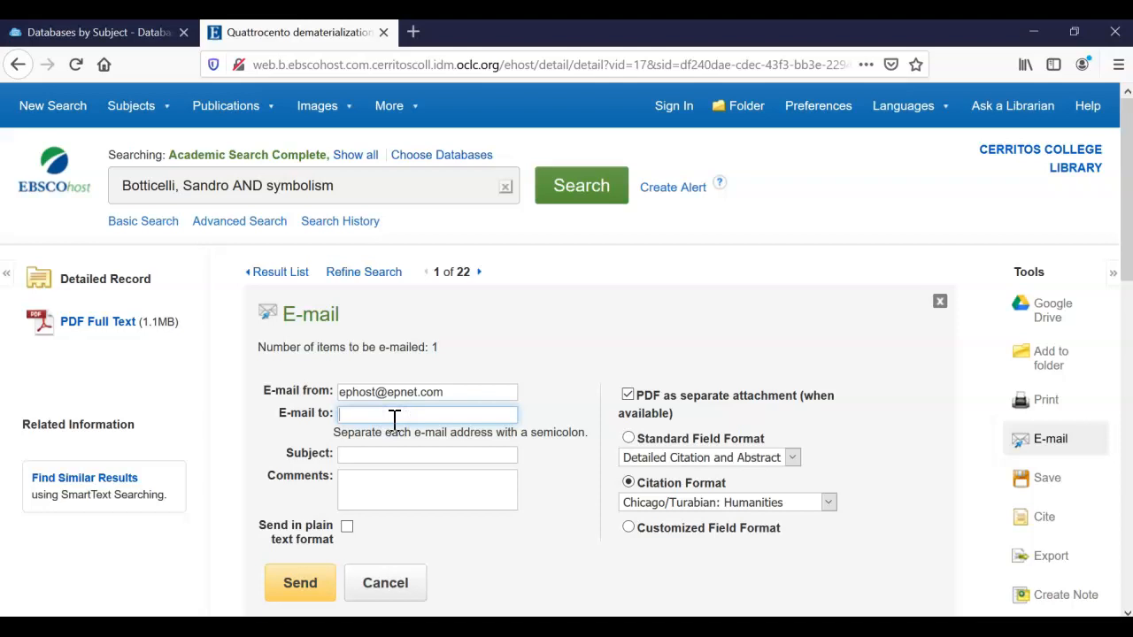
pyautogui.moveTo(282, 278)
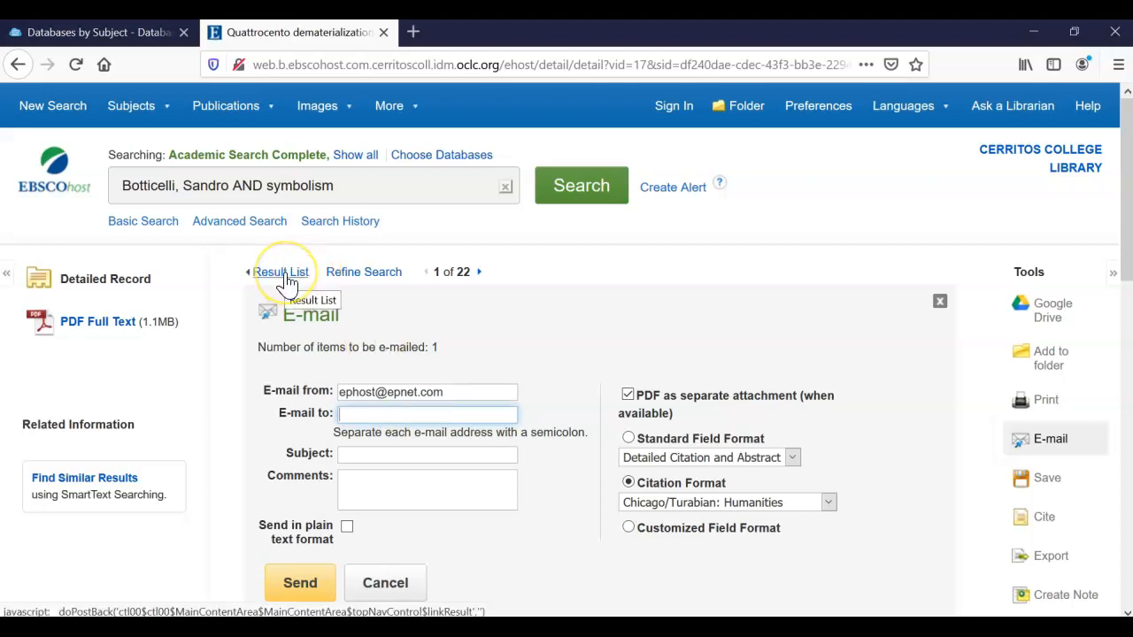
# - Return to the 22-result list and highlight 'symbolism' and 'Botticelli, Sandro' in the query
pyautogui.click(282, 272)
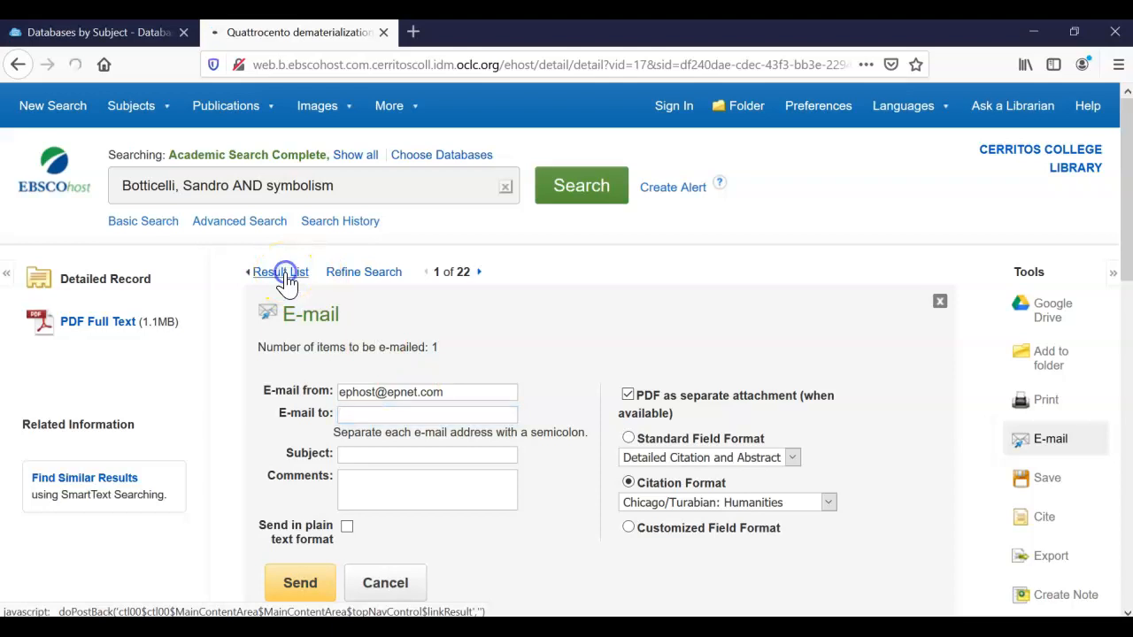
pyautogui.click(280, 272)
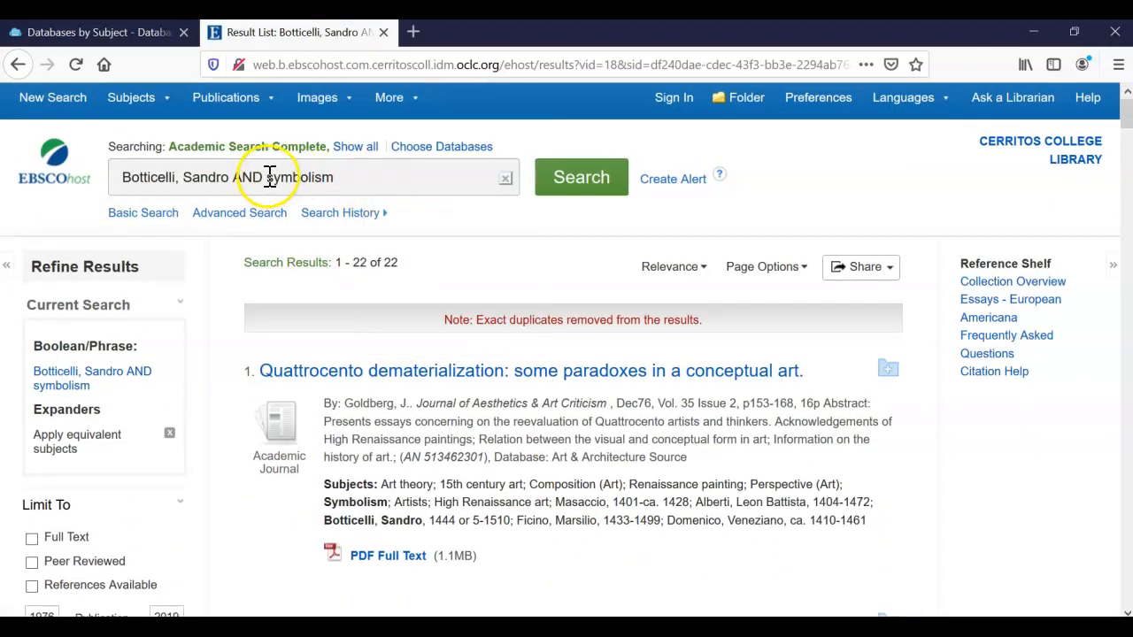
pyautogui.doubleClick(301, 177)
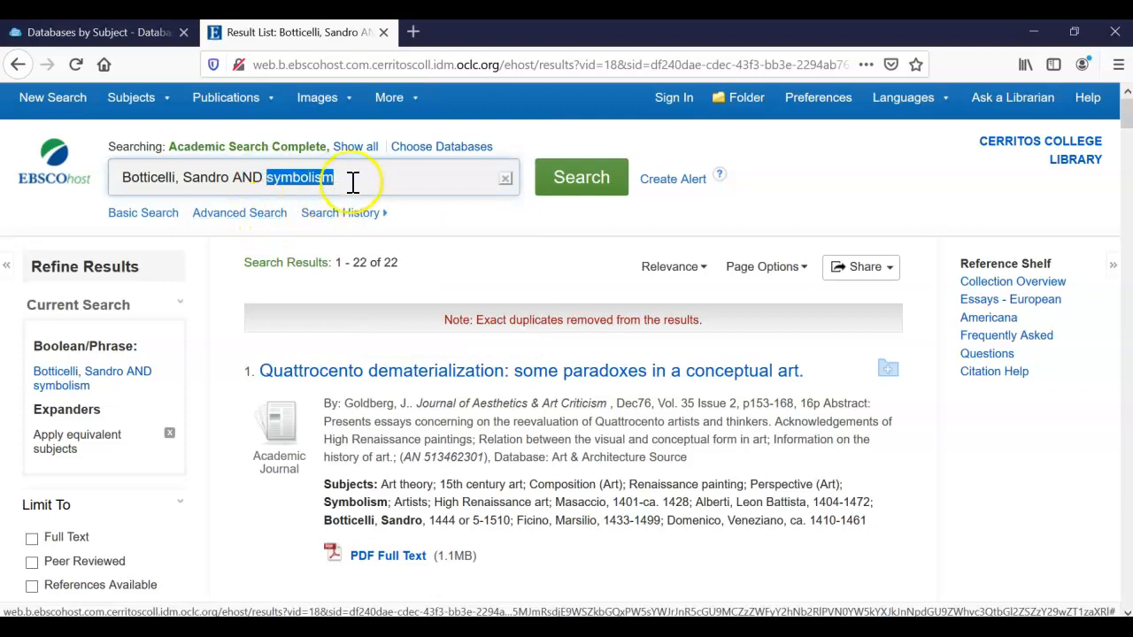
pyautogui.moveTo(323, 485); pyautogui.dragTo(549, 502)
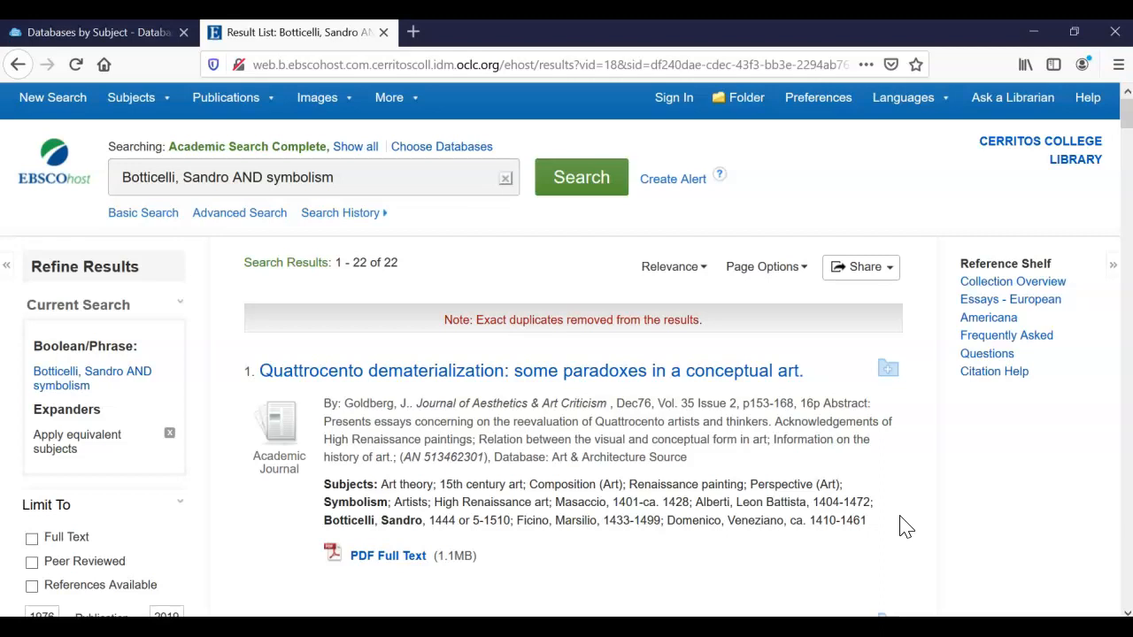
pyautogui.click(226, 182)
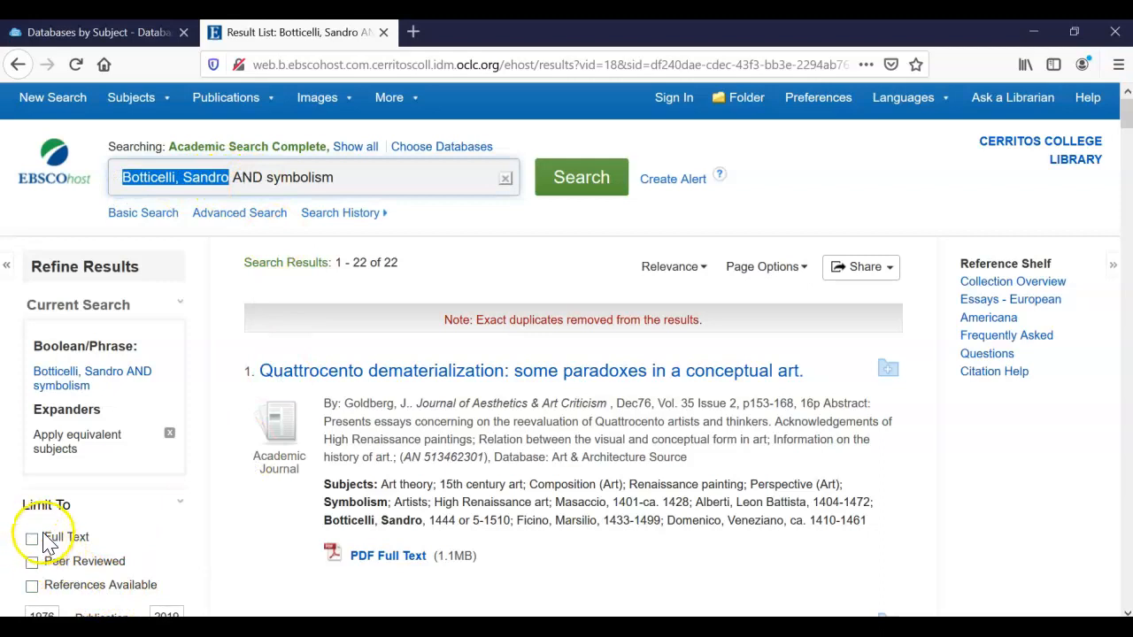
pyautogui.moveTo(422, 145)
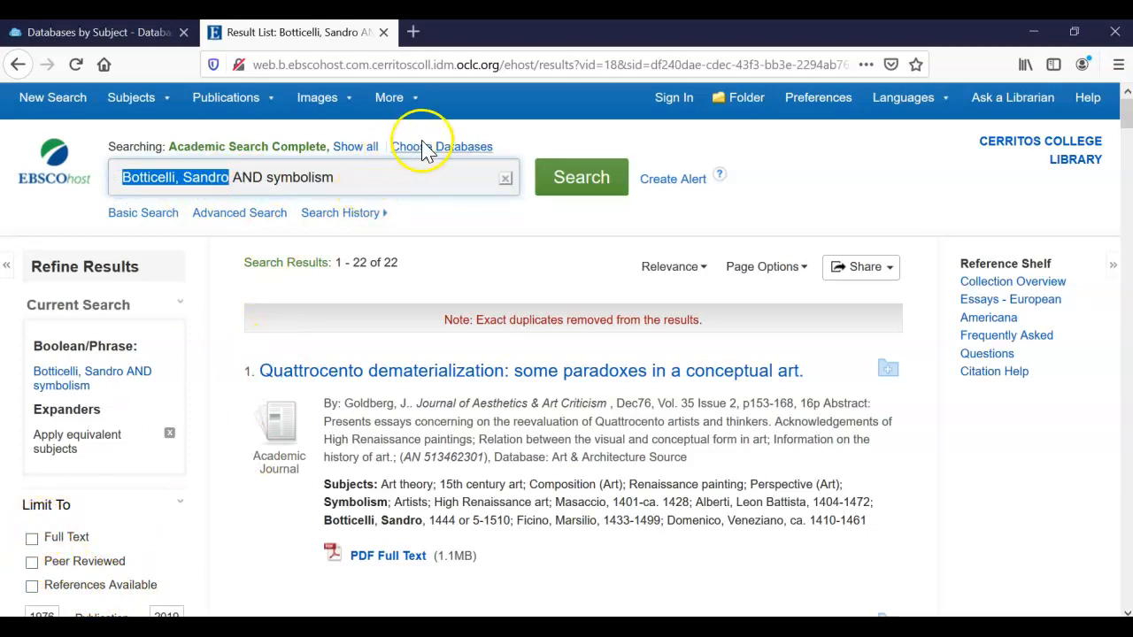
pyautogui.moveTo(428, 150)
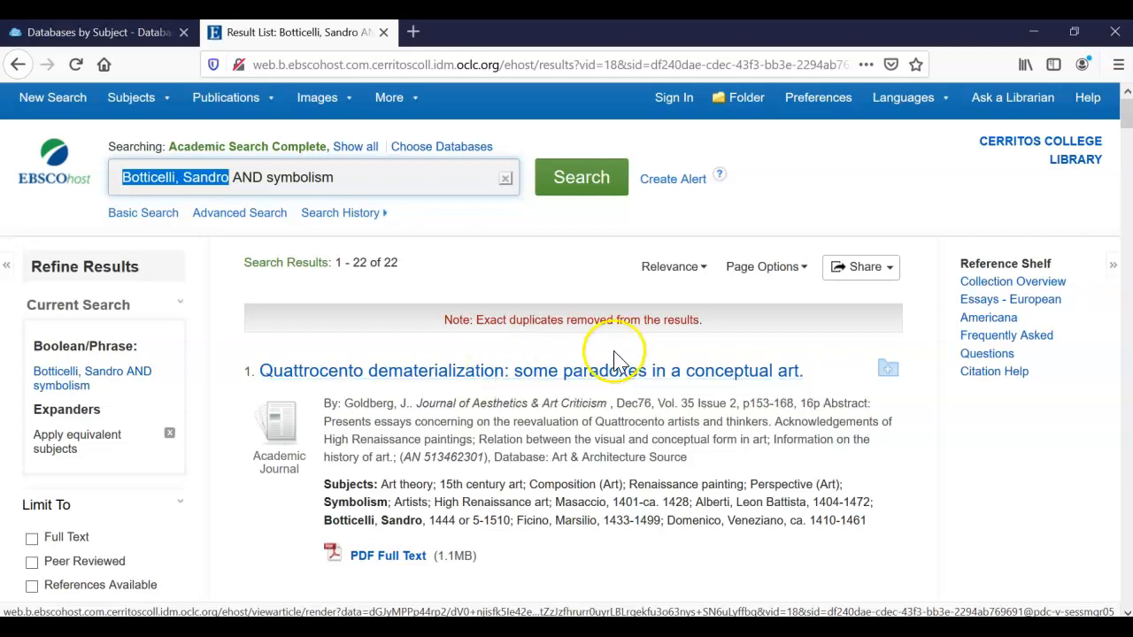
pyautogui.moveTo(119, 36)
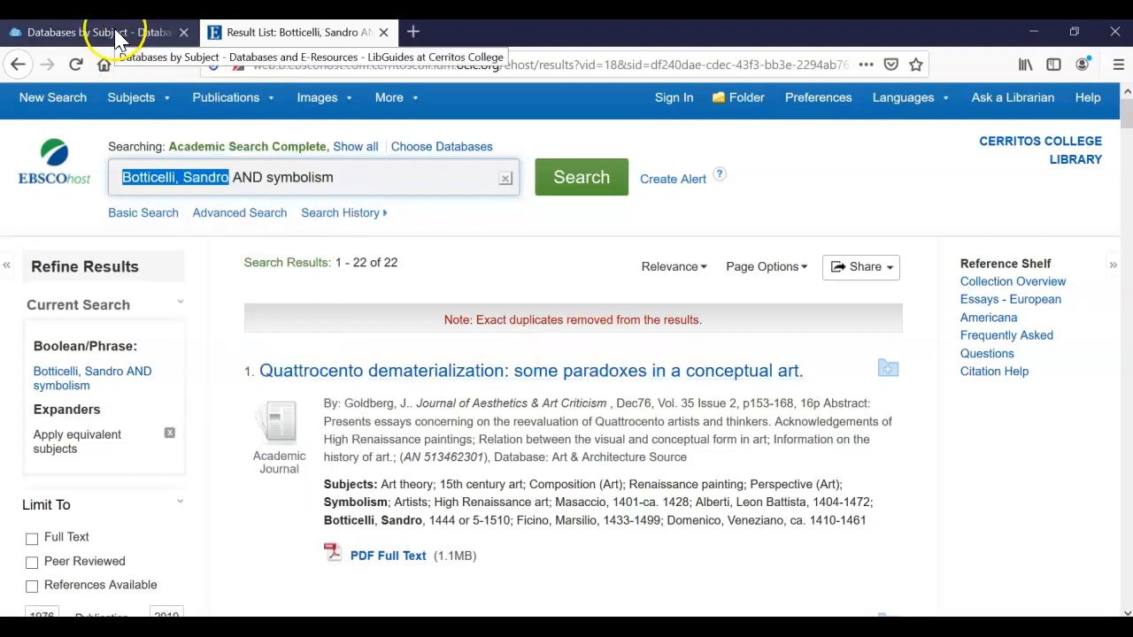
pyautogui.click(89, 31)
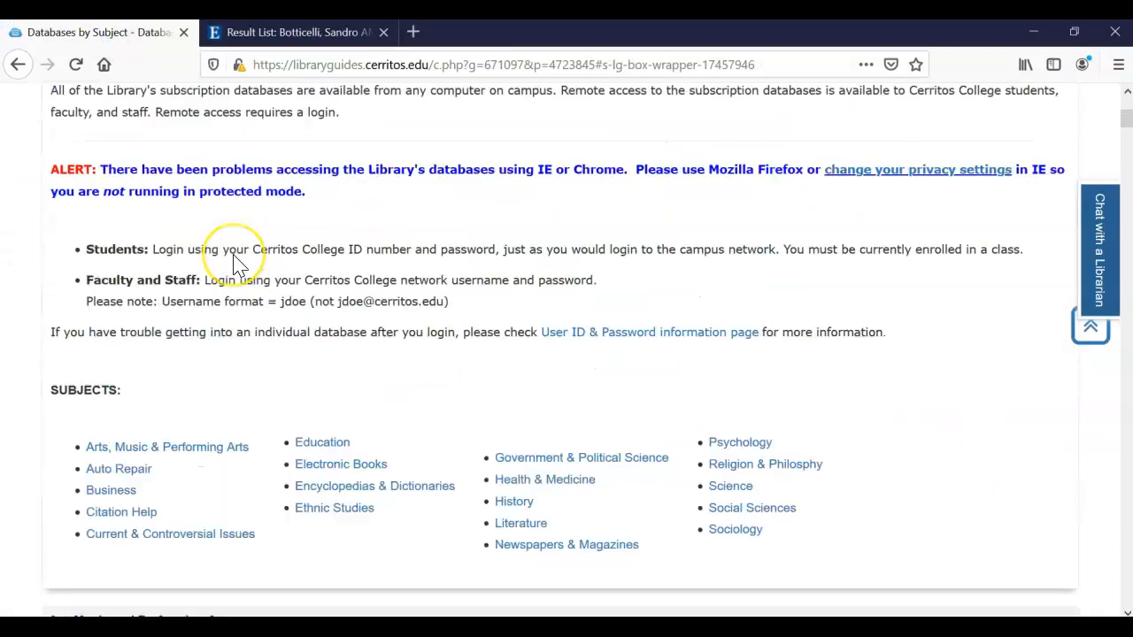
# - Open LibChat via Chat with a Librarian and focus the Name box
pyautogui.scroll(3)
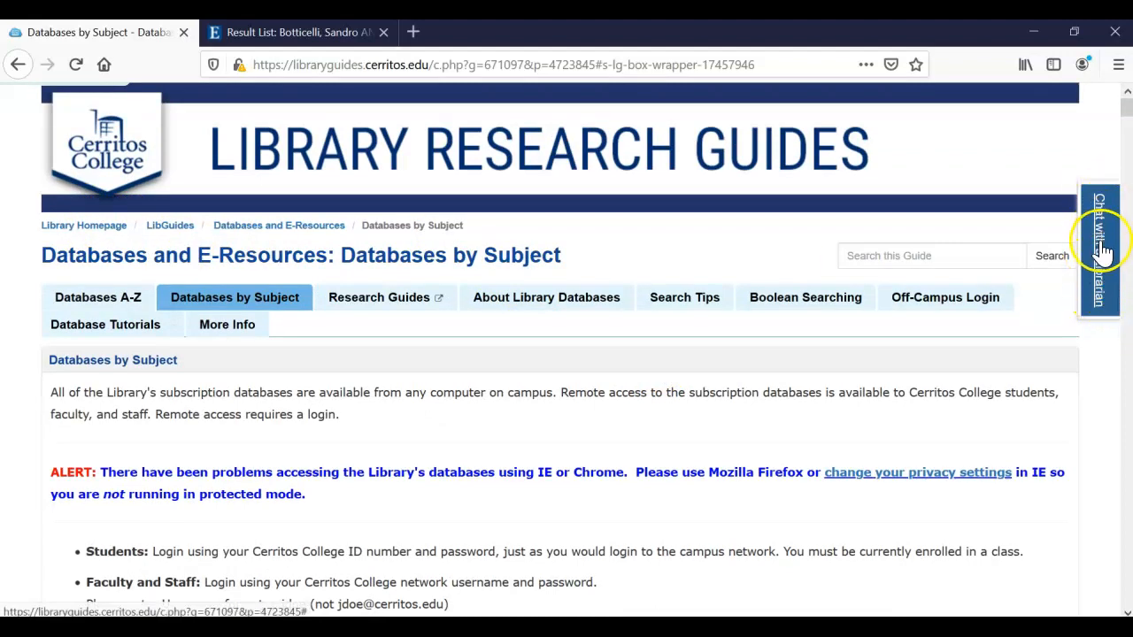
pyautogui.click(1103, 246)
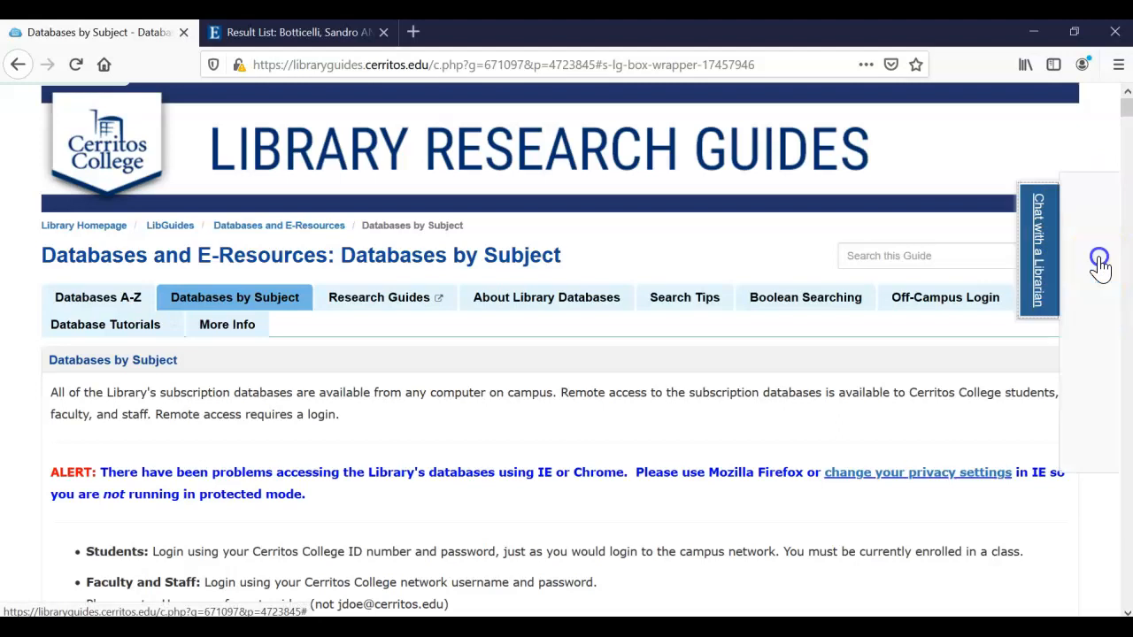
pyautogui.click(1100, 266)
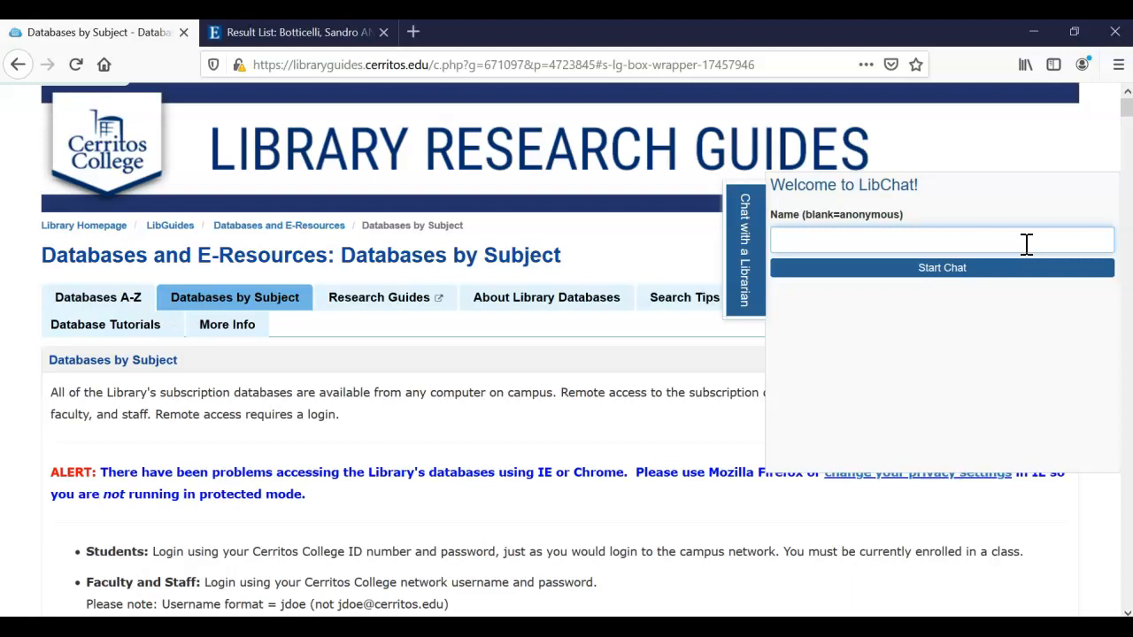
pyautogui.click(941, 239)
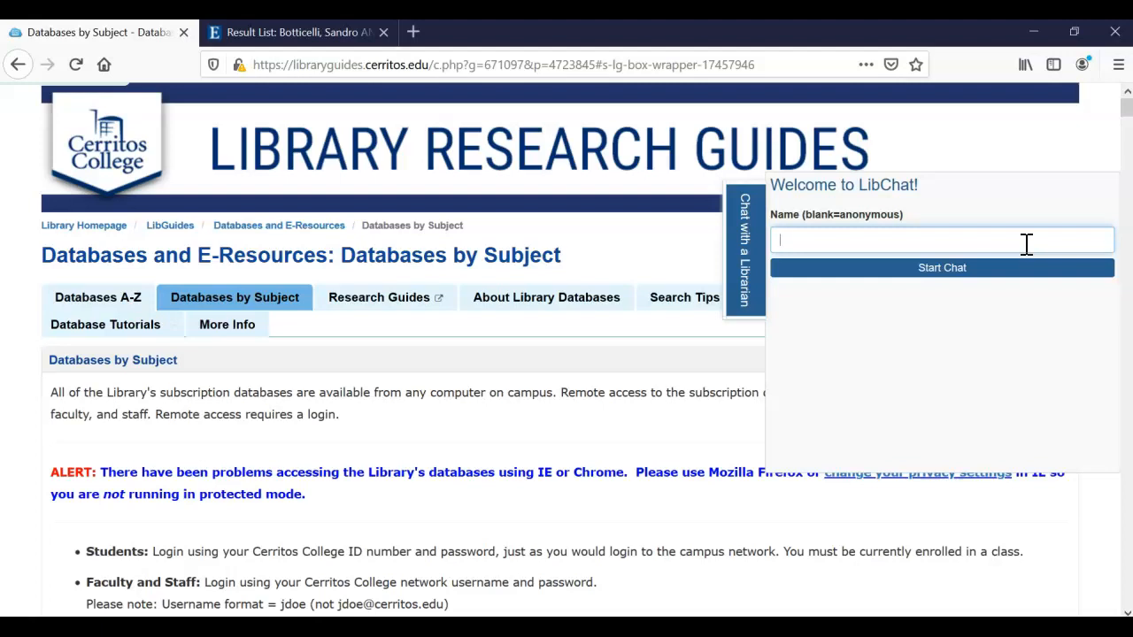